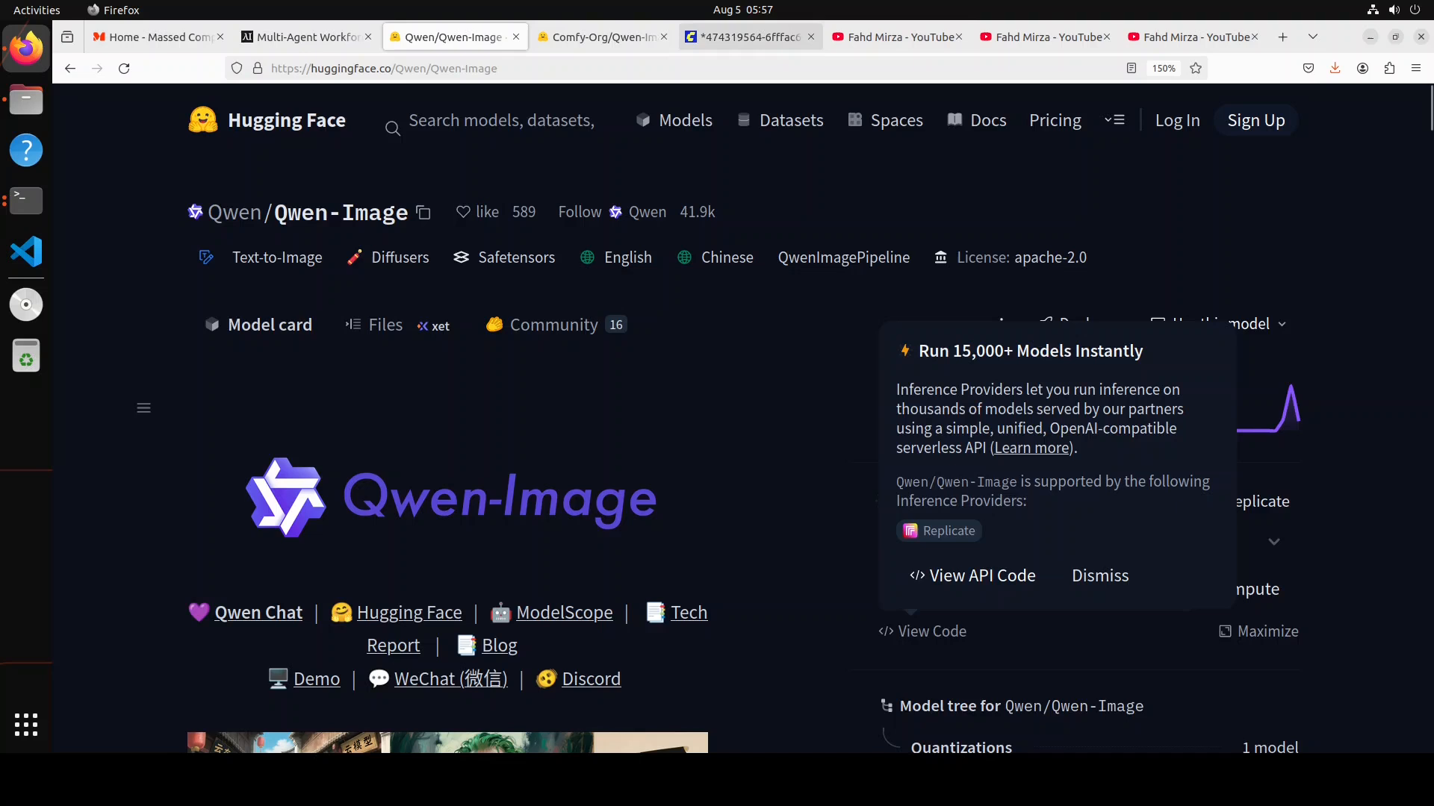
- Switch to the ComfyUI tab showing the Qwen-Image workflow and its peach portrait output
{"action": "left_click", "coordinate": [742, 37]}
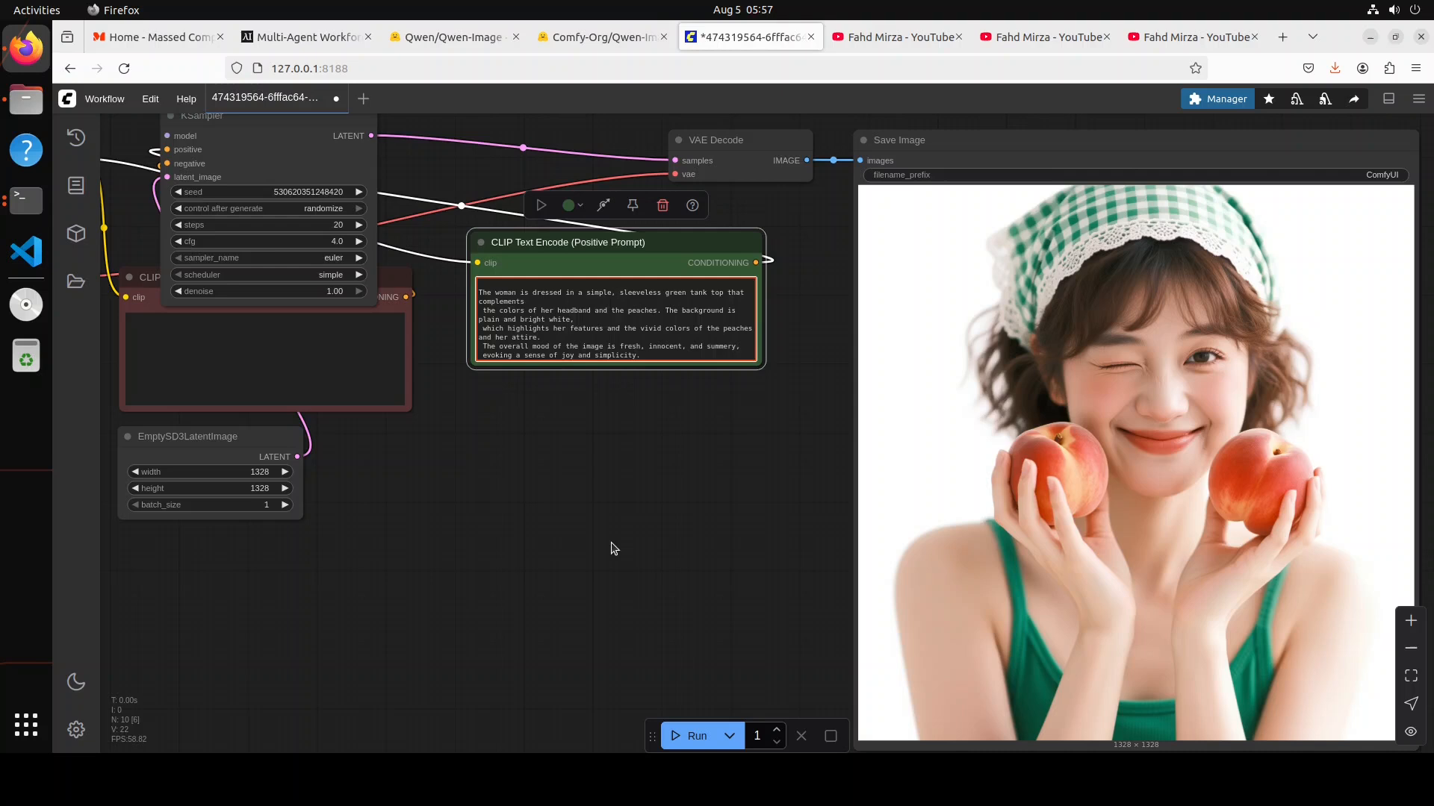
{"action": "mouse_move", "coordinate": [612, 546]}
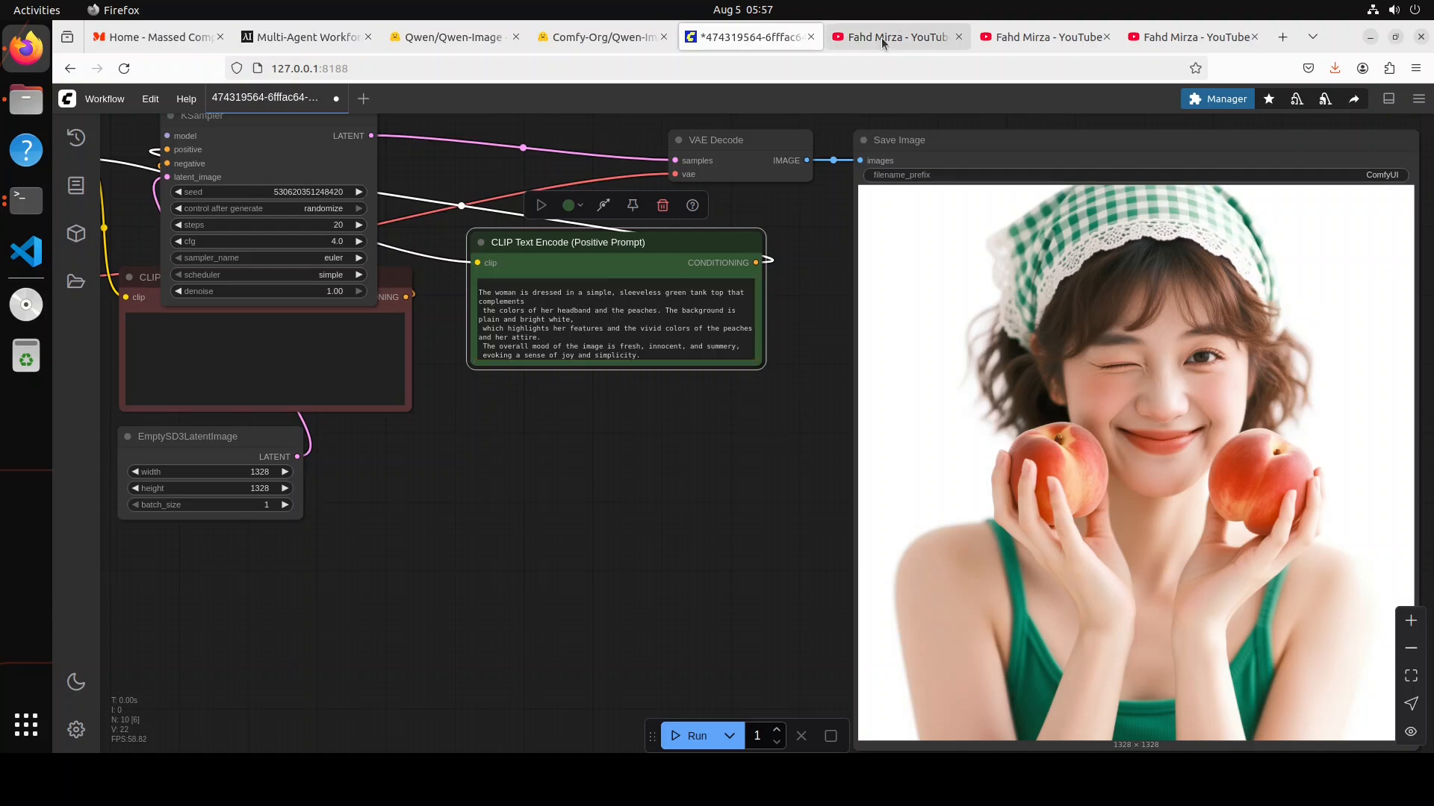
- View the channel's qwen-image results and the Qwen-Image page, then the 'comfyui tutorial' results
{"action": "left_click", "coordinate": [896, 36]}
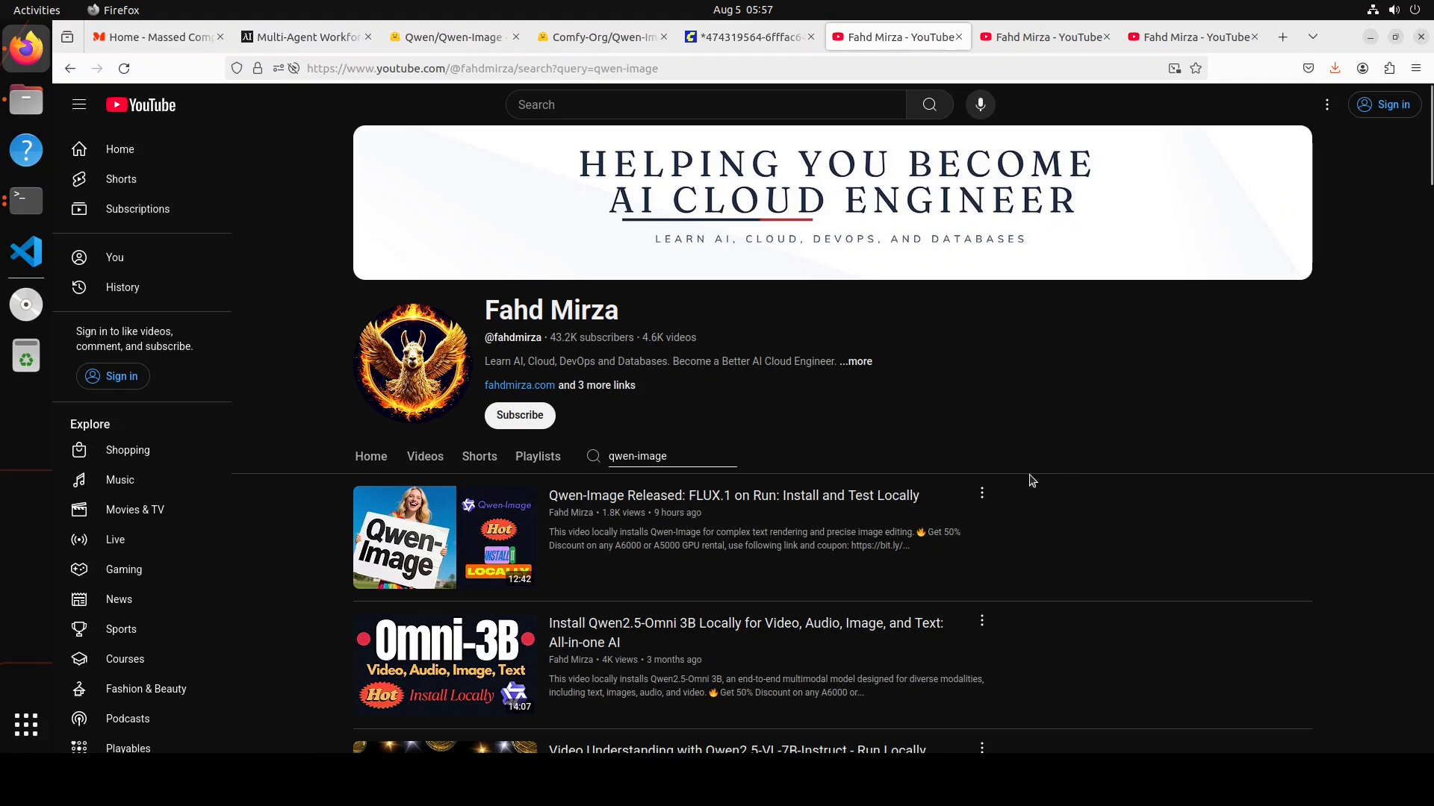
{"action": "mouse_move", "coordinate": [1044, 476]}
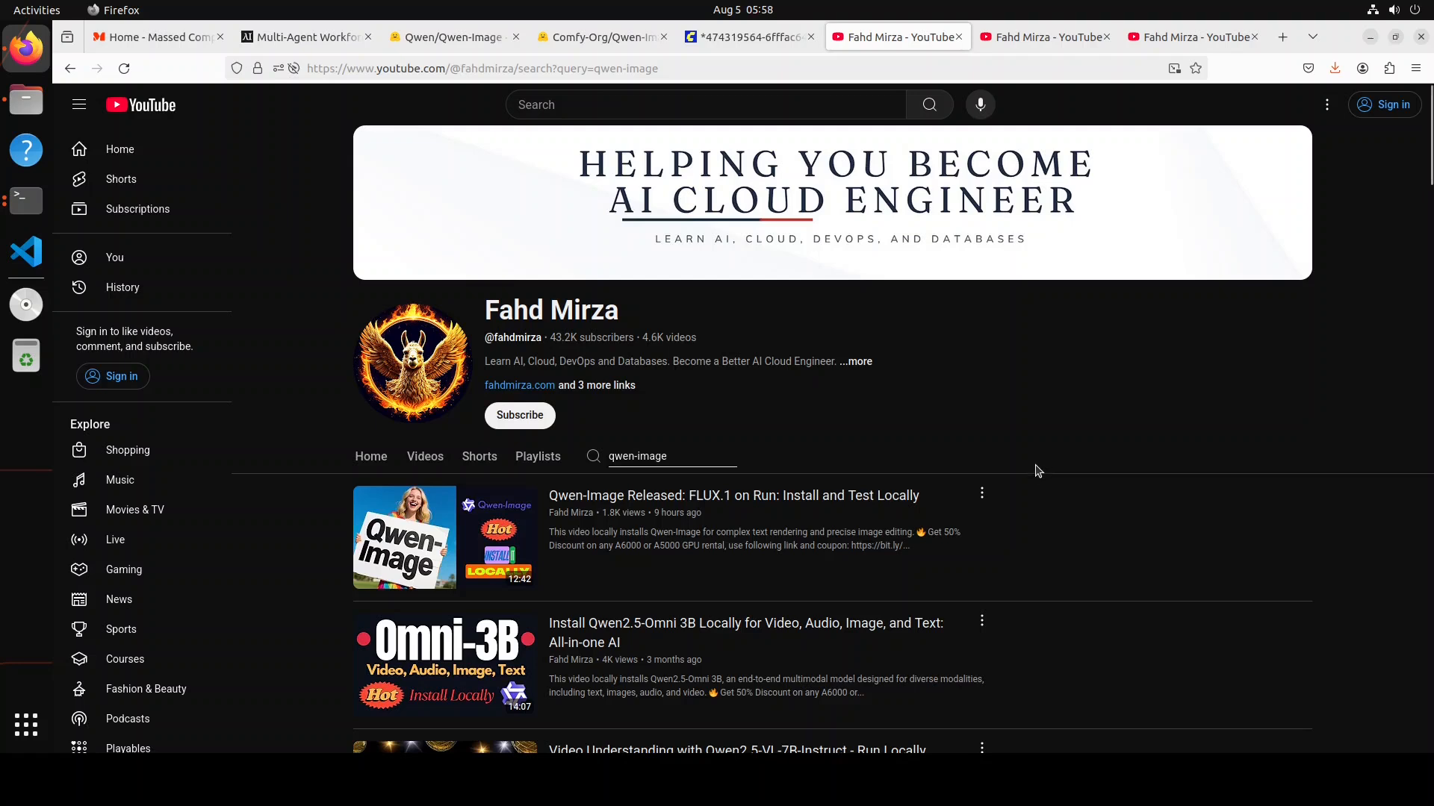
{"action": "mouse_move", "coordinate": [1035, 466]}
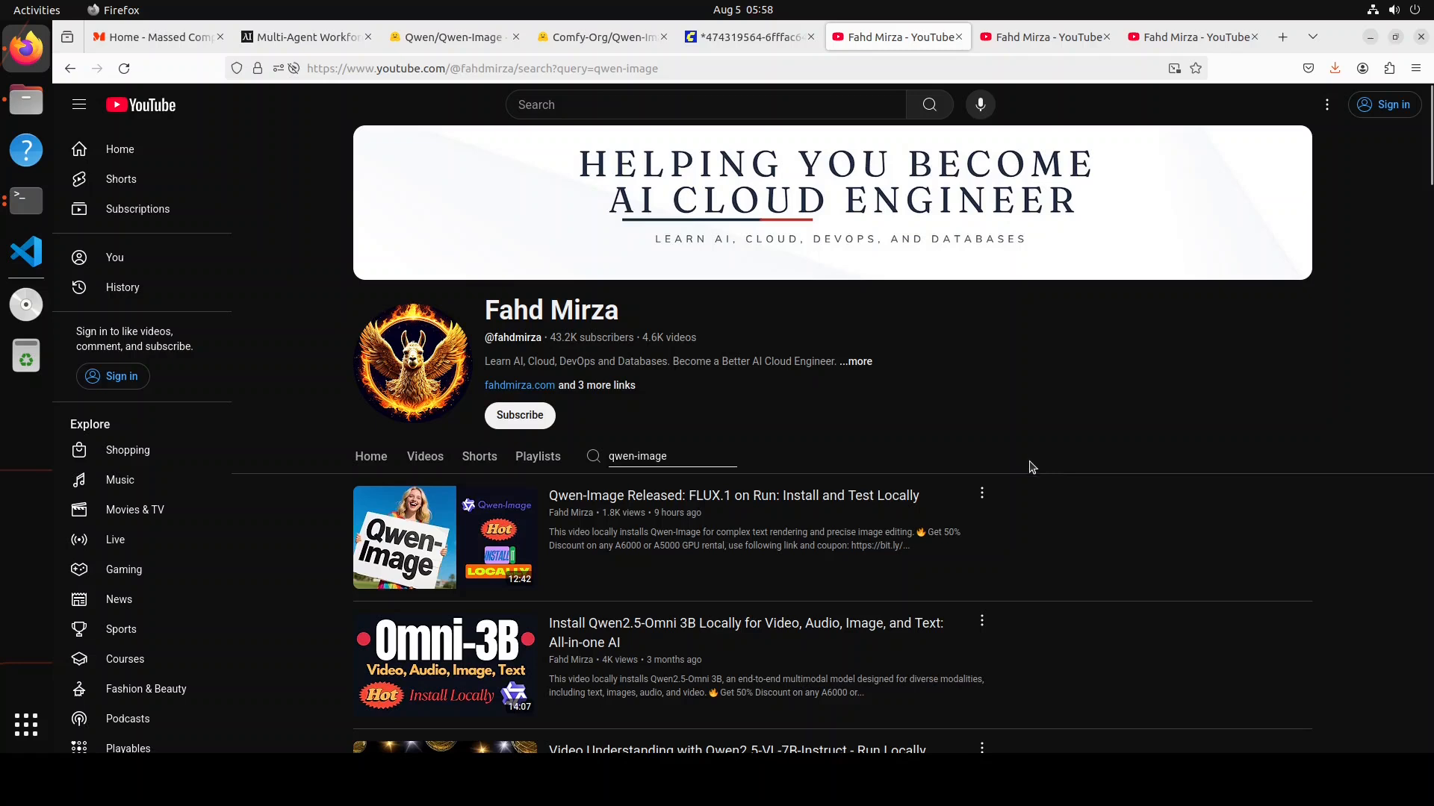
{"action": "mouse_move", "coordinate": [1030, 459]}
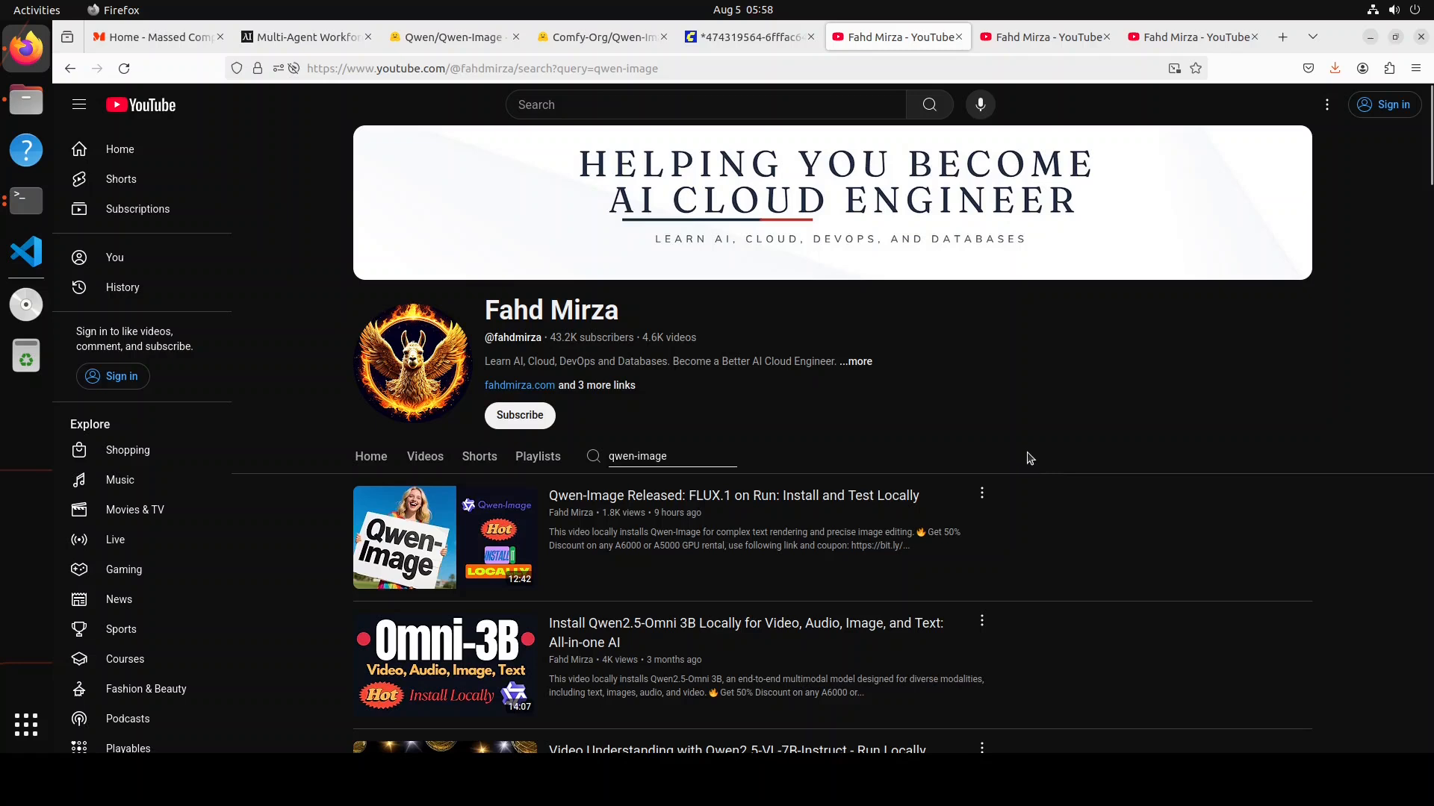
{"action": "mouse_move", "coordinate": [1027, 451]}
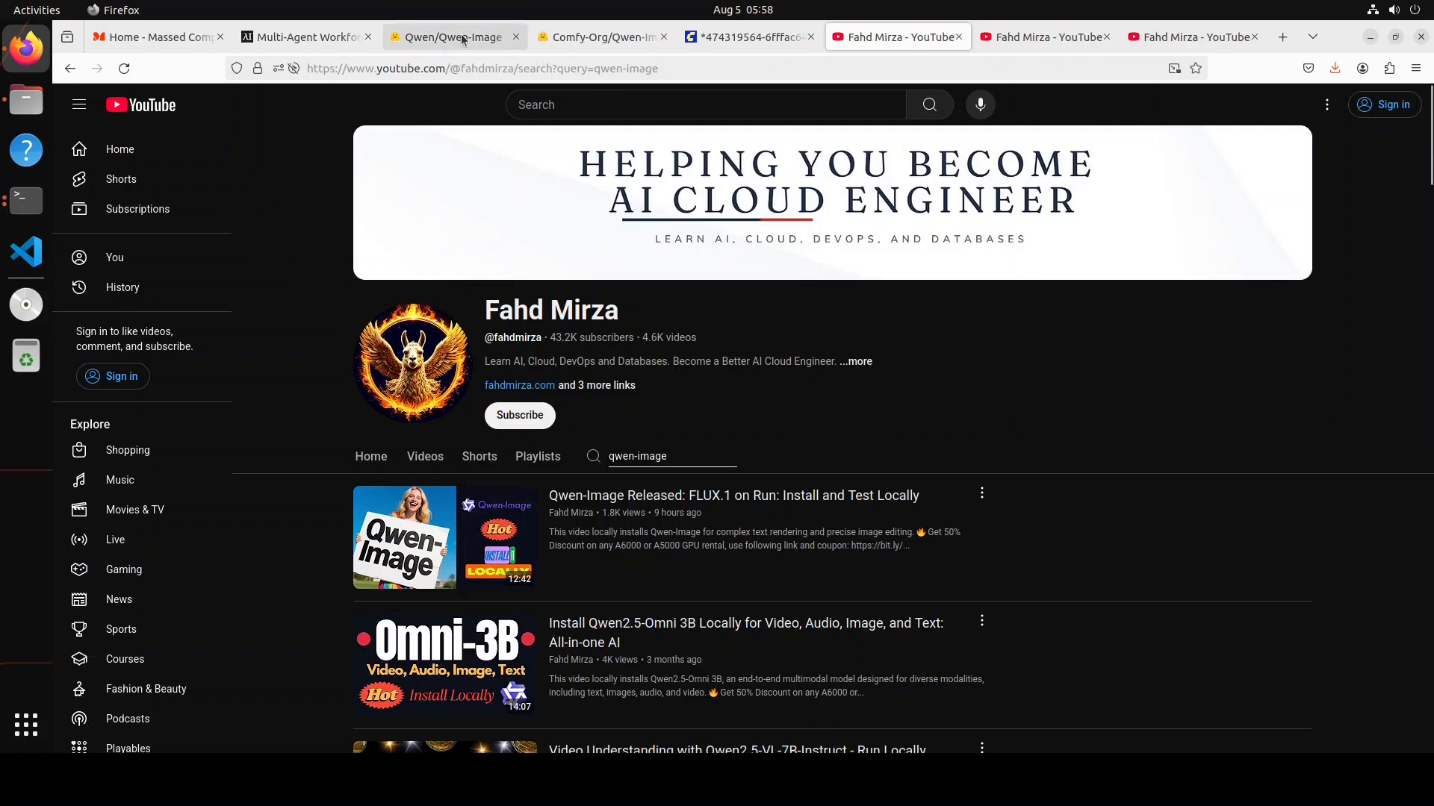
{"action": "left_click", "coordinate": [453, 36]}
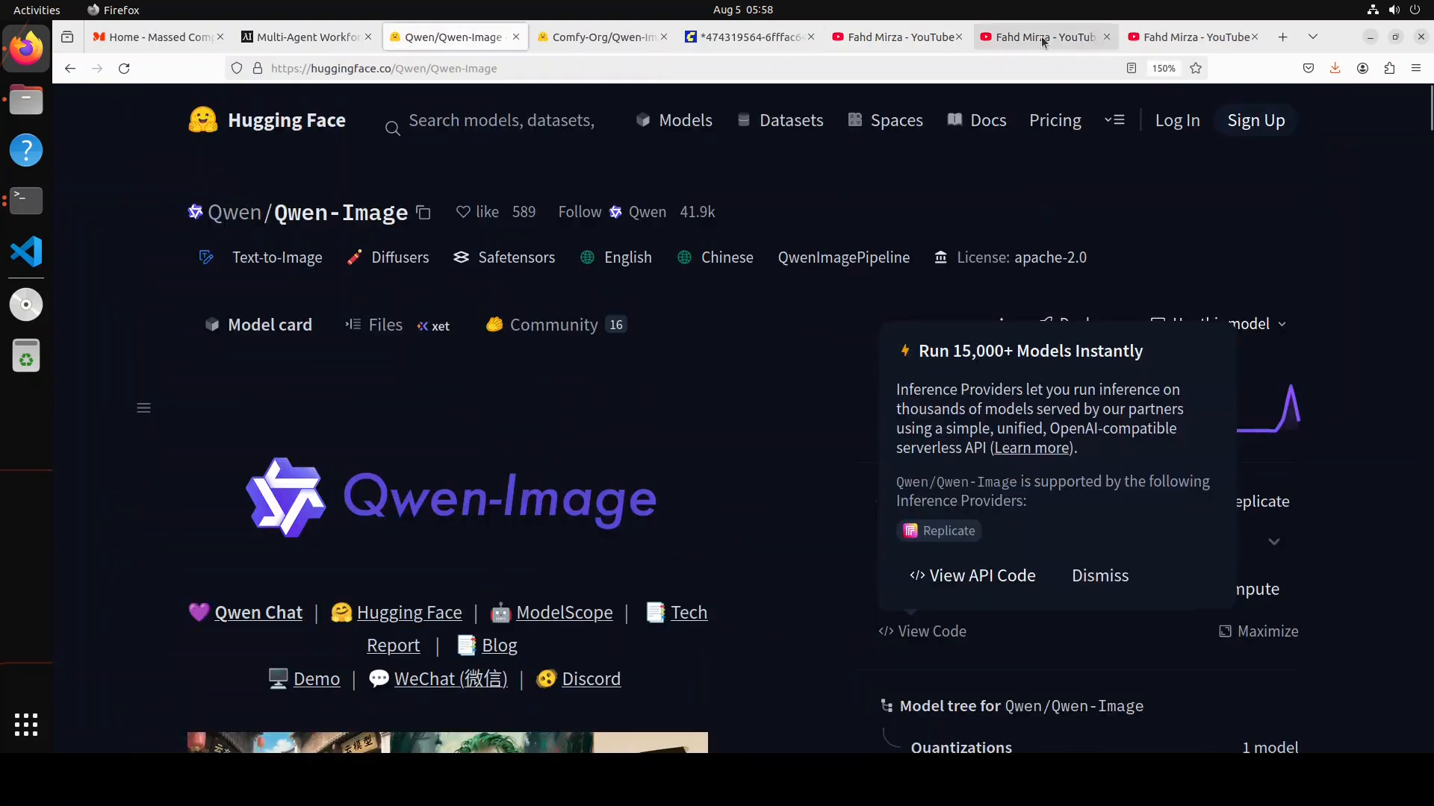
{"action": "left_click", "coordinate": [1039, 36]}
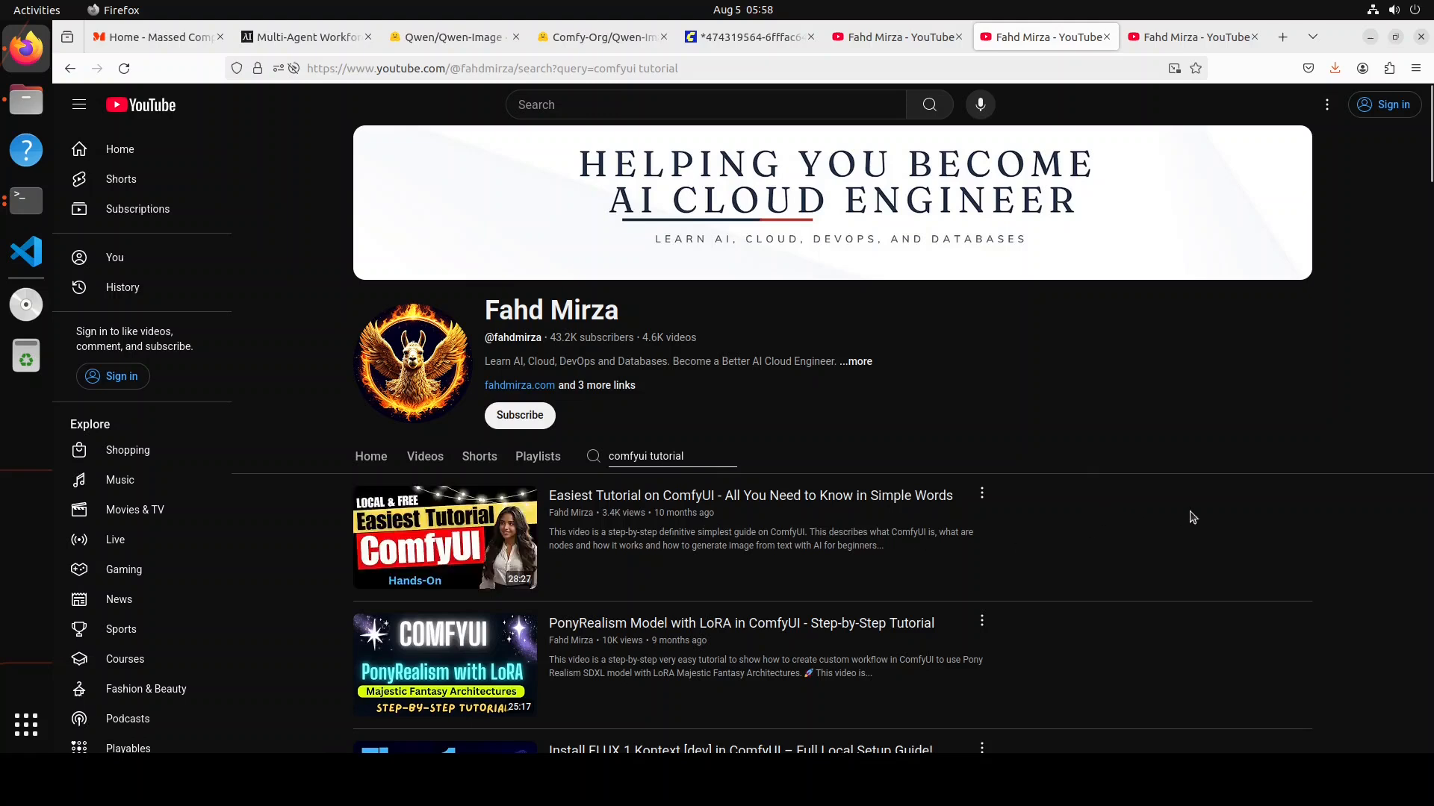
{"action": "mouse_move", "coordinate": [1105, 392]}
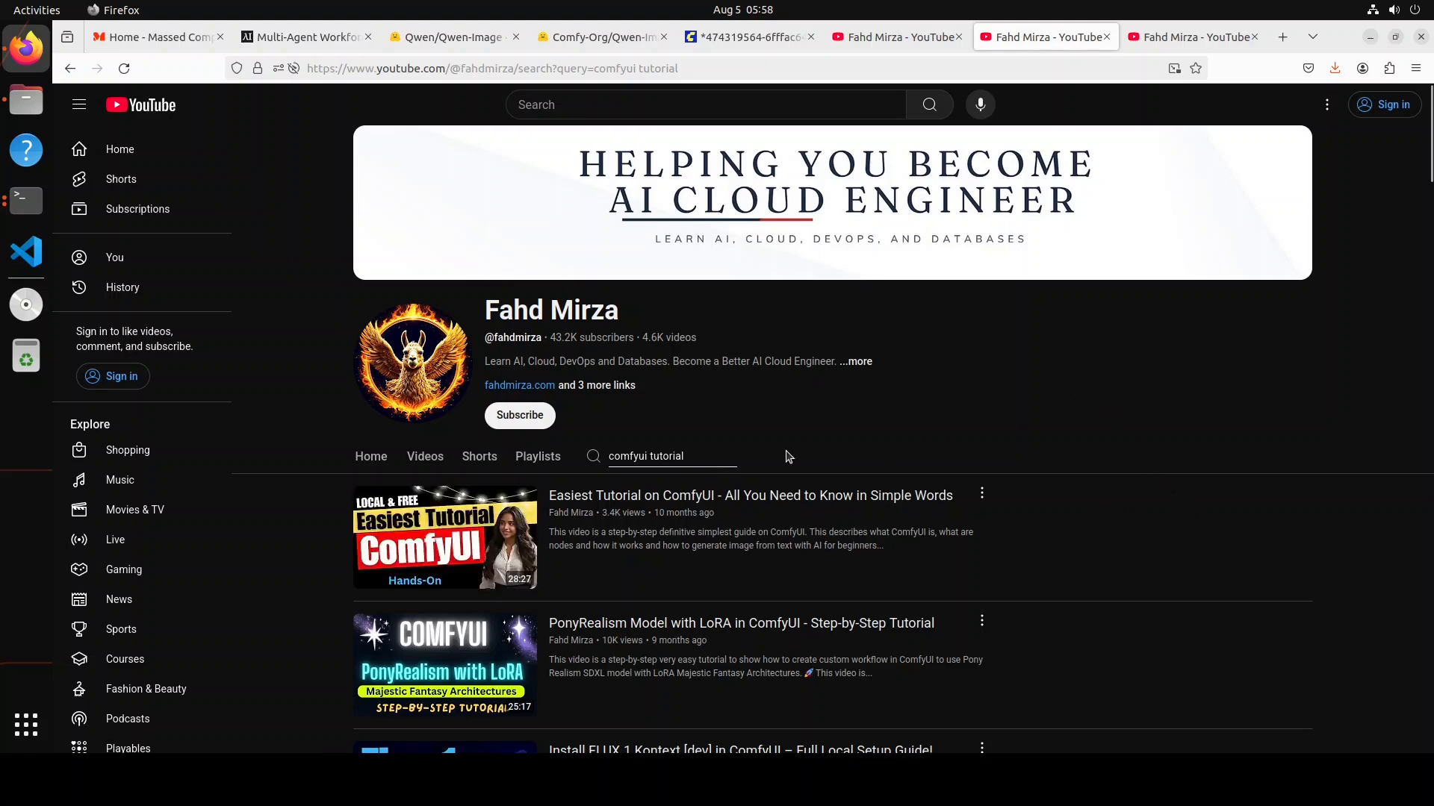
{"action": "mouse_move", "coordinate": [1098, 413]}
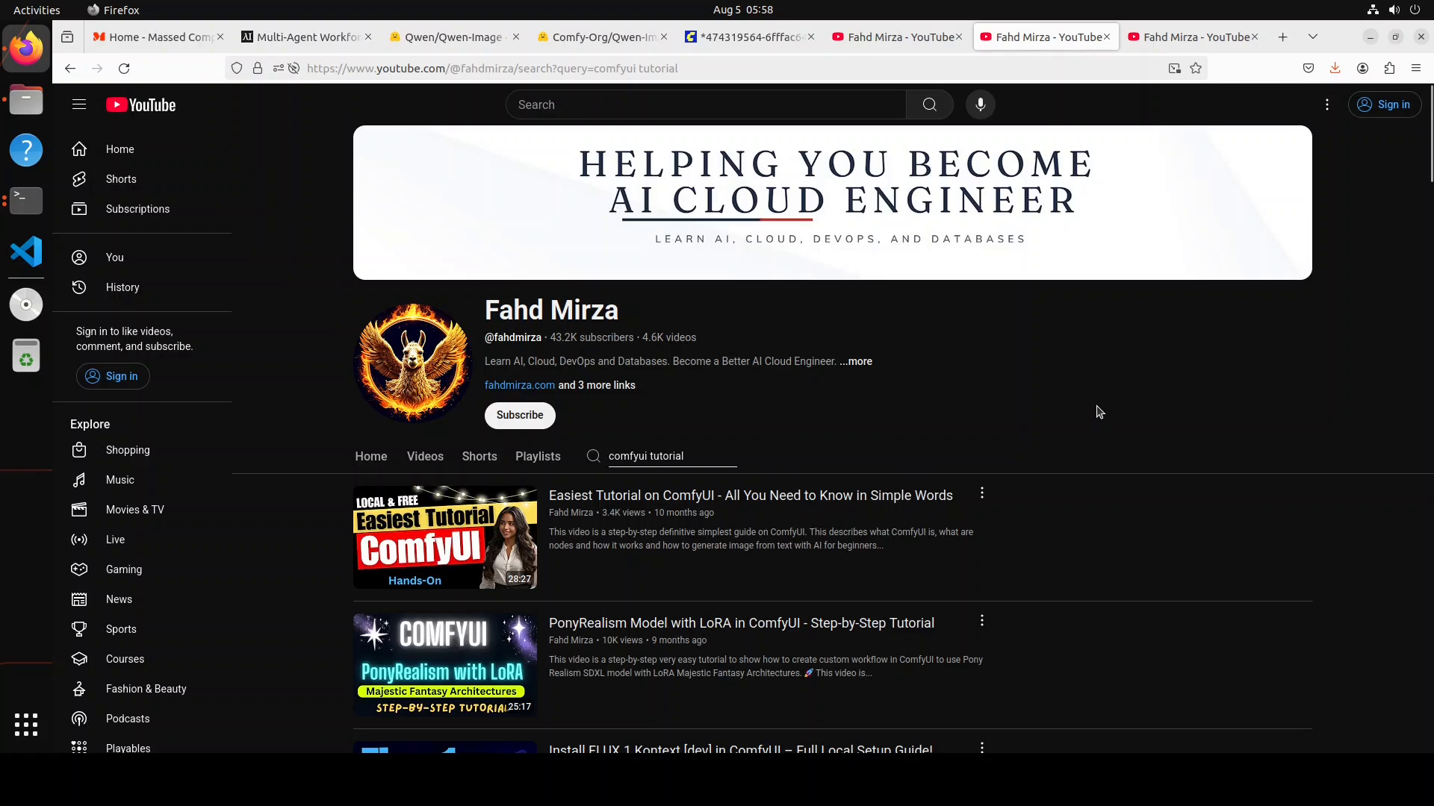
{"action": "mouse_move", "coordinate": [1090, 406]}
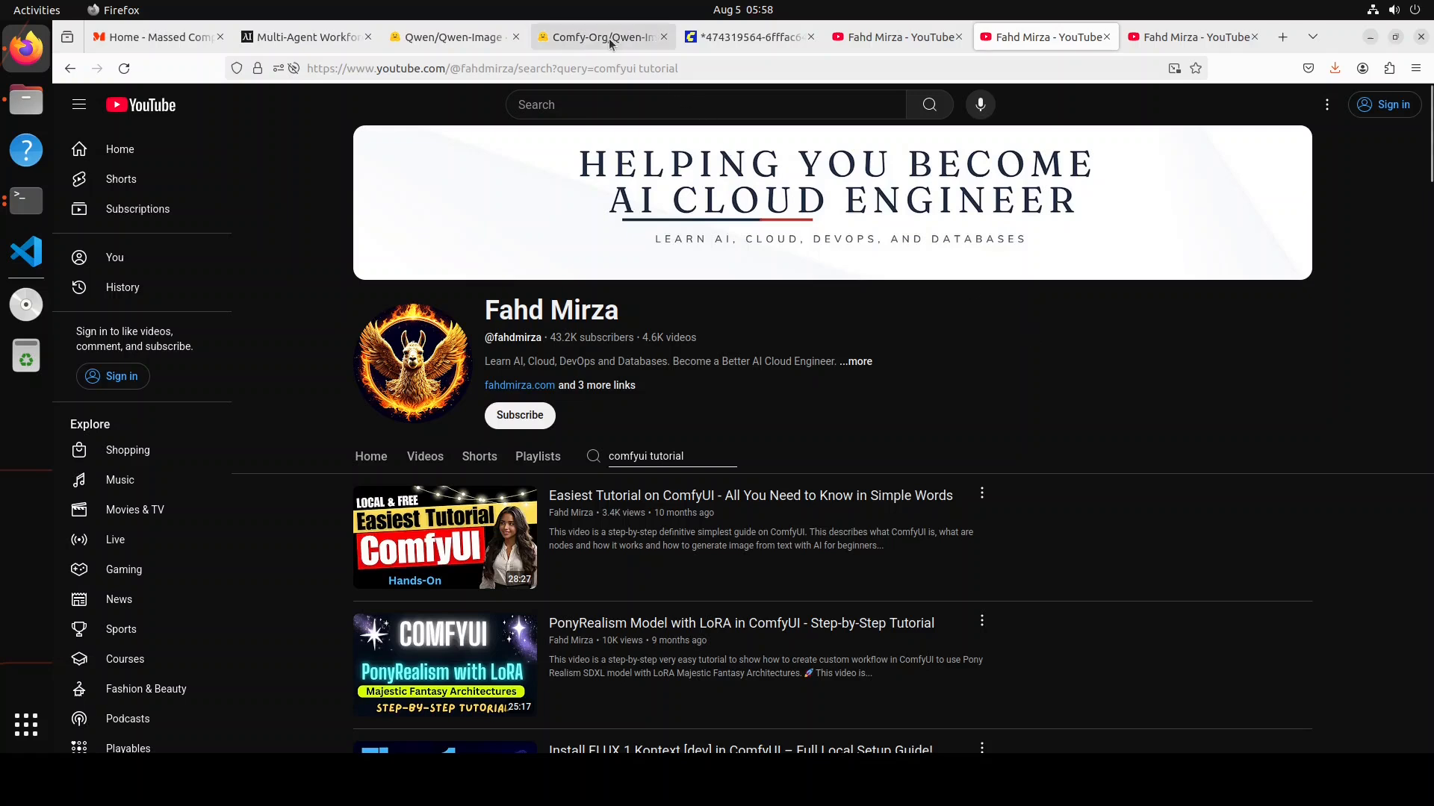
- Browse the Comfy-Org/Qwen-Image_ComfyUI repository to split_files/diffusion_models
{"action": "left_click", "coordinate": [600, 37]}
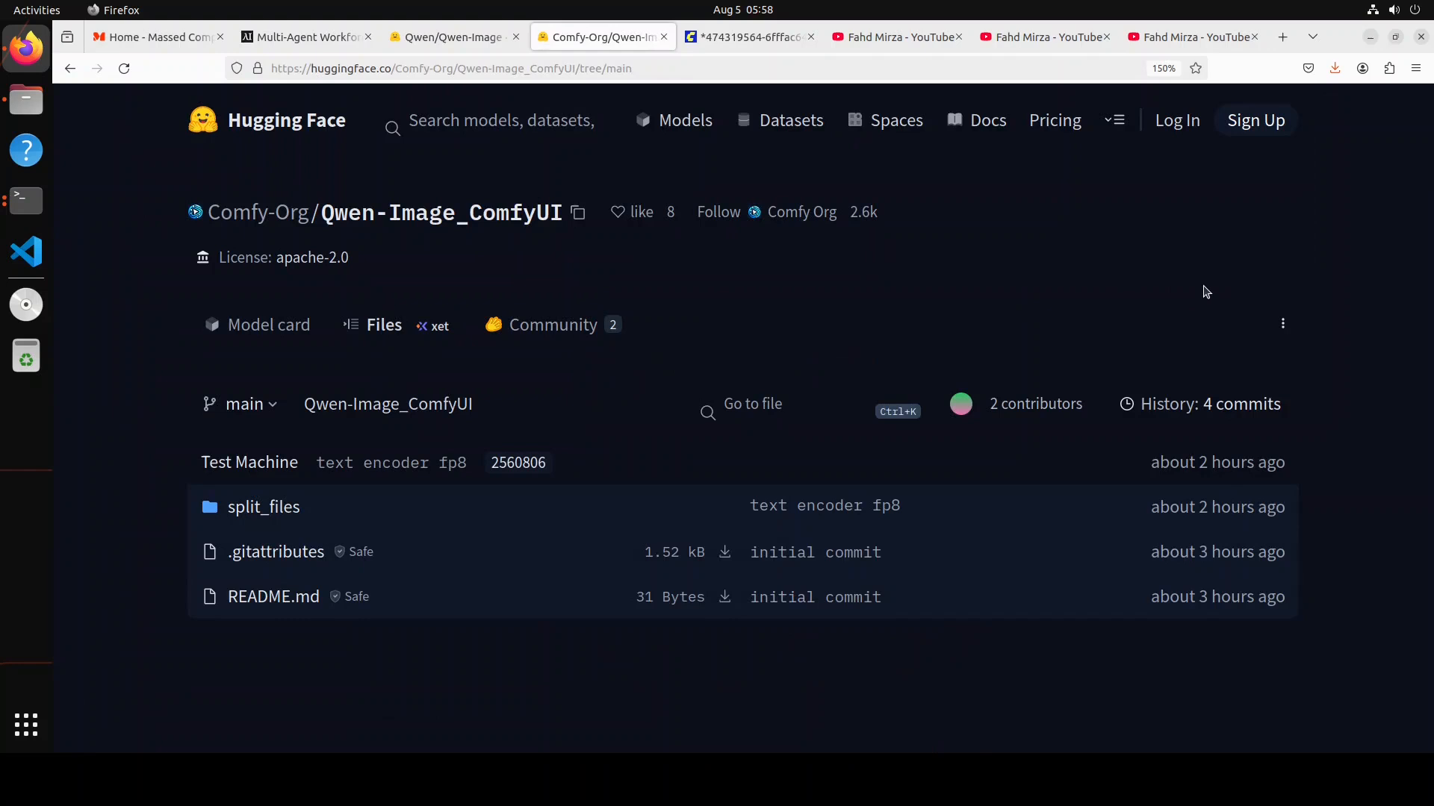
{"action": "left_click", "coordinate": [264, 507]}
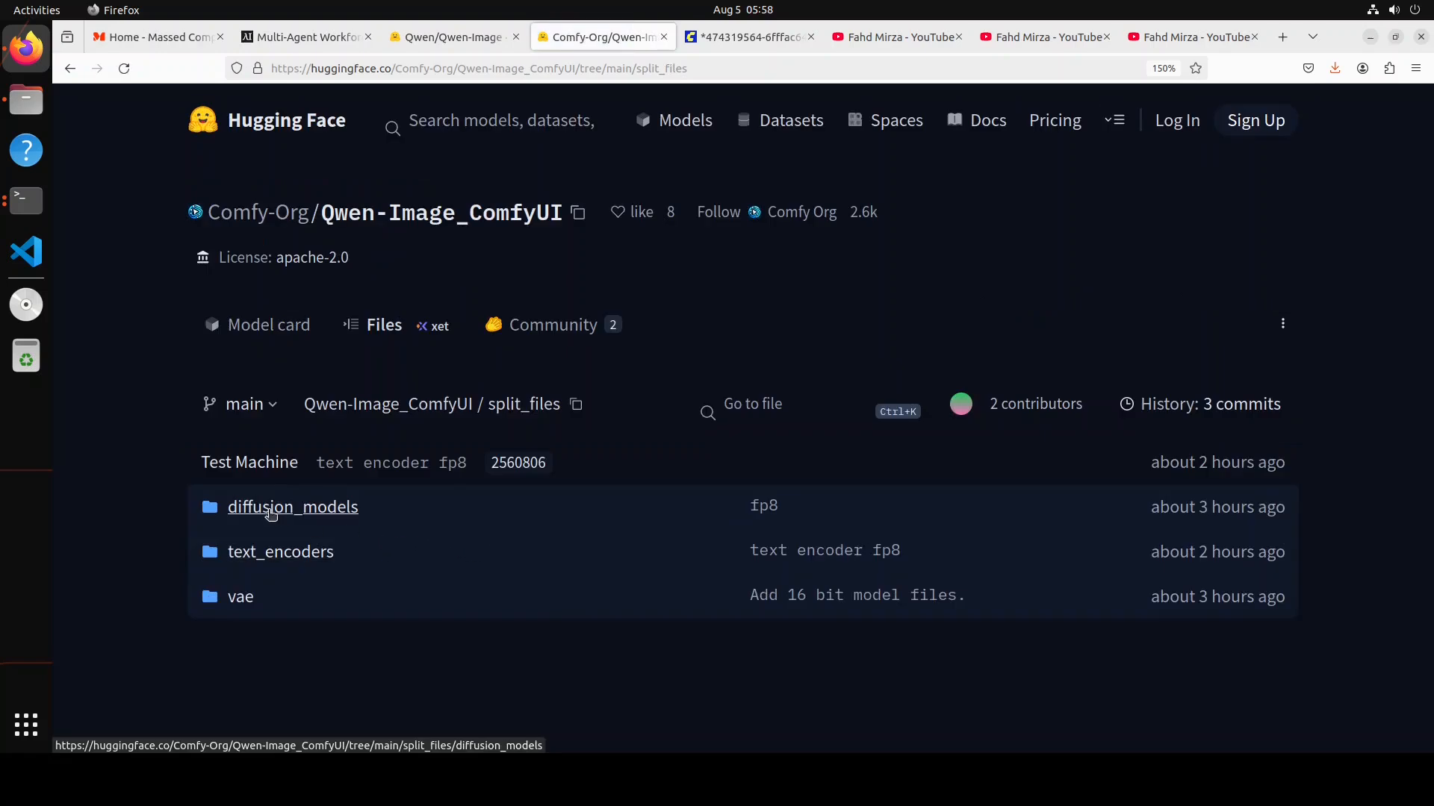
{"action": "left_click", "coordinate": [293, 506]}
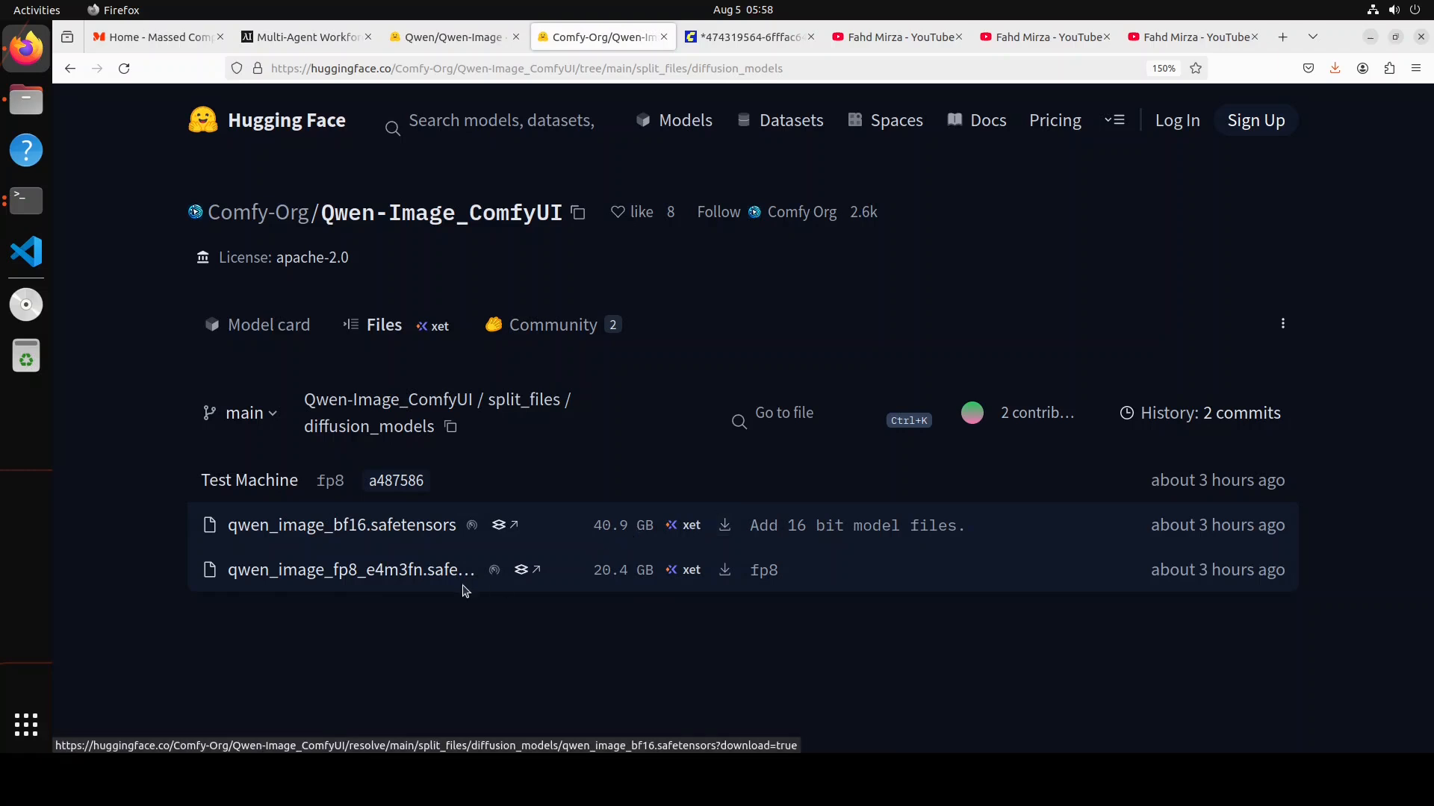
{"action": "mouse_move", "coordinate": [545, 586]}
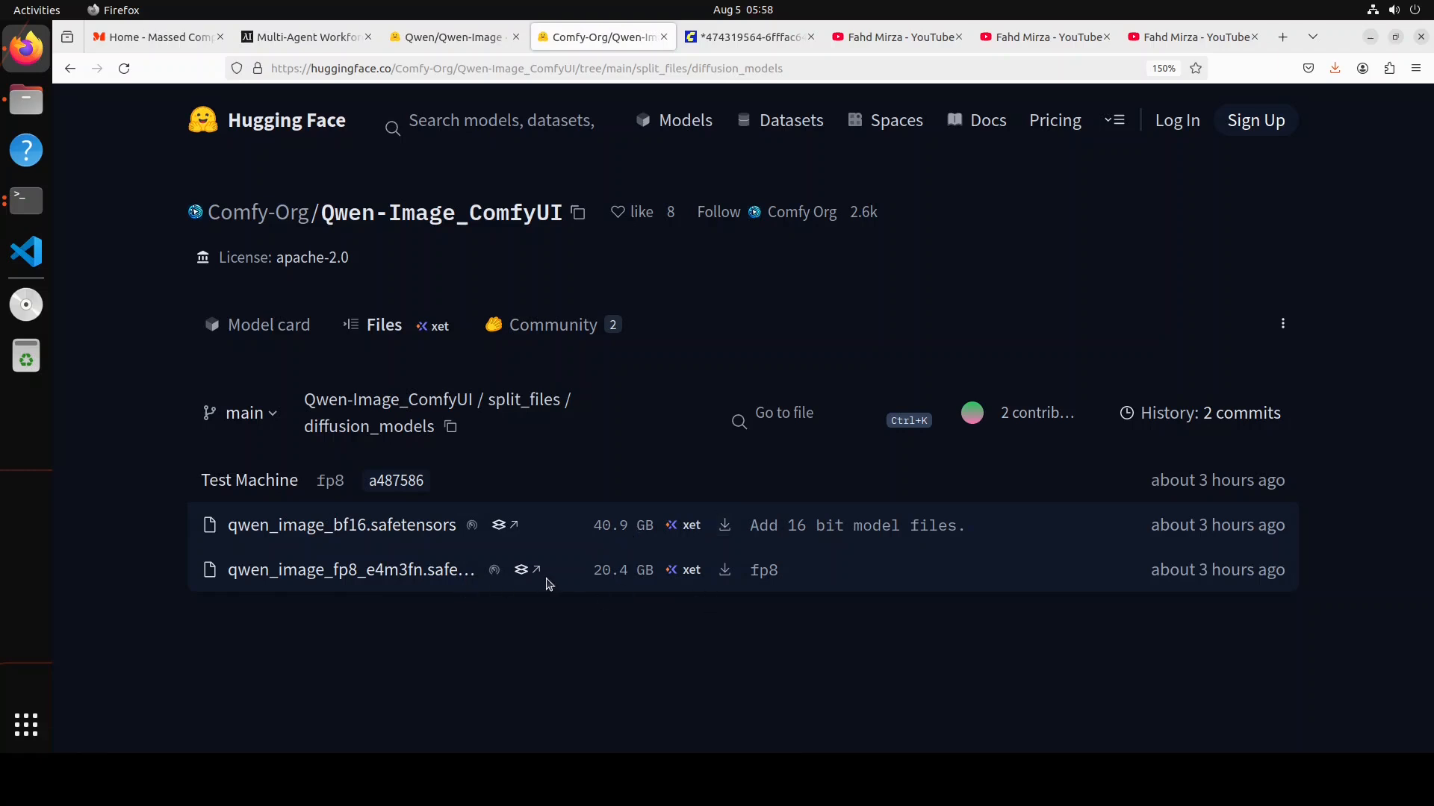
{"action": "mouse_move", "coordinate": [395, 578]}
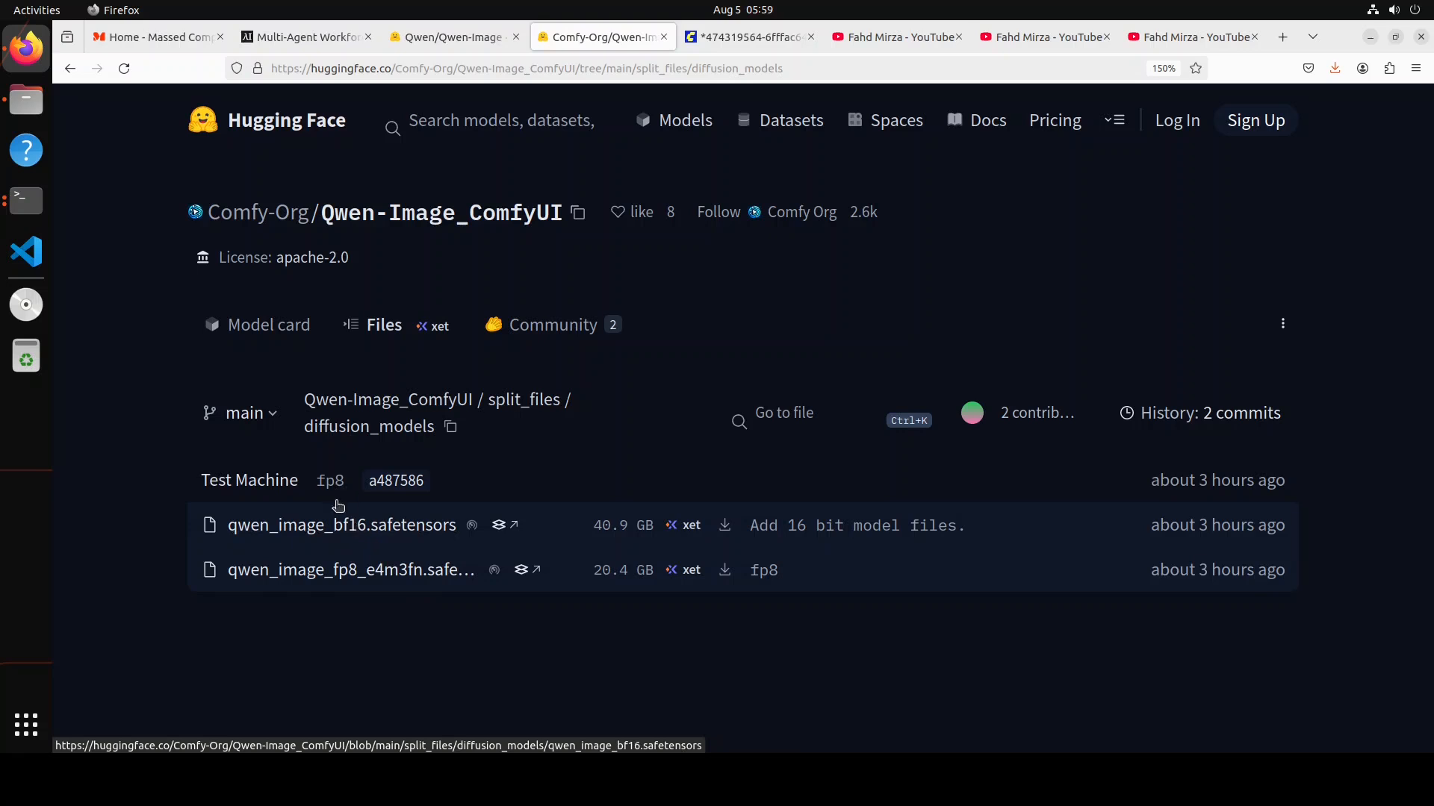
{"action": "mouse_move", "coordinate": [732, 590]}
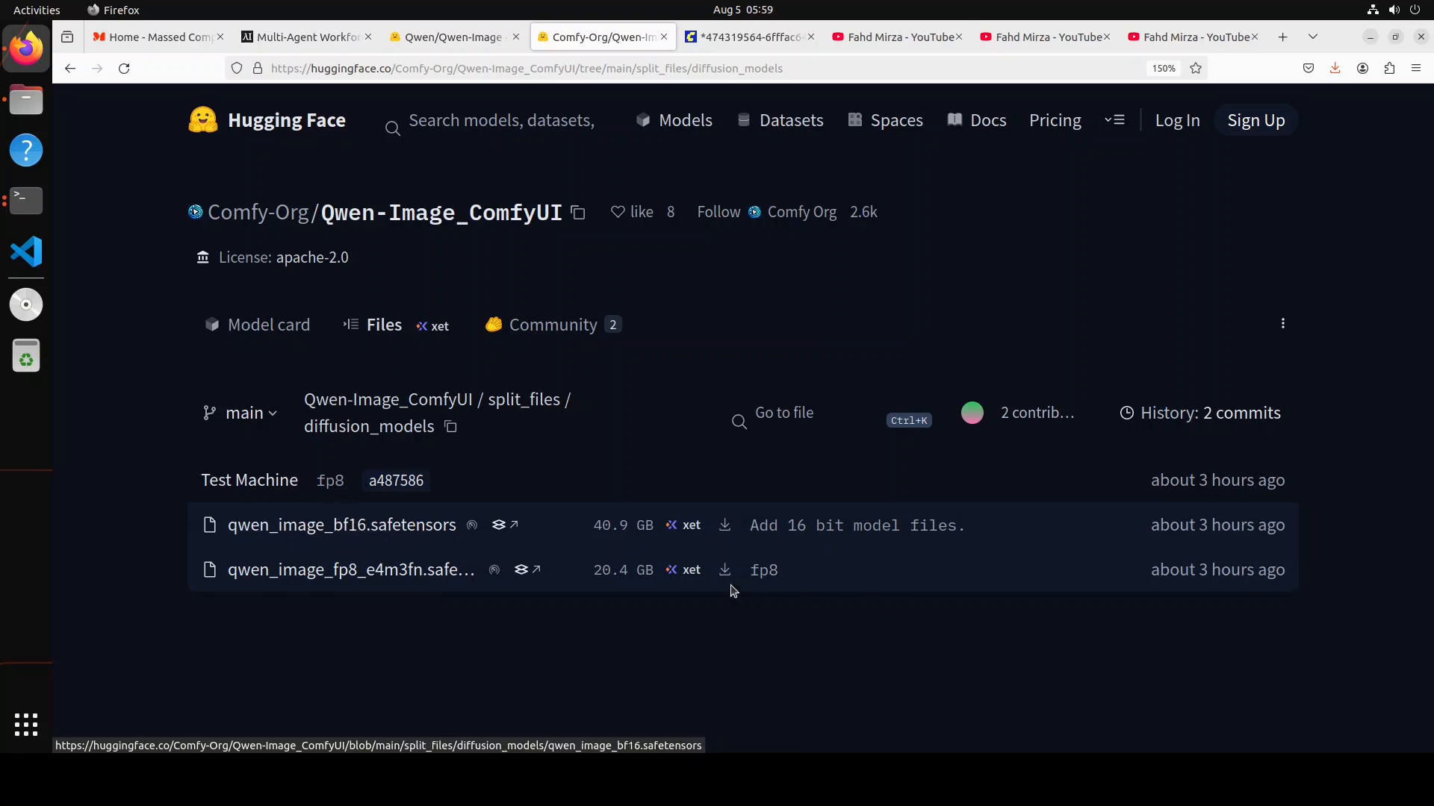
- Verify through Save Link As that the bf16 model exists in ComfyUI/models/diffusion_models, then cancel
{"action": "right_click", "coordinate": [724, 525]}
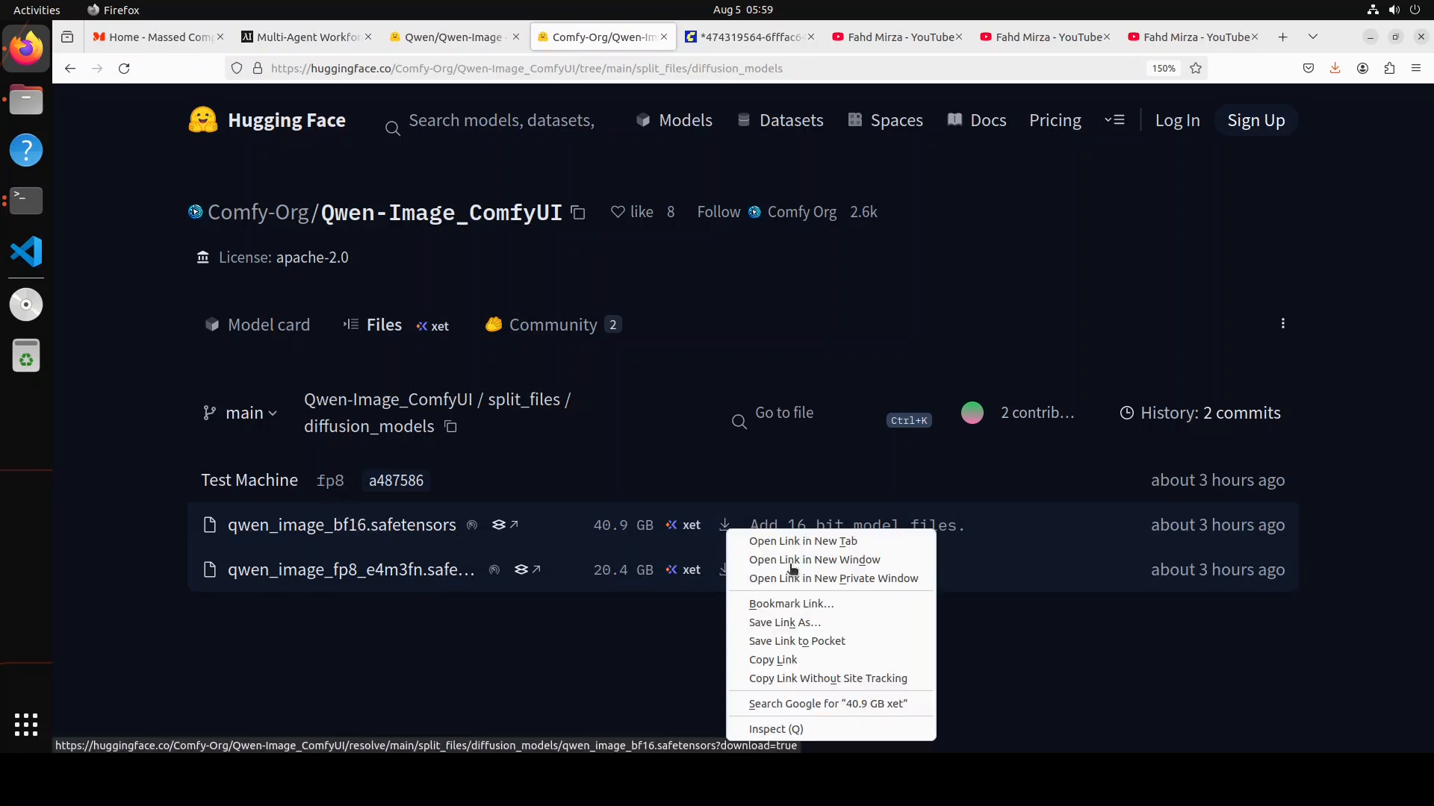
{"action": "left_click", "coordinate": [783, 622]}
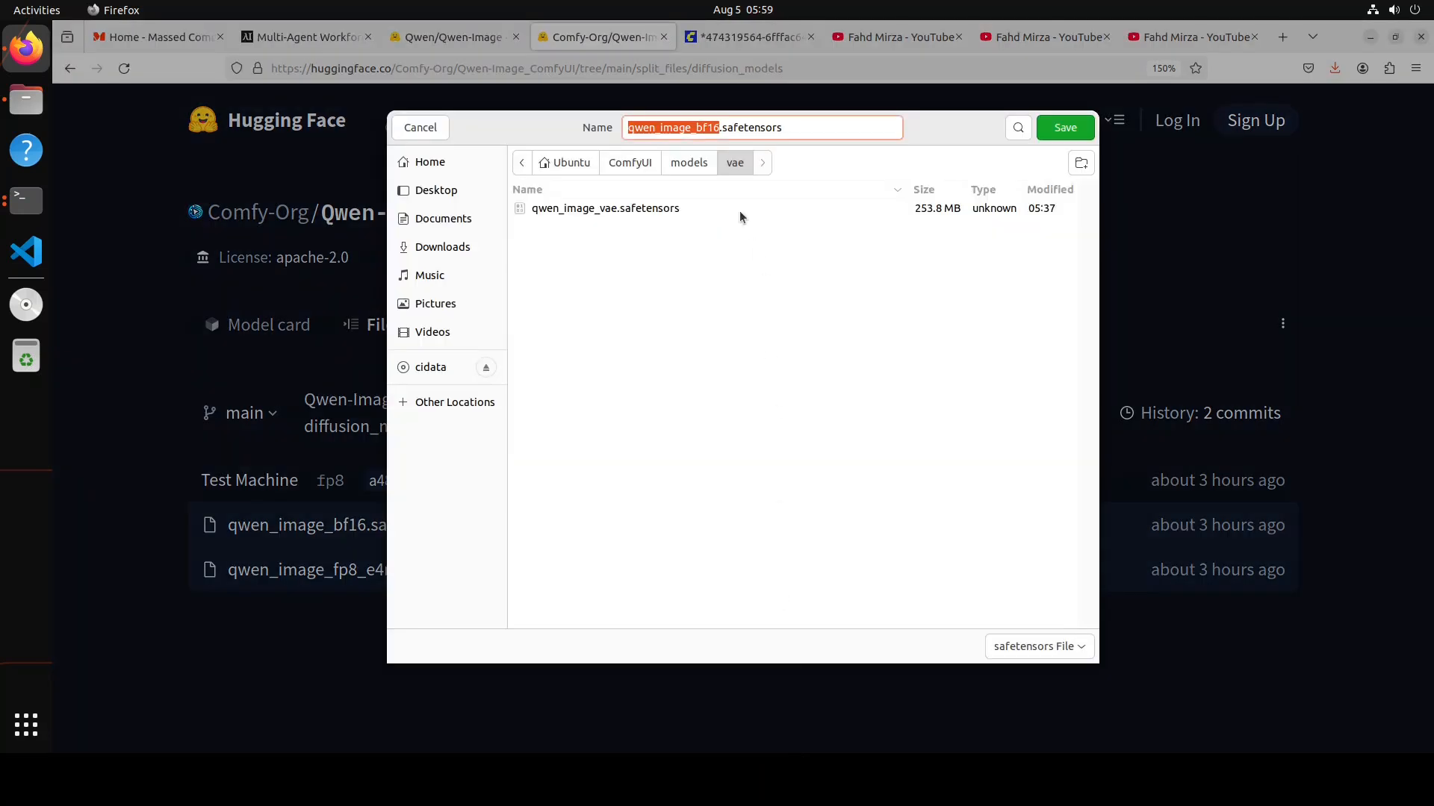
{"action": "left_click", "coordinate": [628, 162]}
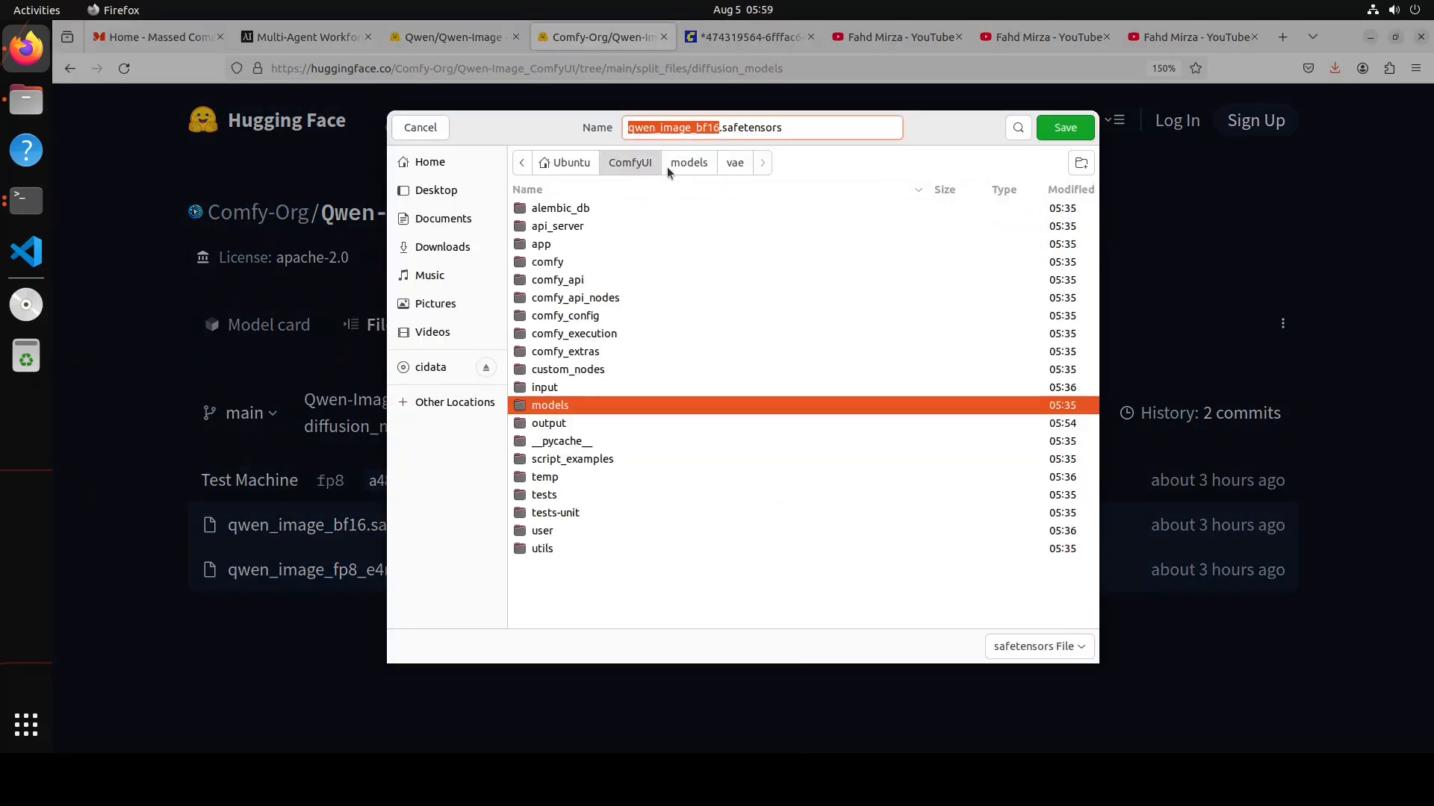
{"action": "left_click", "coordinate": [689, 162]}
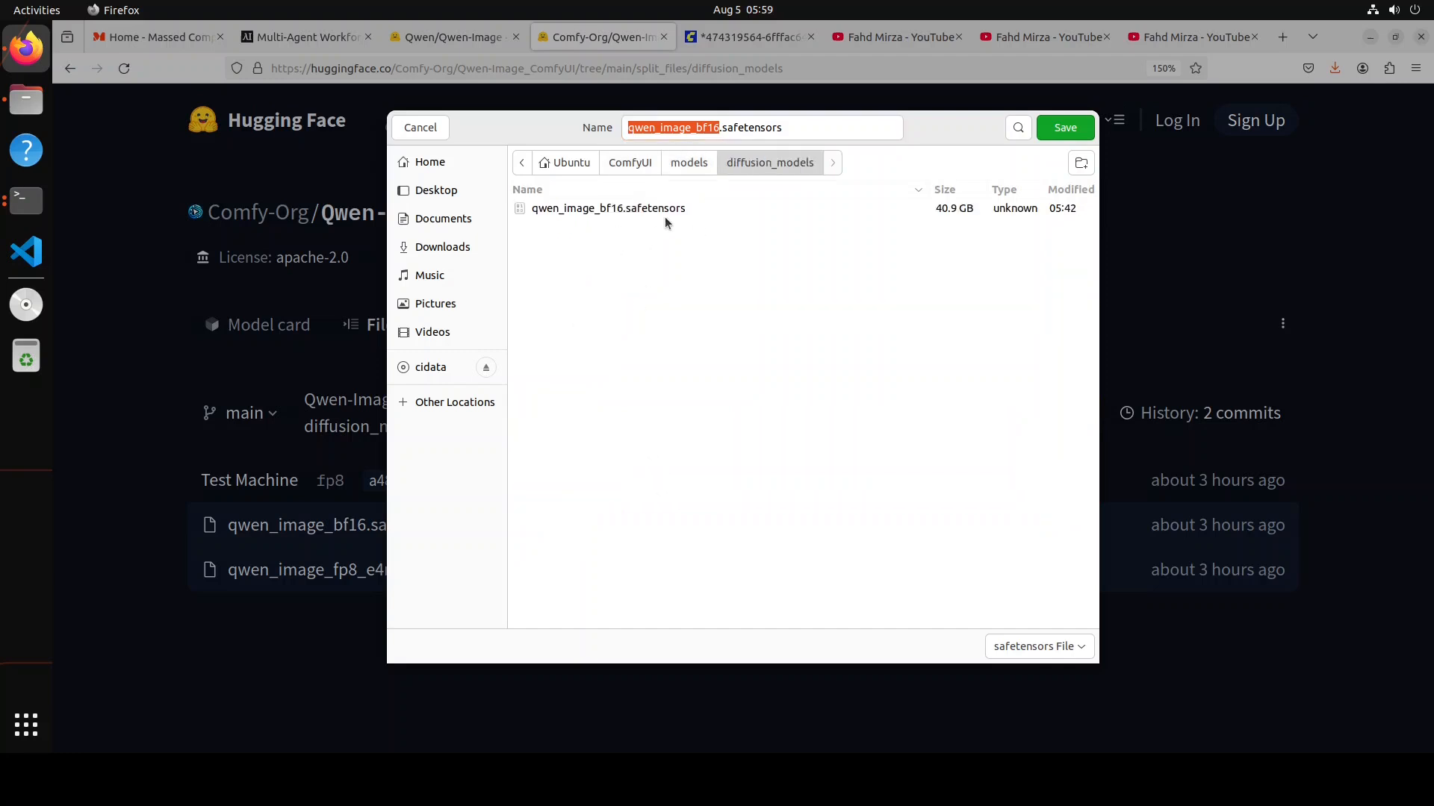
{"action": "mouse_move", "coordinate": [948, 223]}
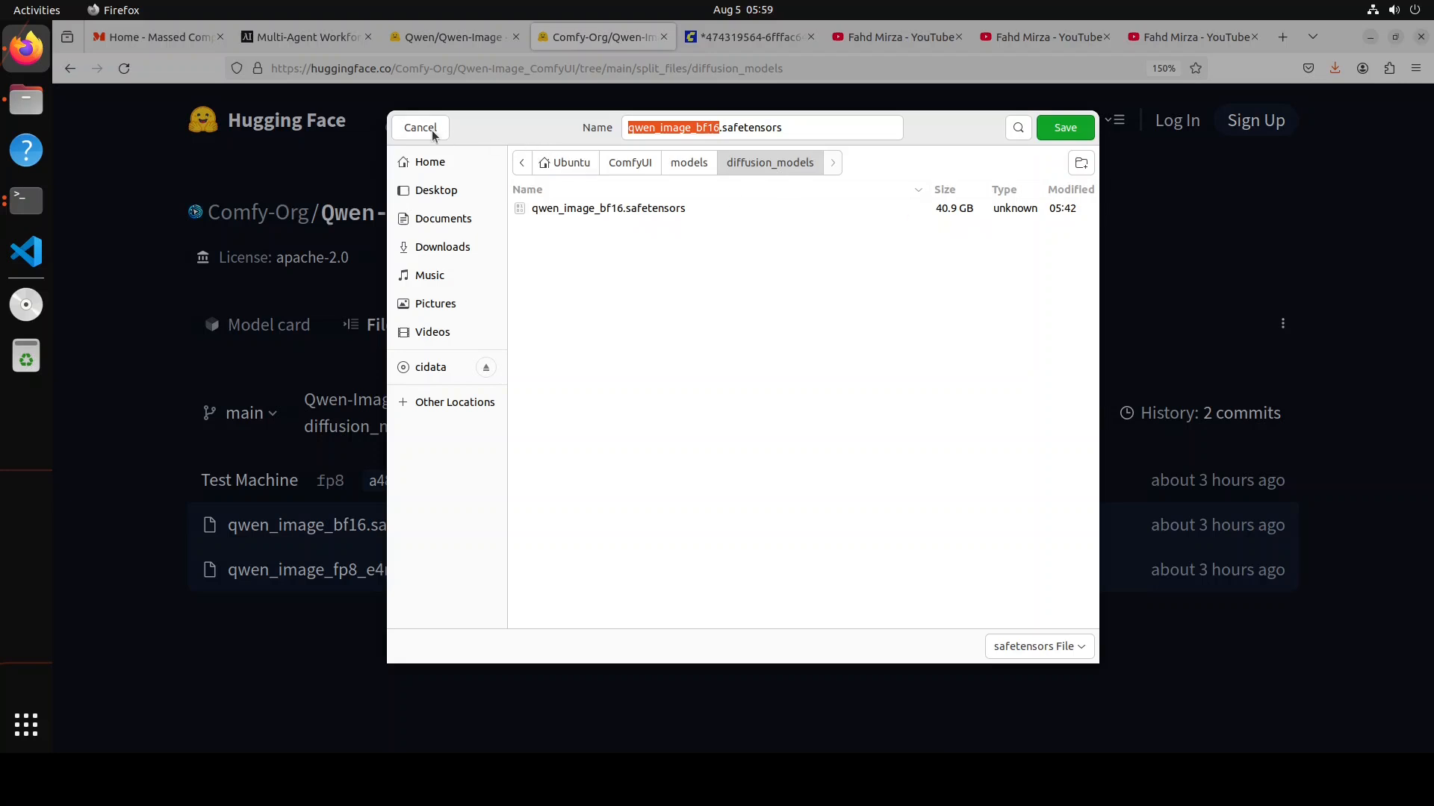
{"action": "left_click", "coordinate": [419, 127]}
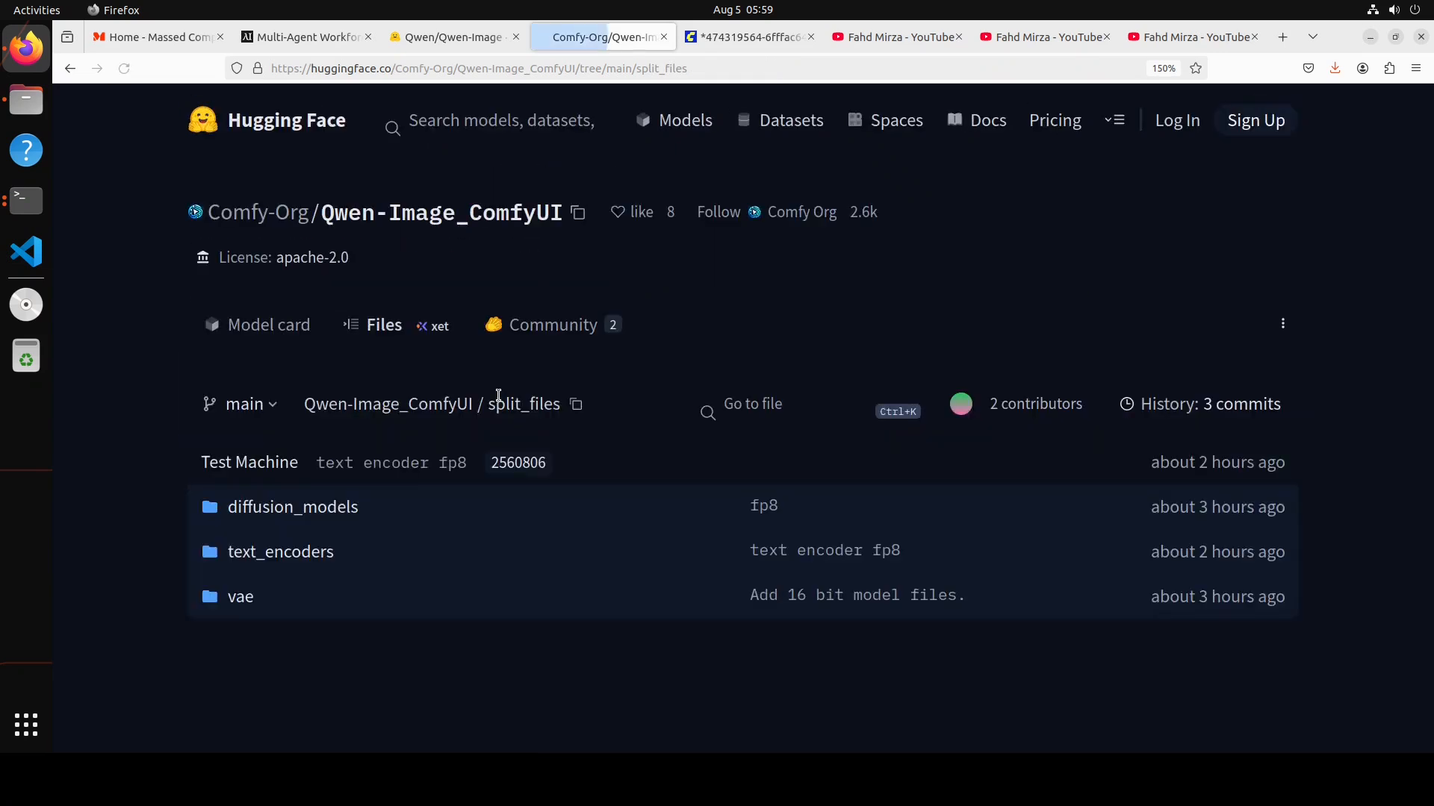
- Save the 16.6 GB qwen_2_5_vl_7b text encoder into ComfyUI/models/text_encoders
{"action": "left_click", "coordinate": [280, 551]}
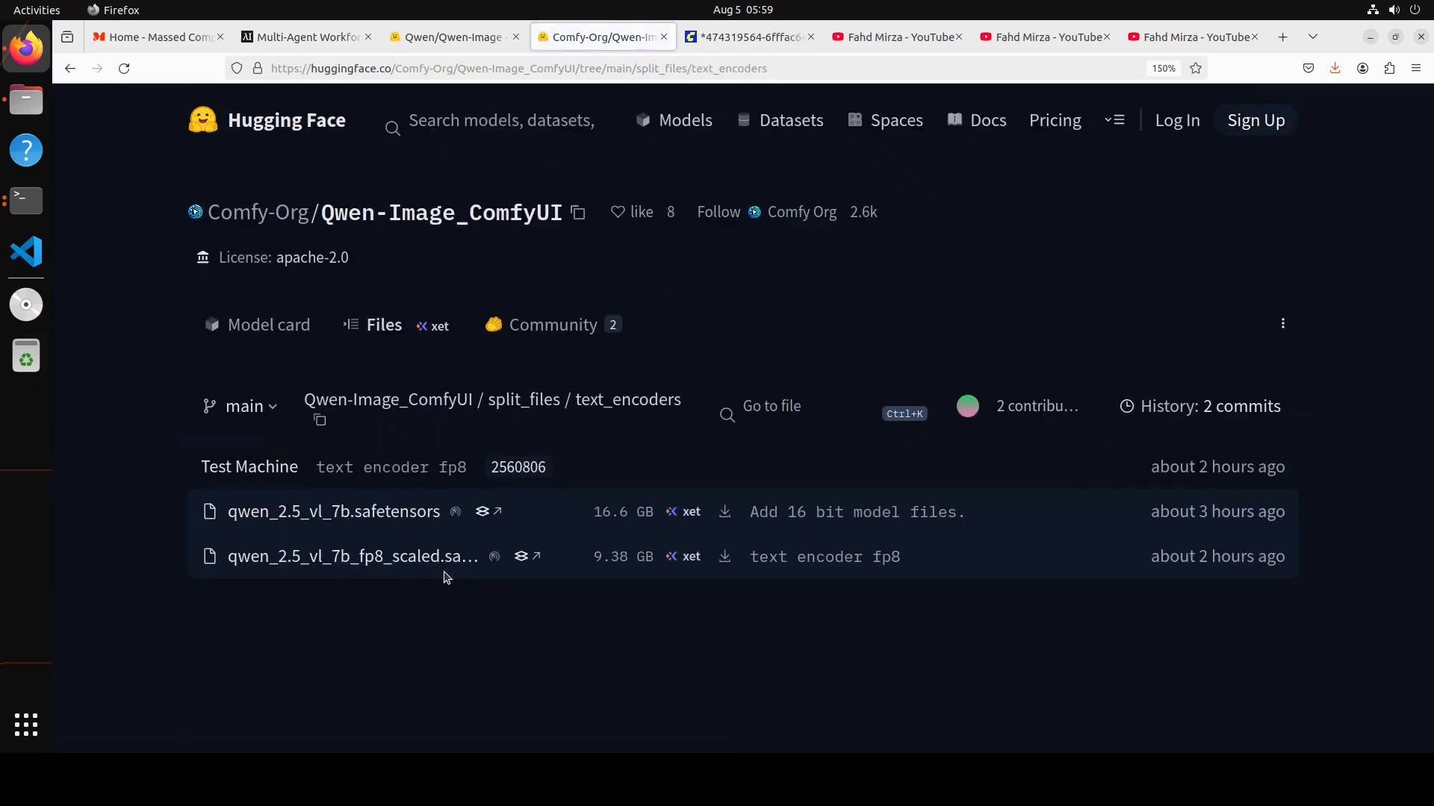
{"action": "mouse_move", "coordinate": [619, 555]}
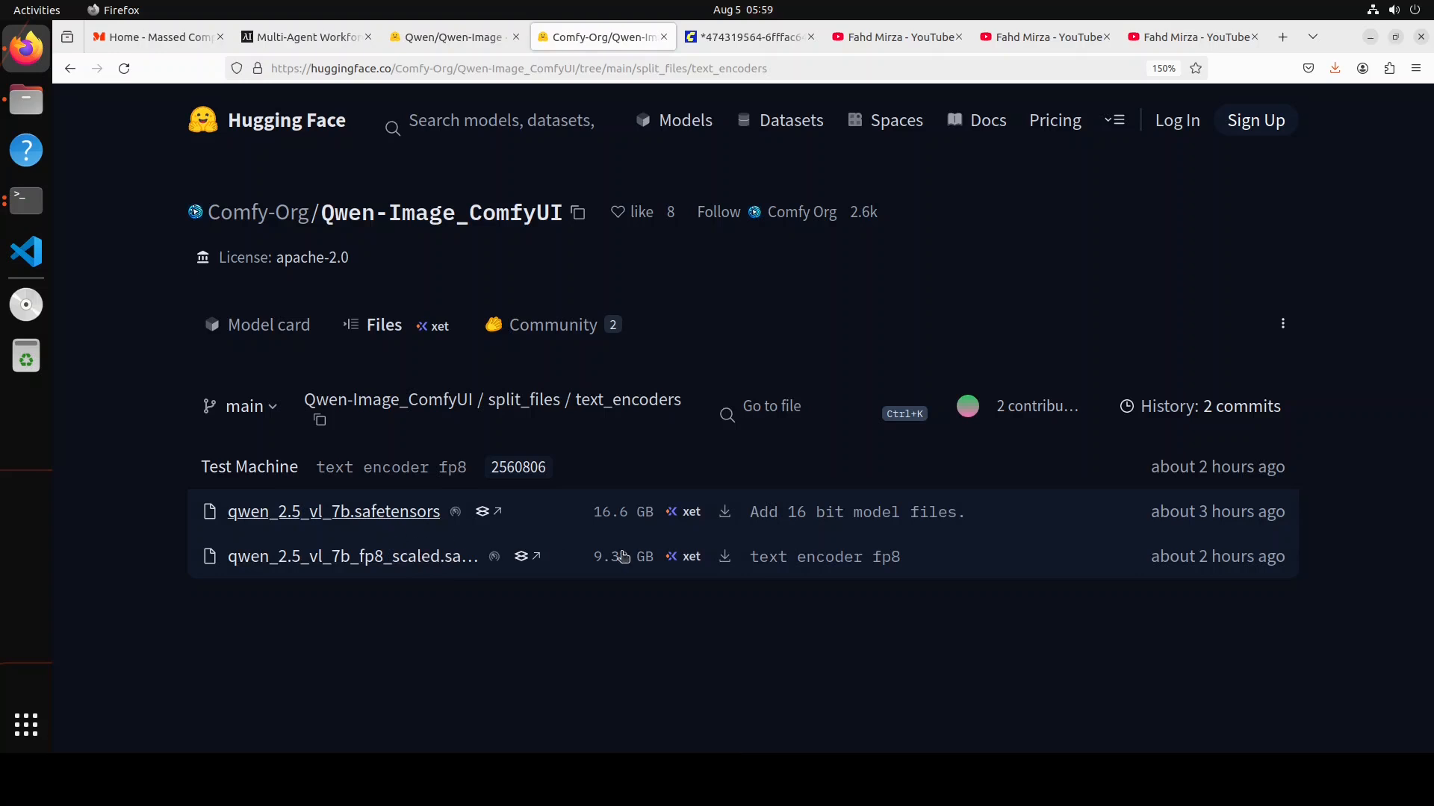
{"action": "right_click", "coordinate": [724, 511]}
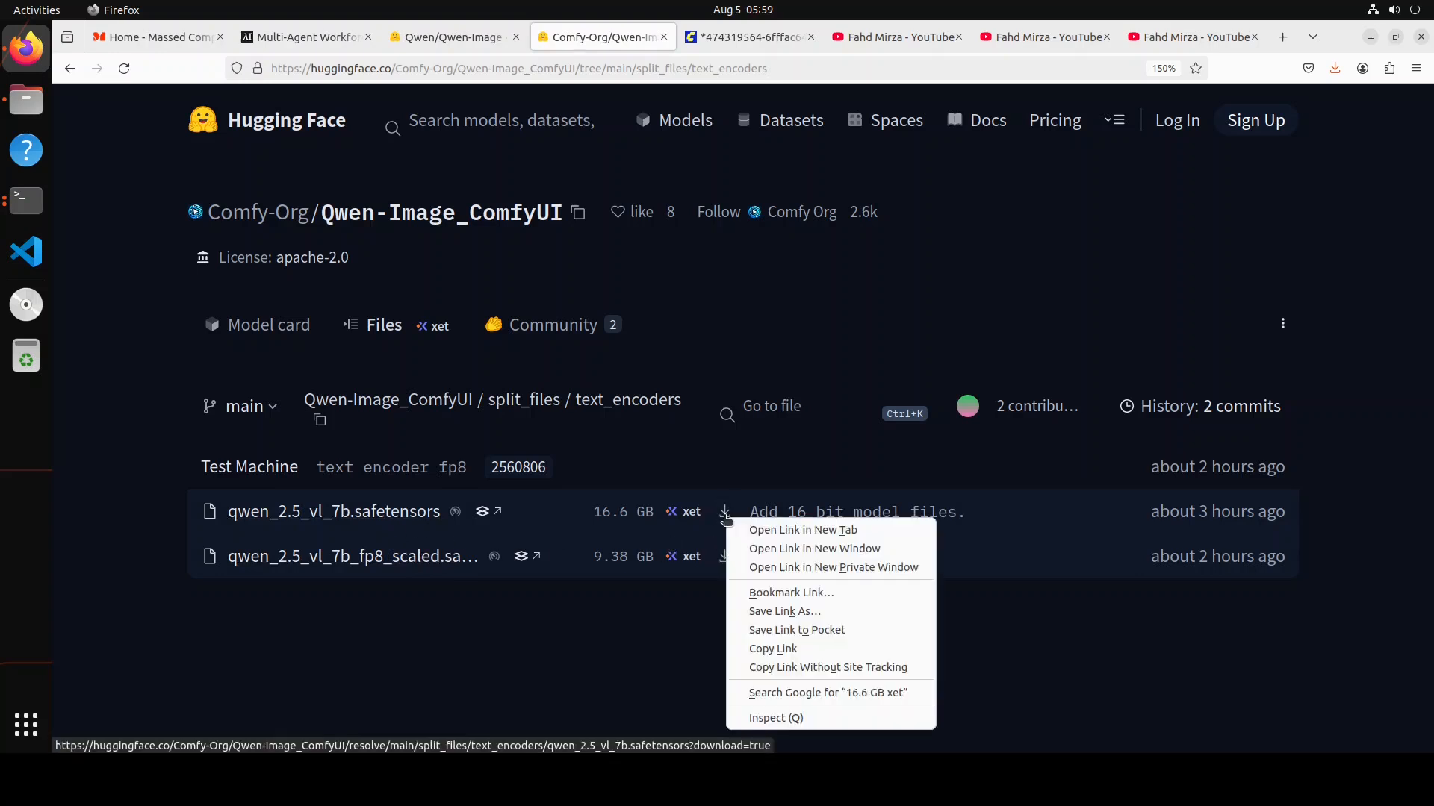
{"action": "mouse_move", "coordinate": [783, 611]}
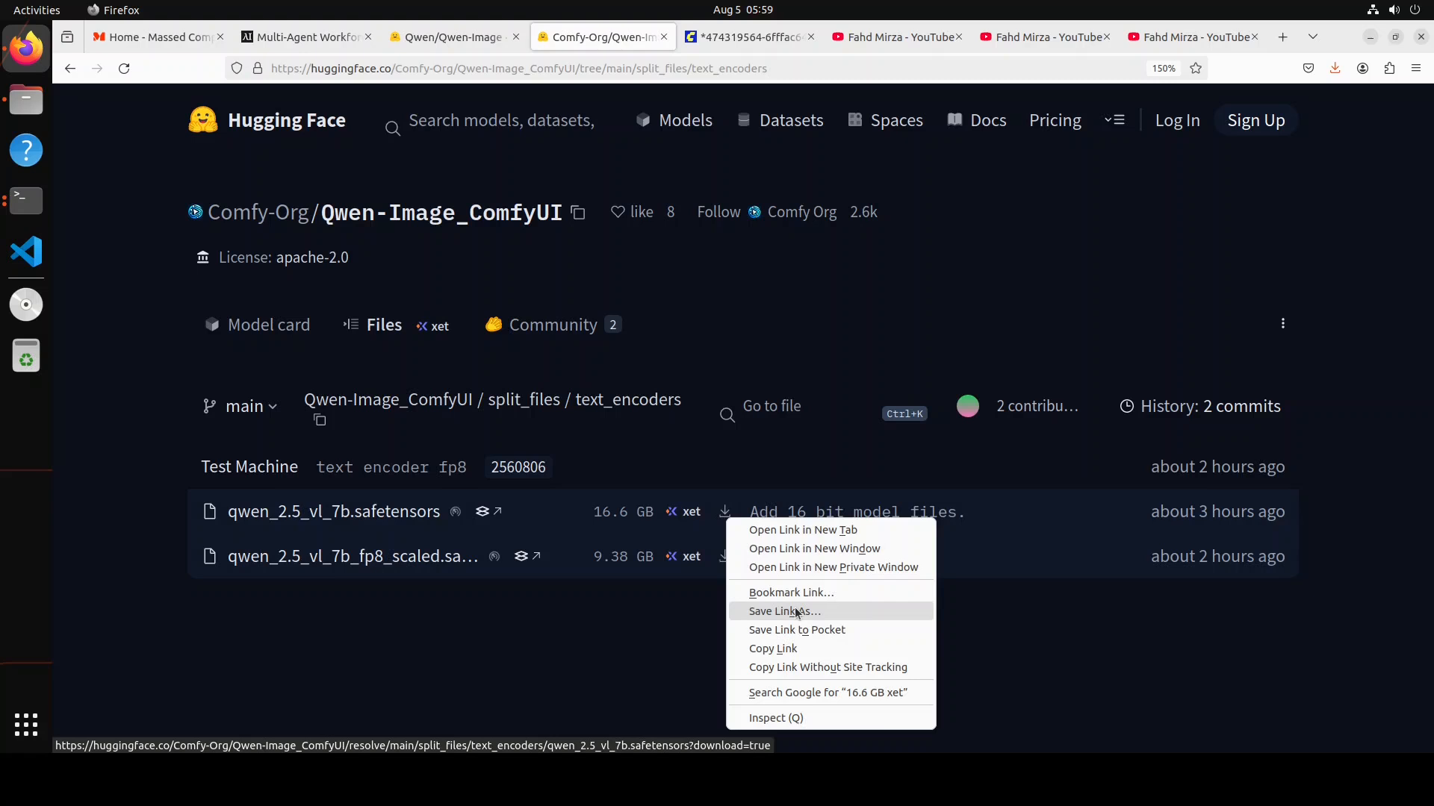
{"action": "left_click", "coordinate": [783, 611]}
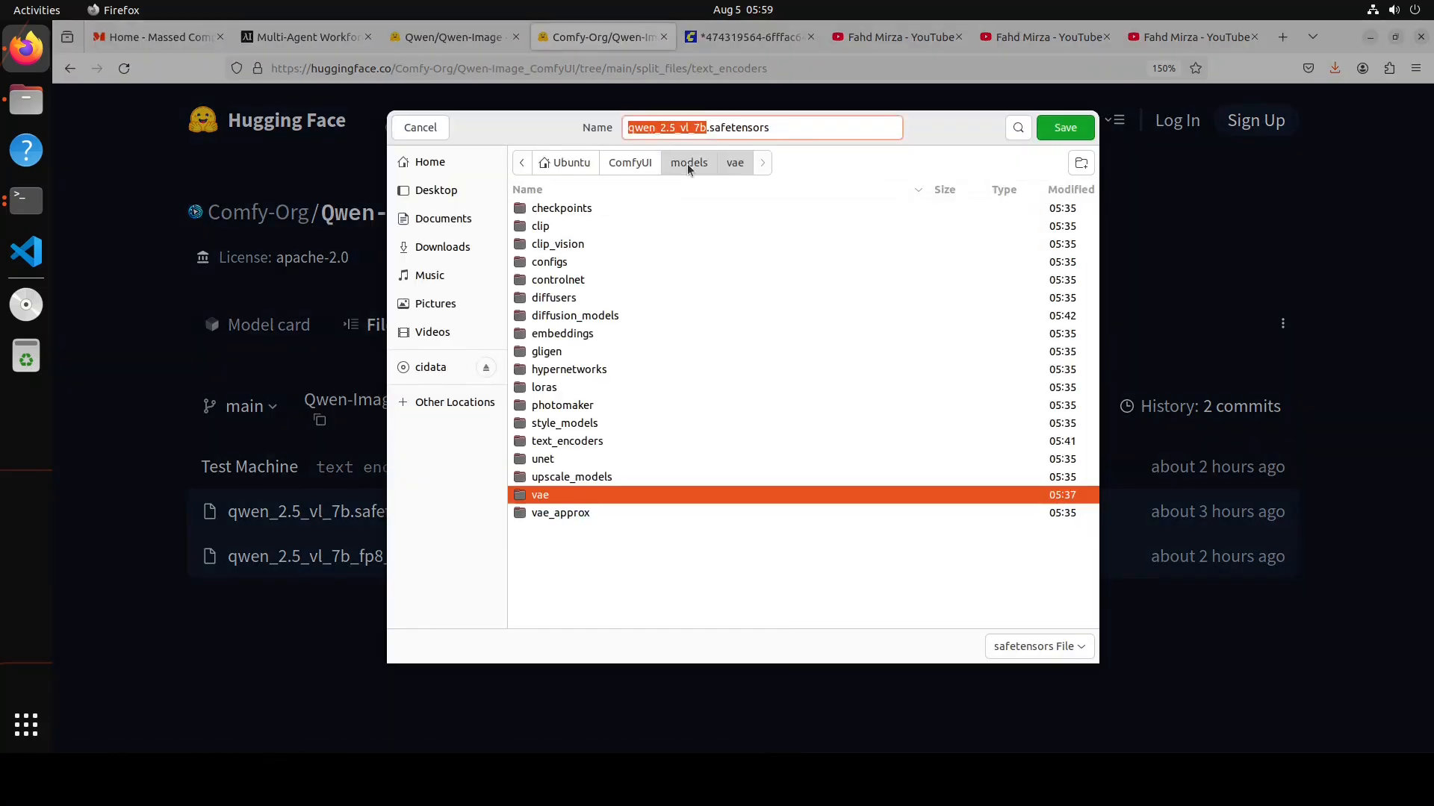
{"action": "left_click", "coordinate": [566, 441]}
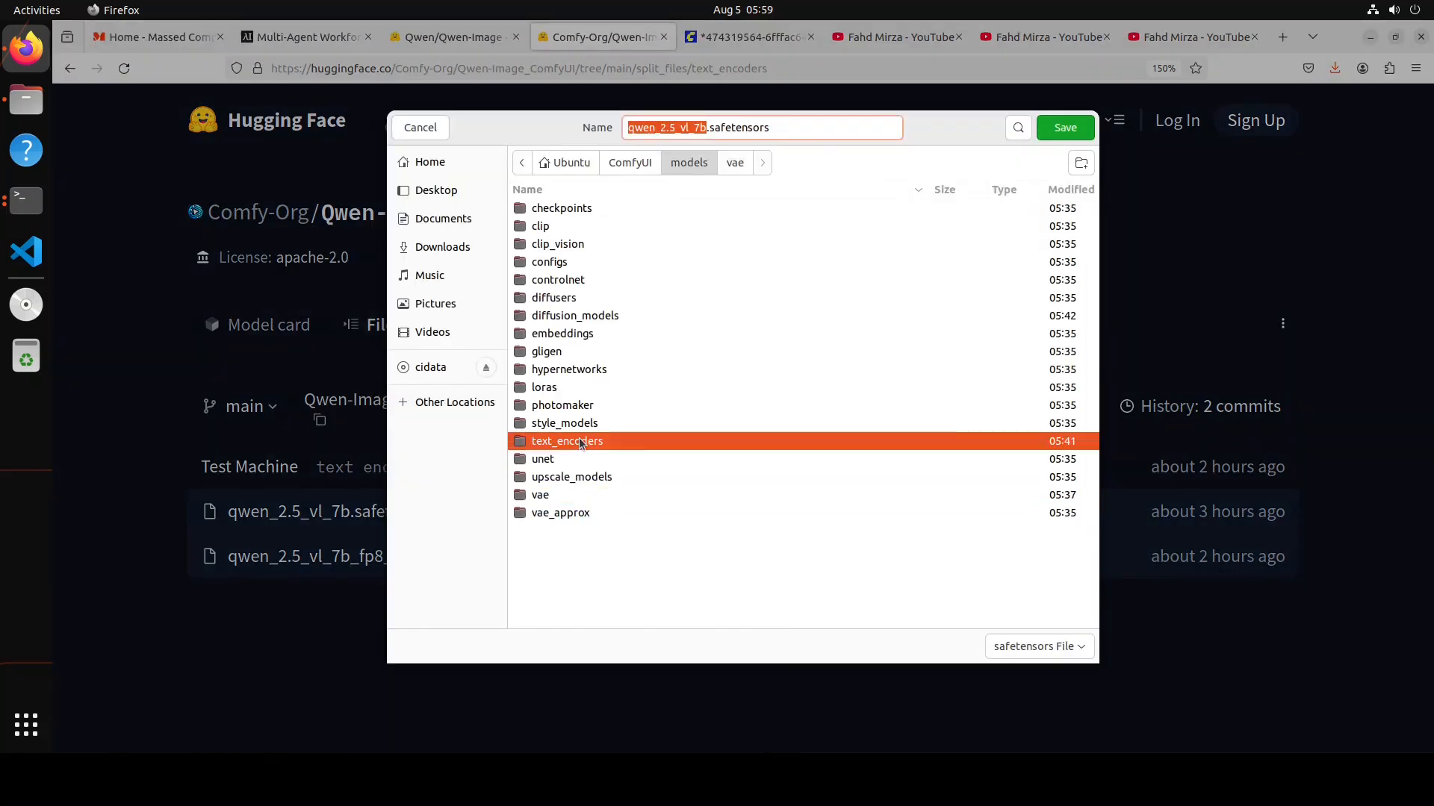
{"action": "double_click", "coordinate": [567, 440]}
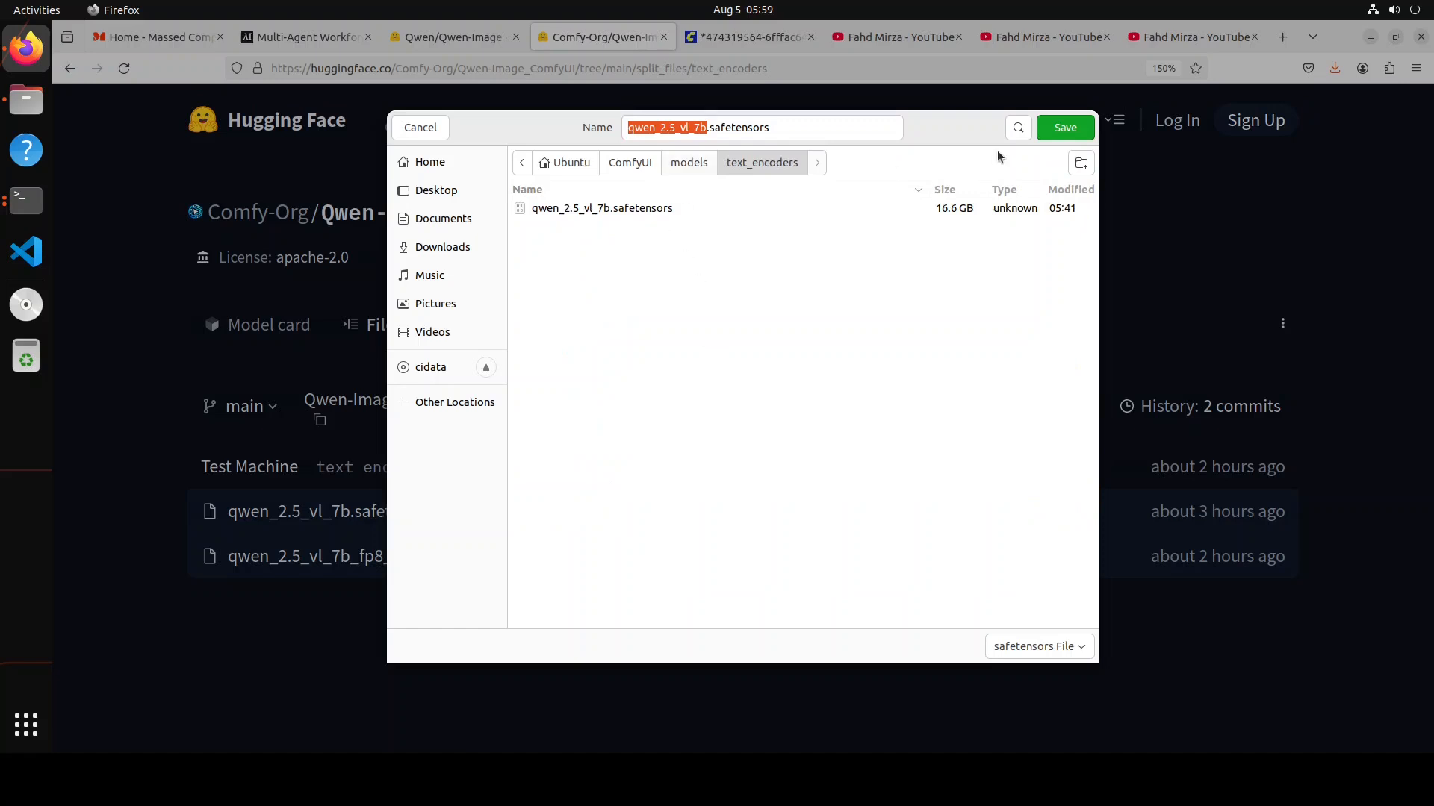
{"action": "left_click", "coordinate": [419, 127]}
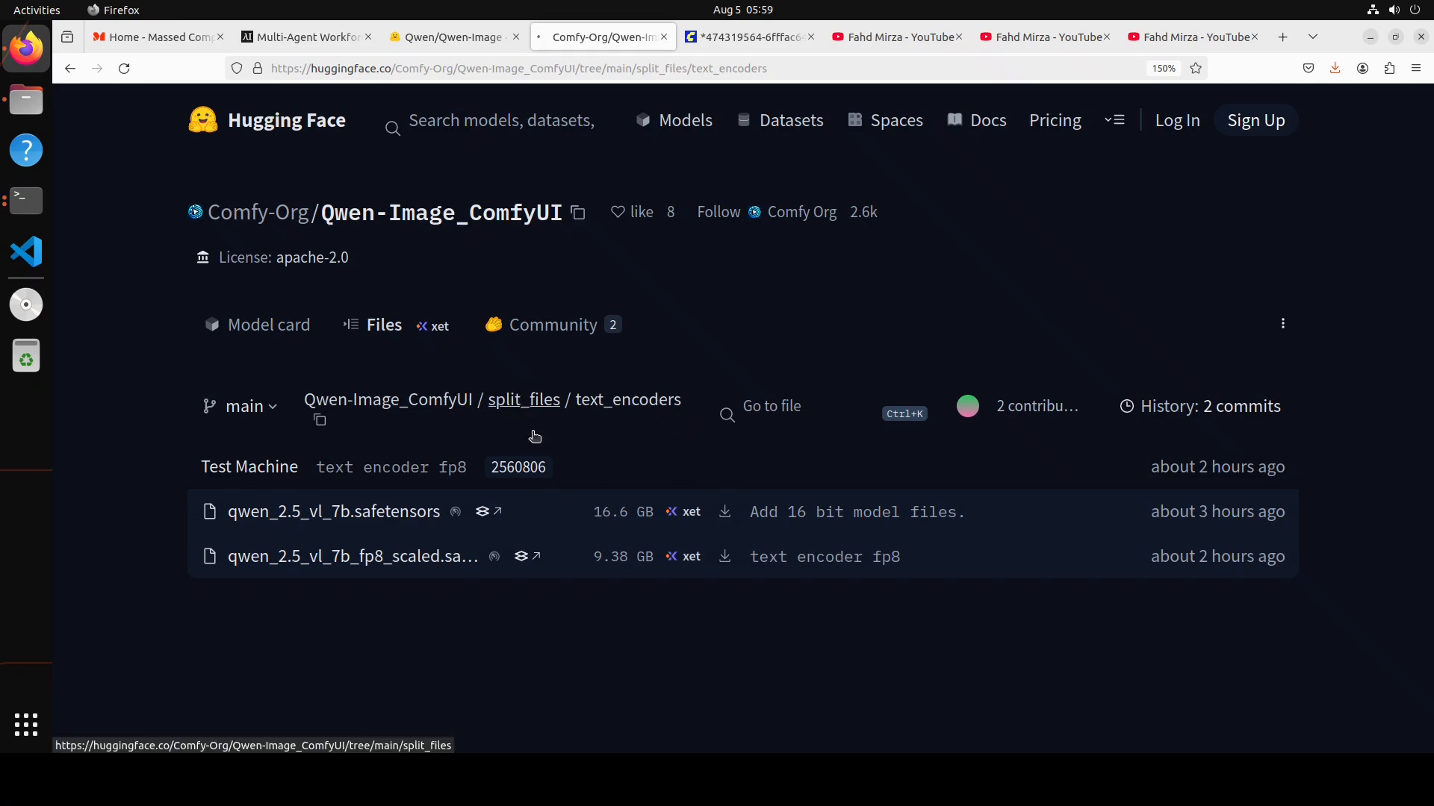
- From split_files, open vae and download the 254 MB qwen_image_vae.safetensors file
{"action": "left_click", "coordinate": [523, 400]}
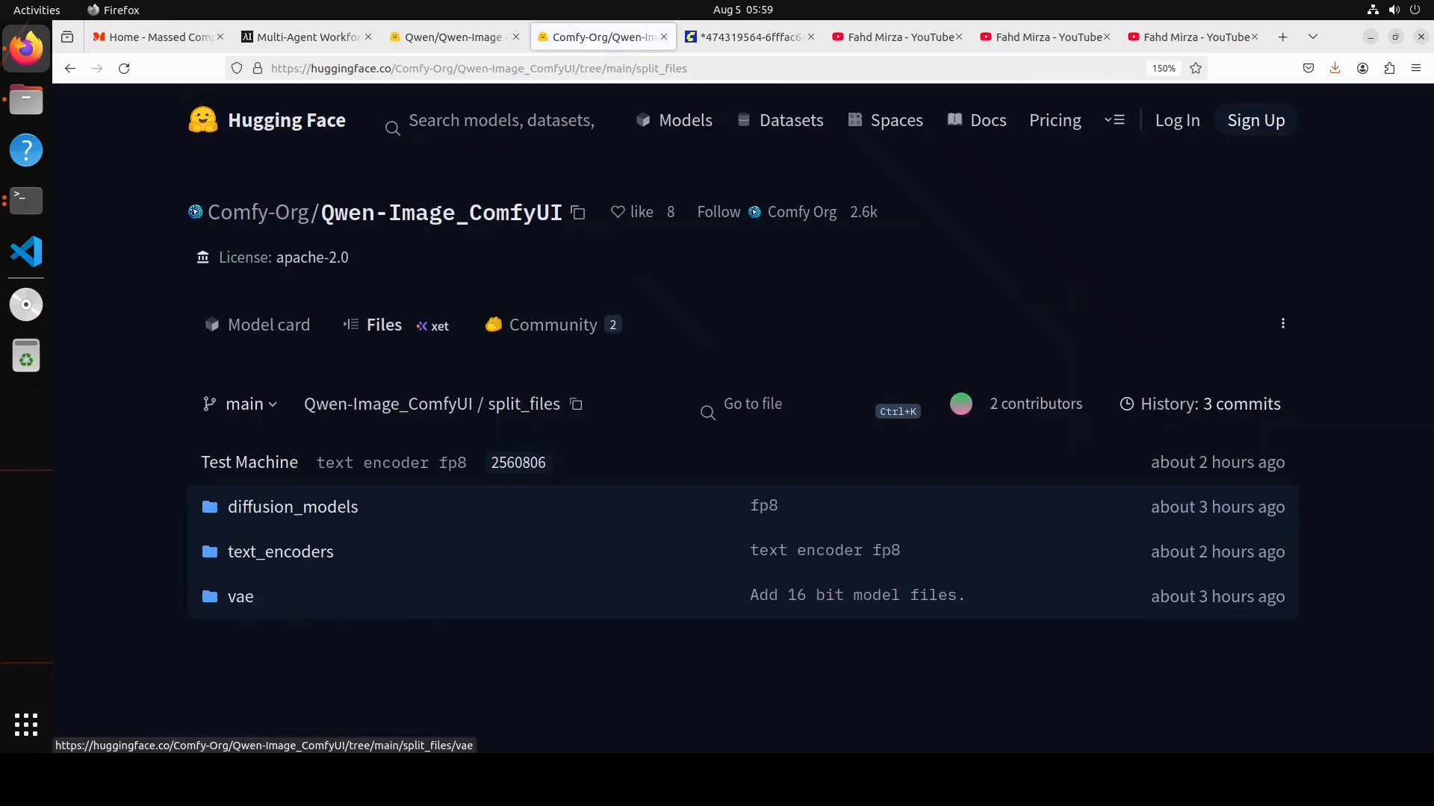
{"action": "left_click", "coordinate": [241, 596]}
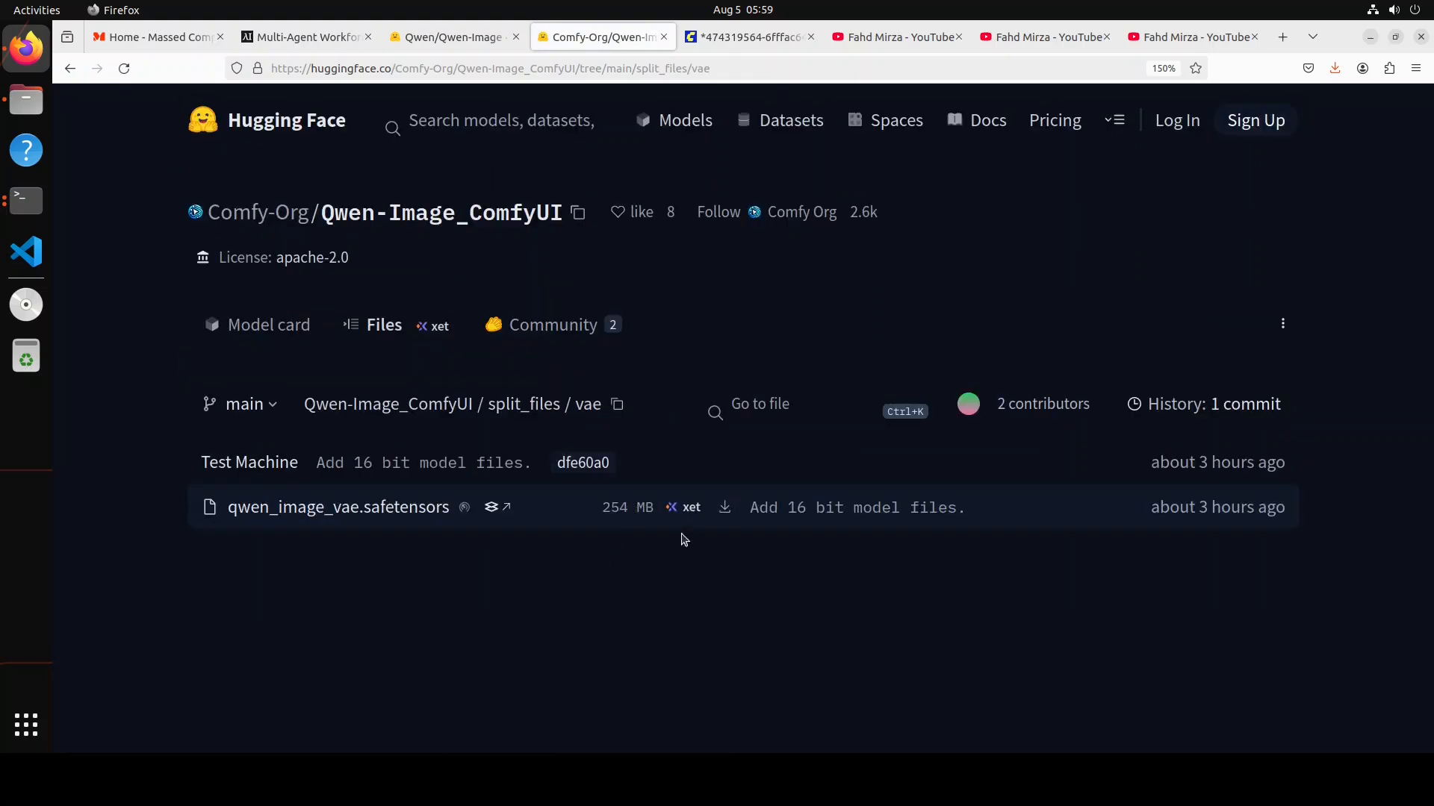
{"action": "right_click", "coordinate": [723, 508]}
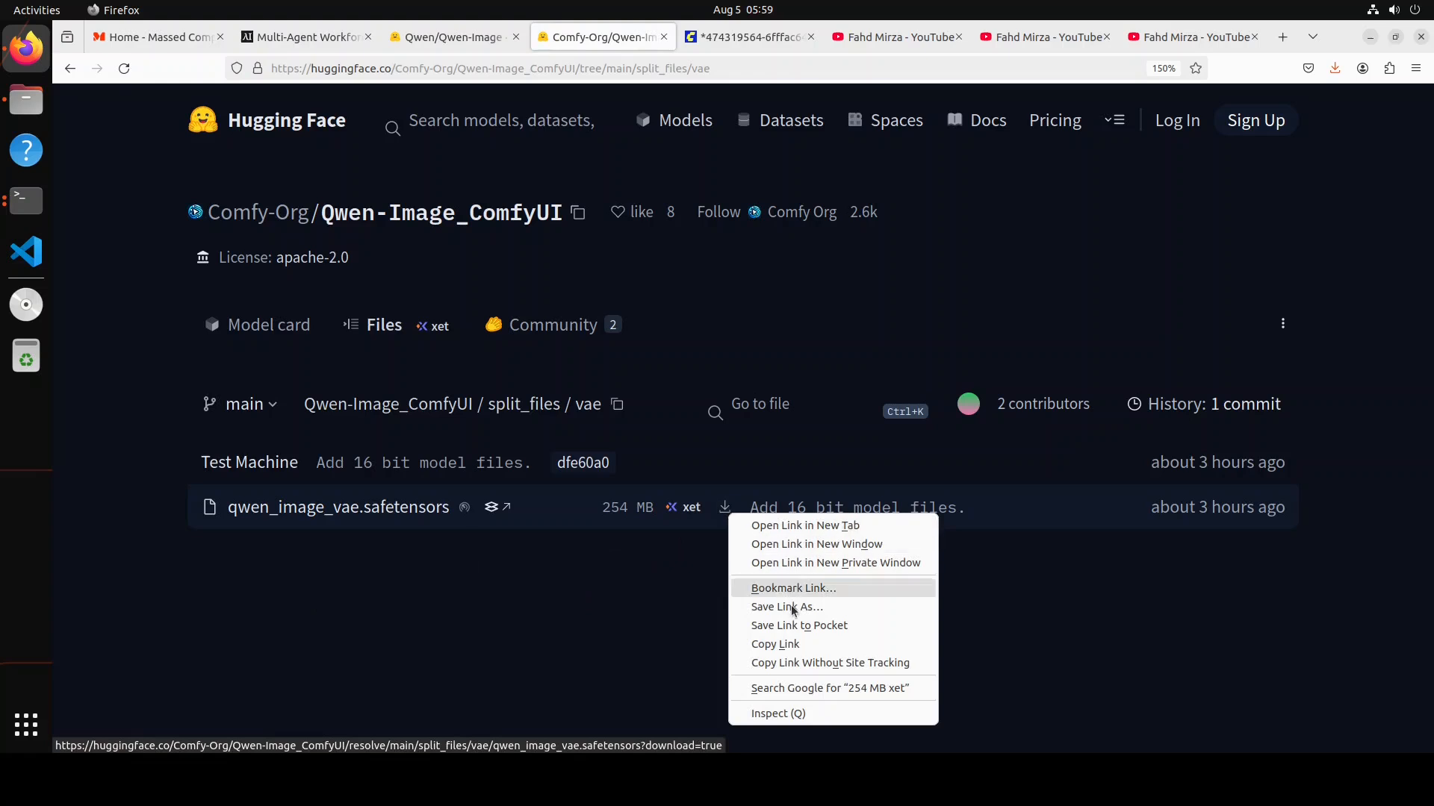
{"action": "left_click", "coordinate": [786, 607]}
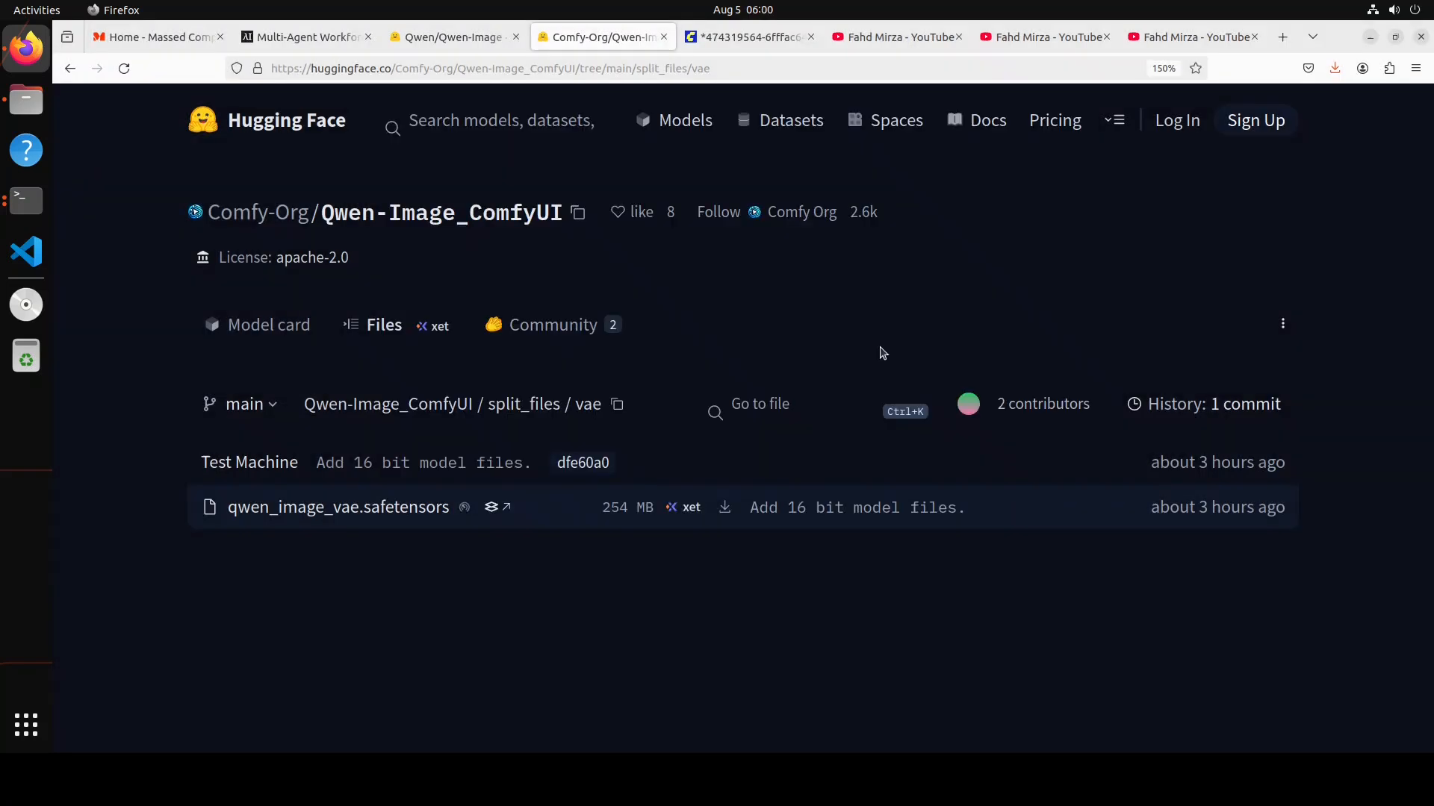
{"action": "left_click", "coordinate": [748, 36]}
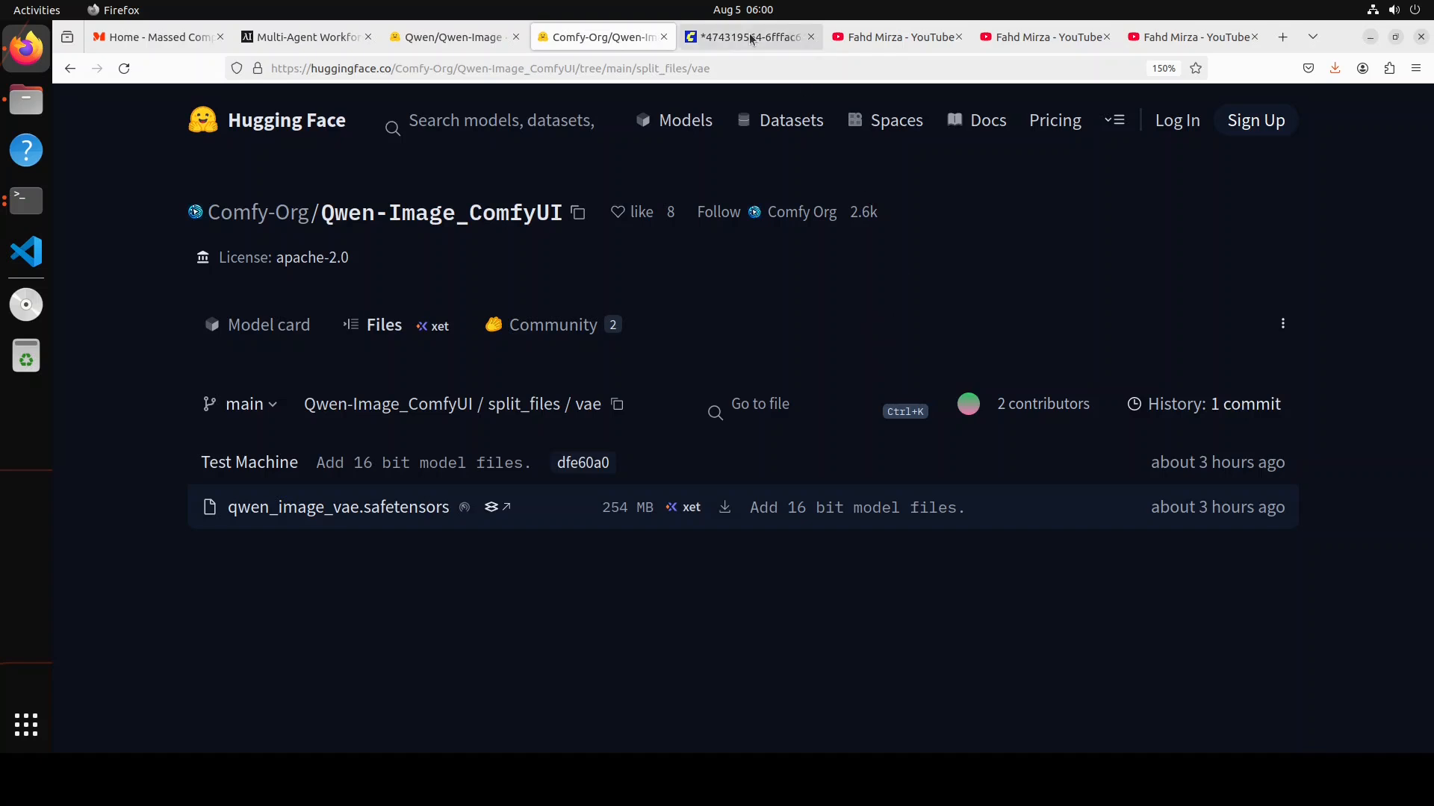
- Return to the Qwen-Image workflow in ComfyUI and view the Workflow menu options
{"action": "left_click", "coordinate": [742, 36]}
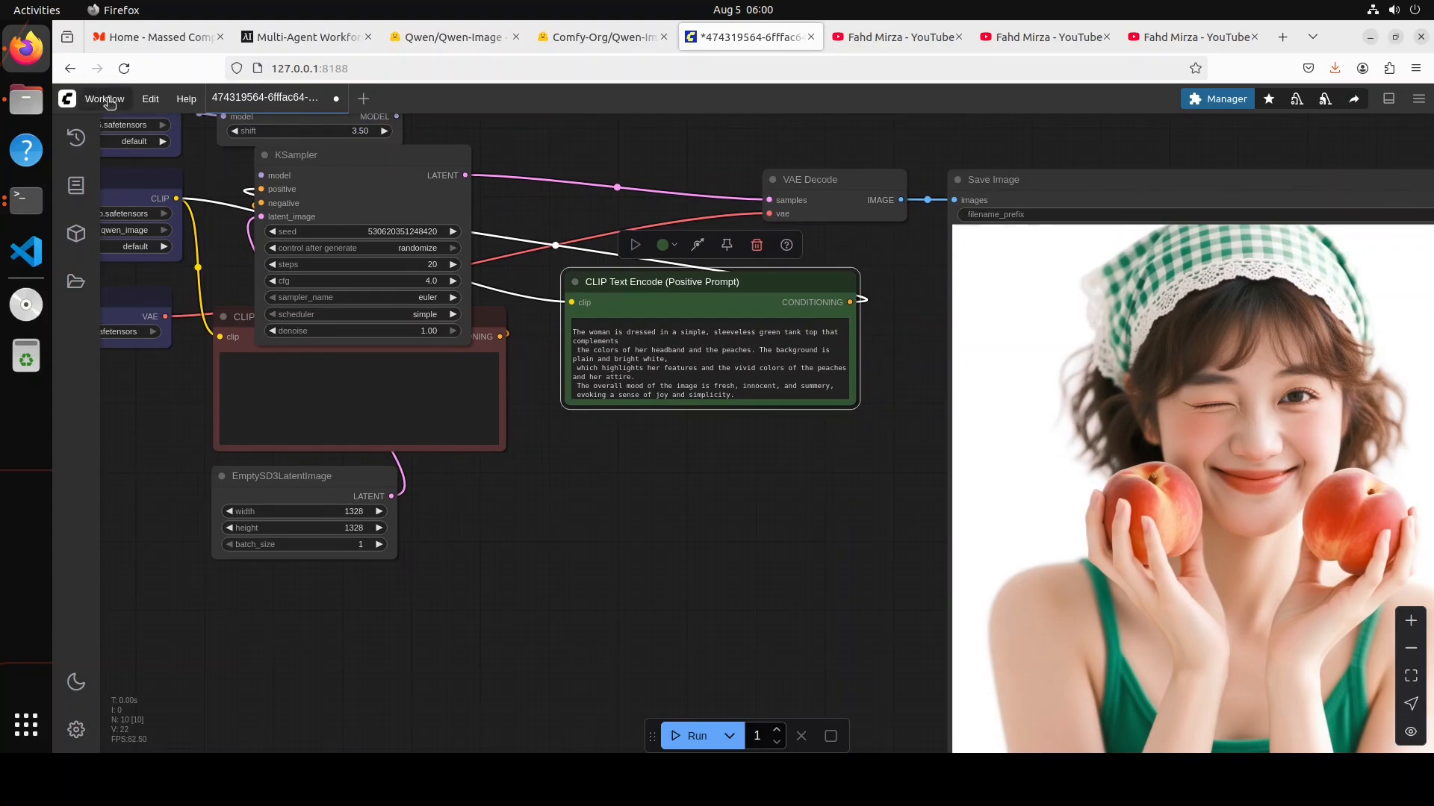
{"action": "left_click", "coordinate": [103, 98]}
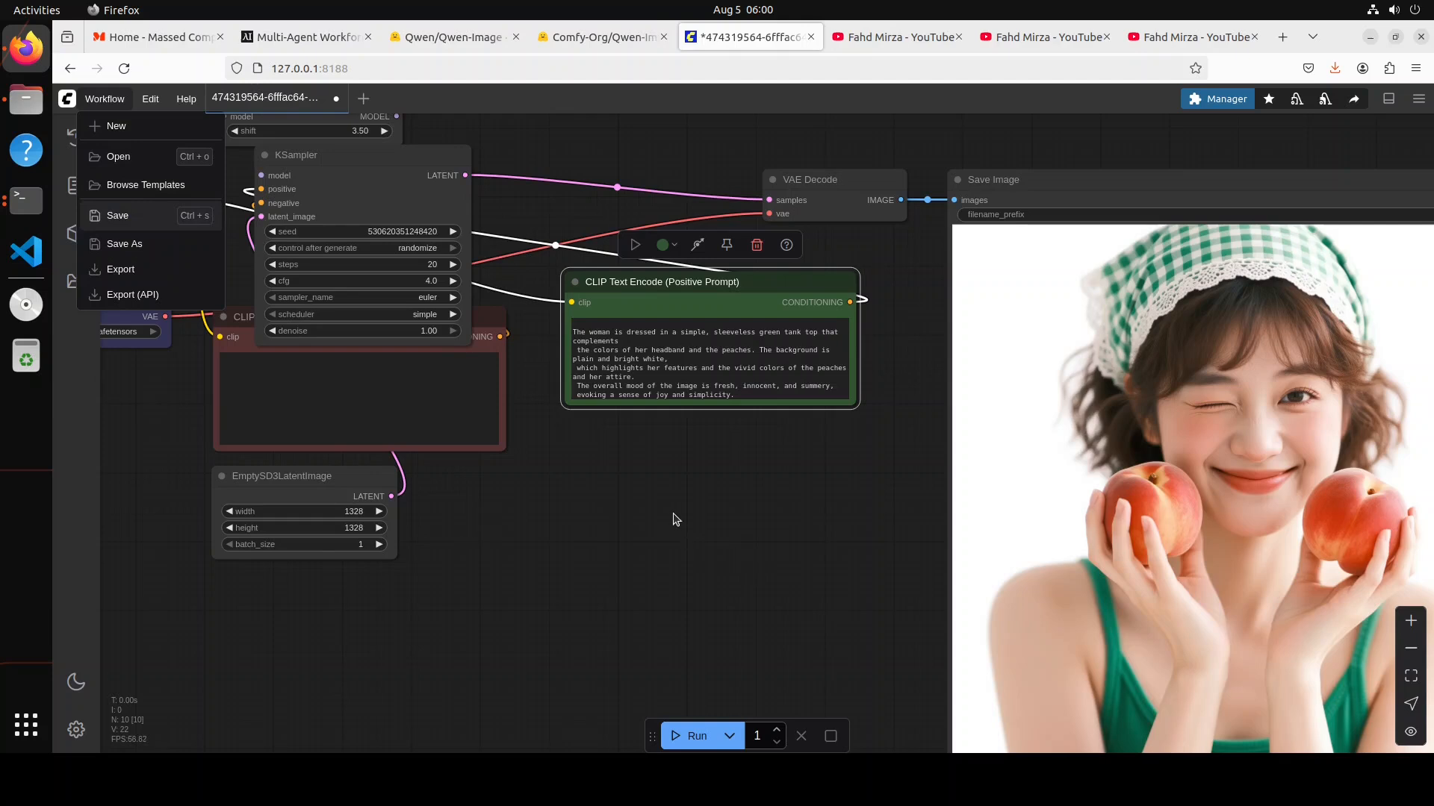
{"action": "mouse_move", "coordinate": [671, 514]}
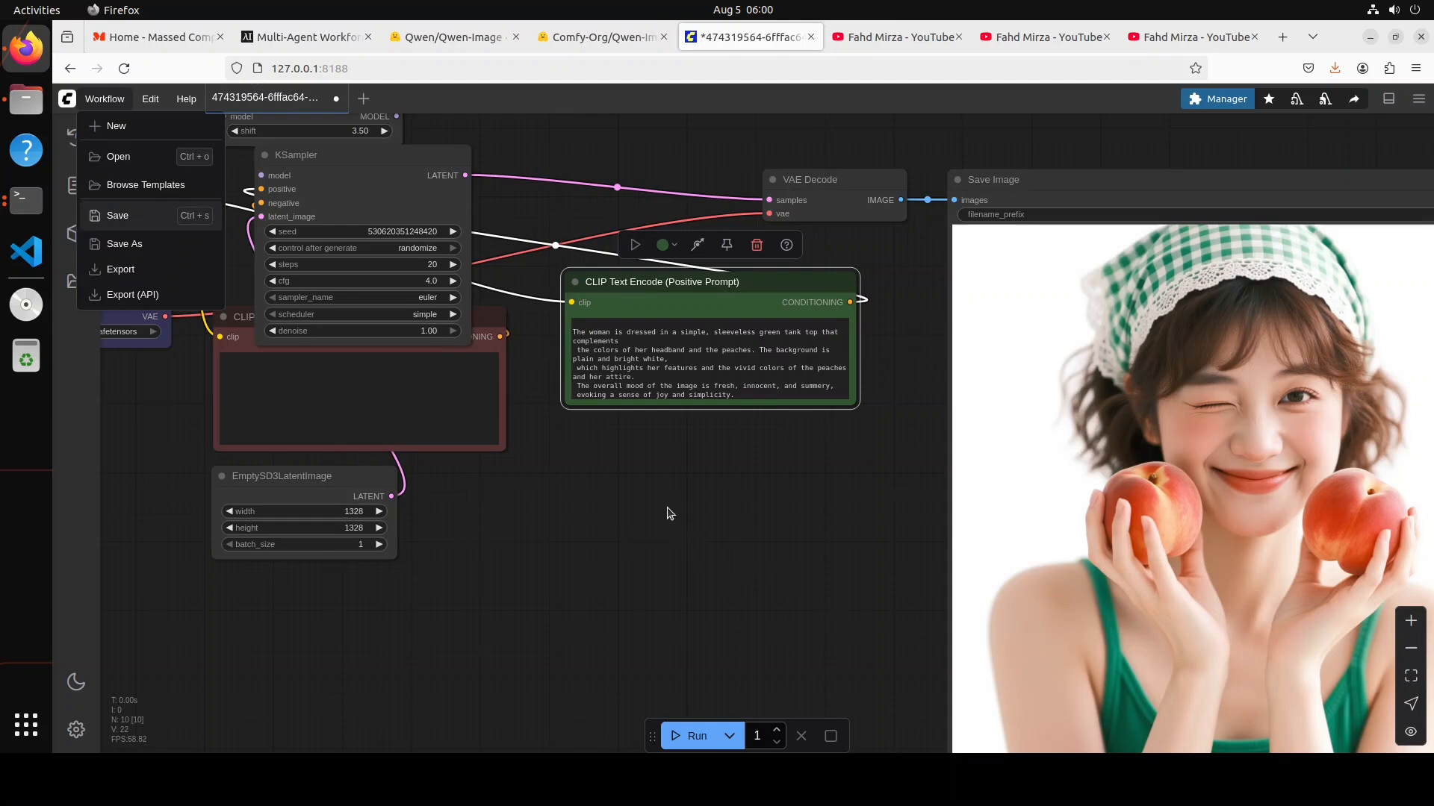
{"action": "mouse_move", "coordinate": [576, 504]}
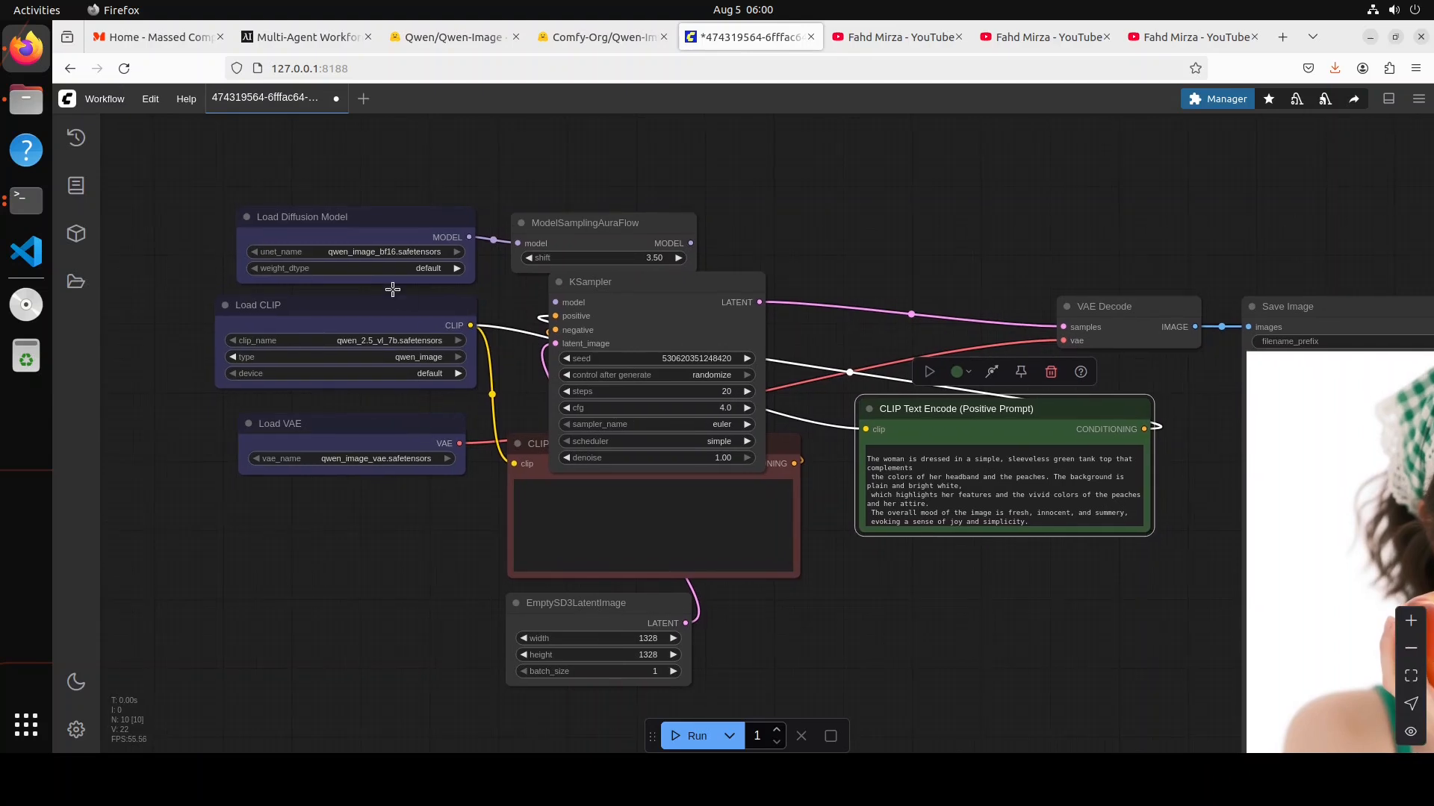
{"action": "mouse_move", "coordinate": [391, 259]}
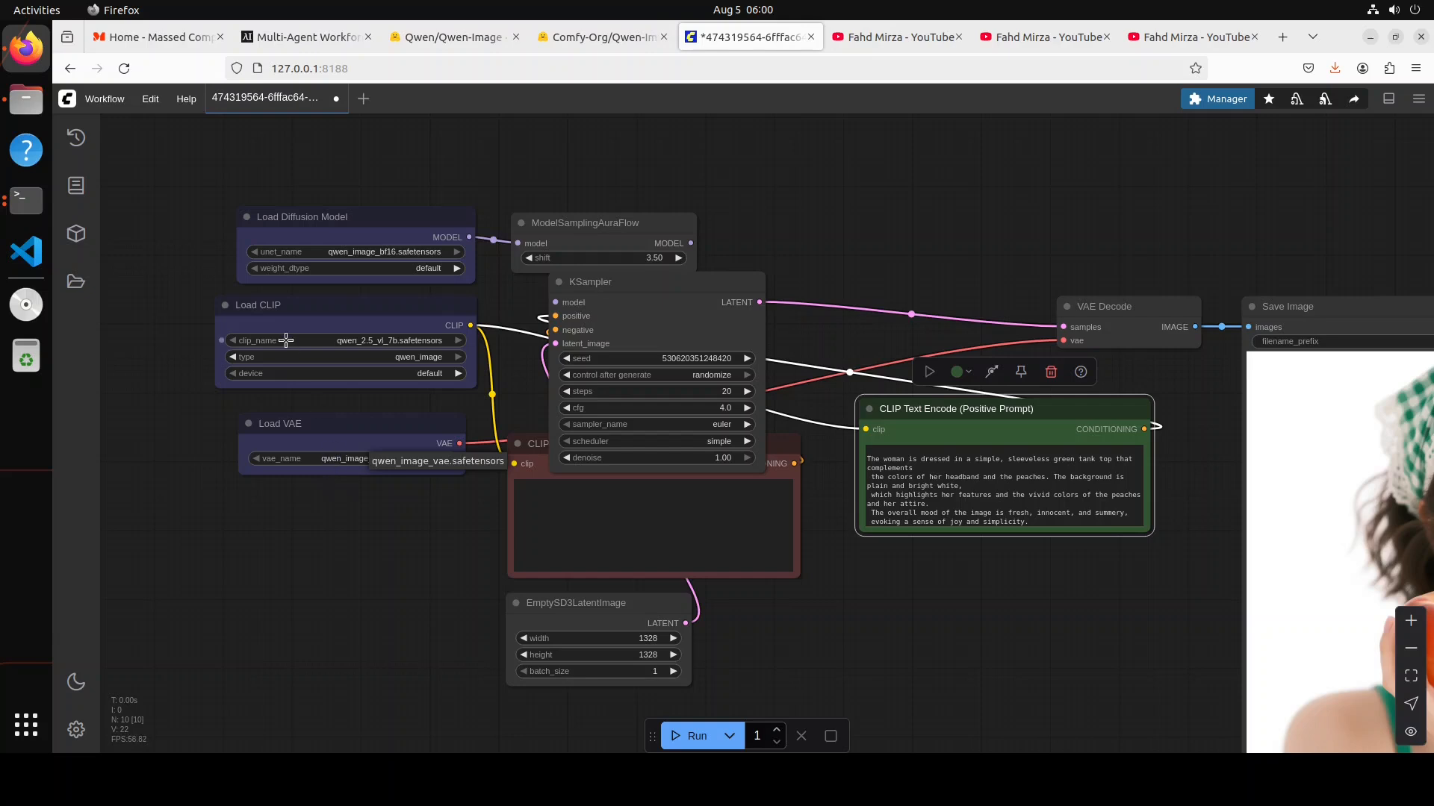
{"action": "mouse_move", "coordinate": [358, 447]}
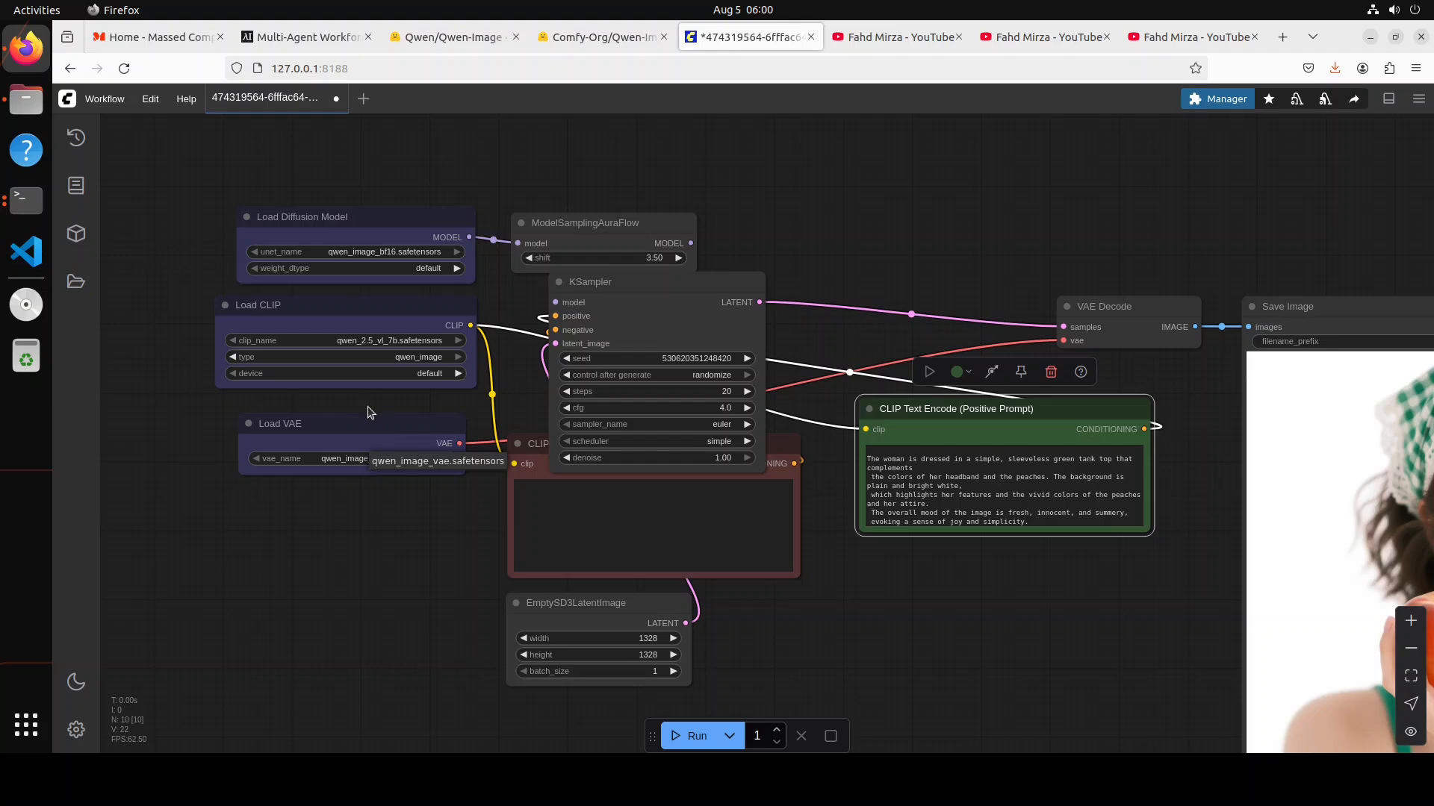
{"action": "mouse_move", "coordinate": [352, 427]}
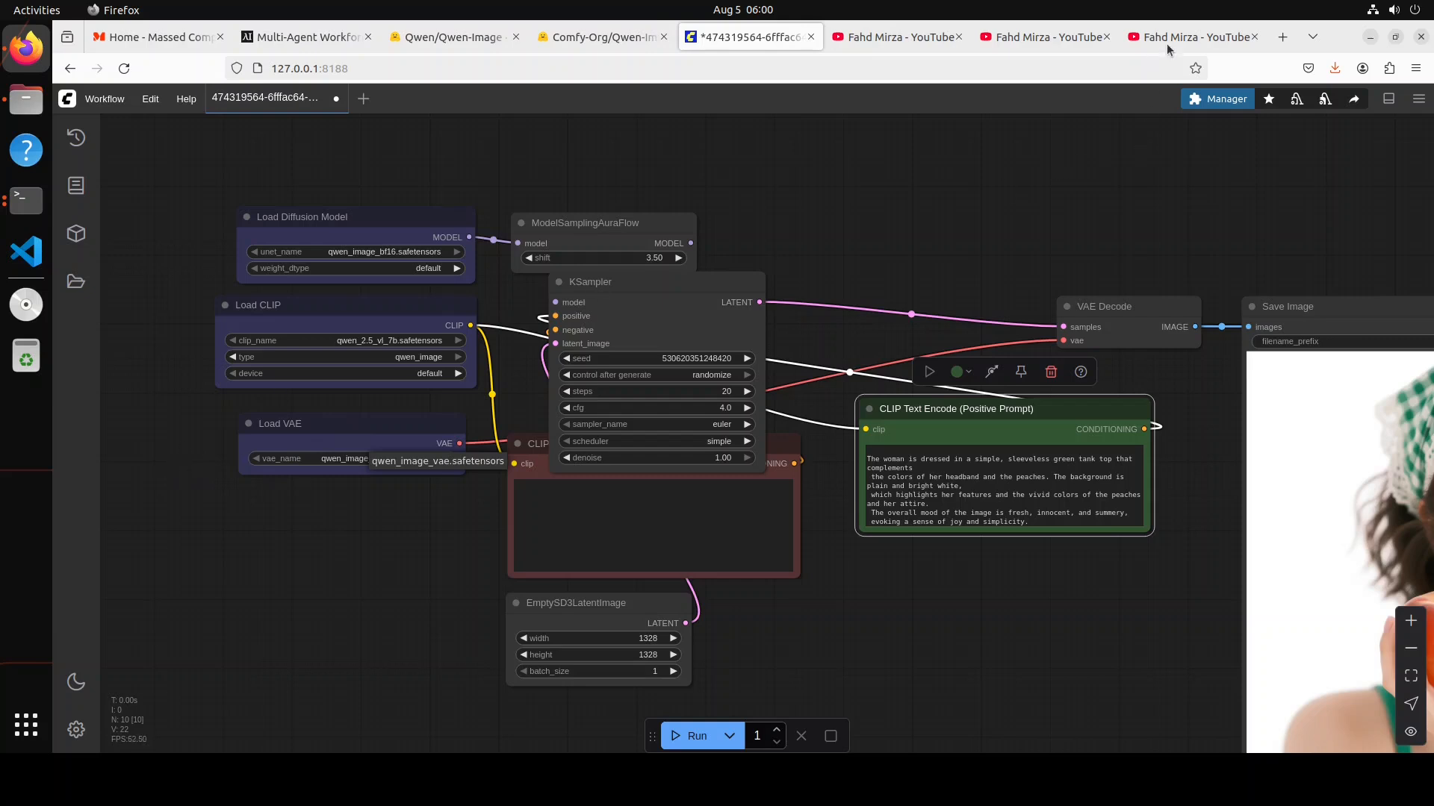
{"action": "left_click", "coordinate": [1188, 37]}
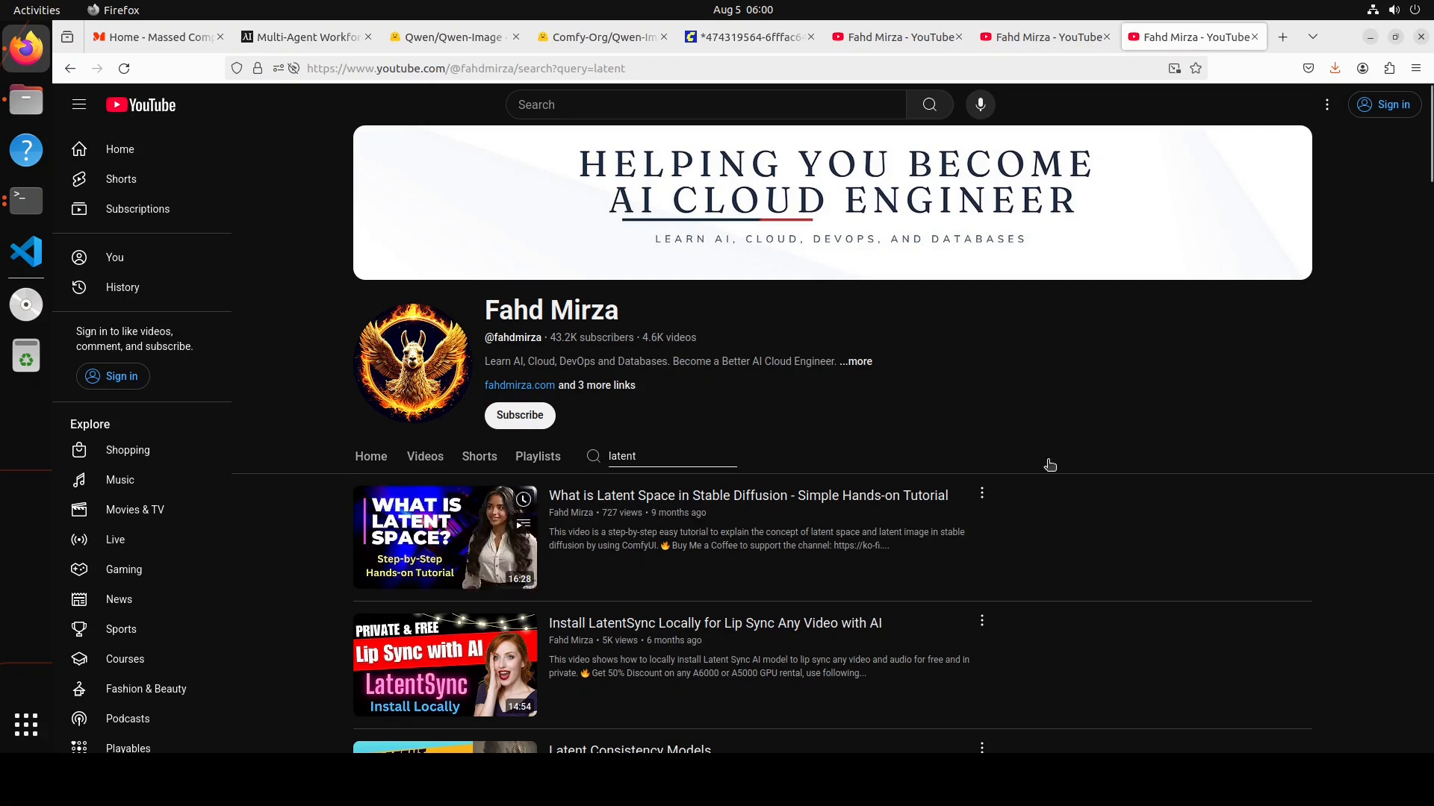
{"action": "left_click", "coordinate": [747, 37]}
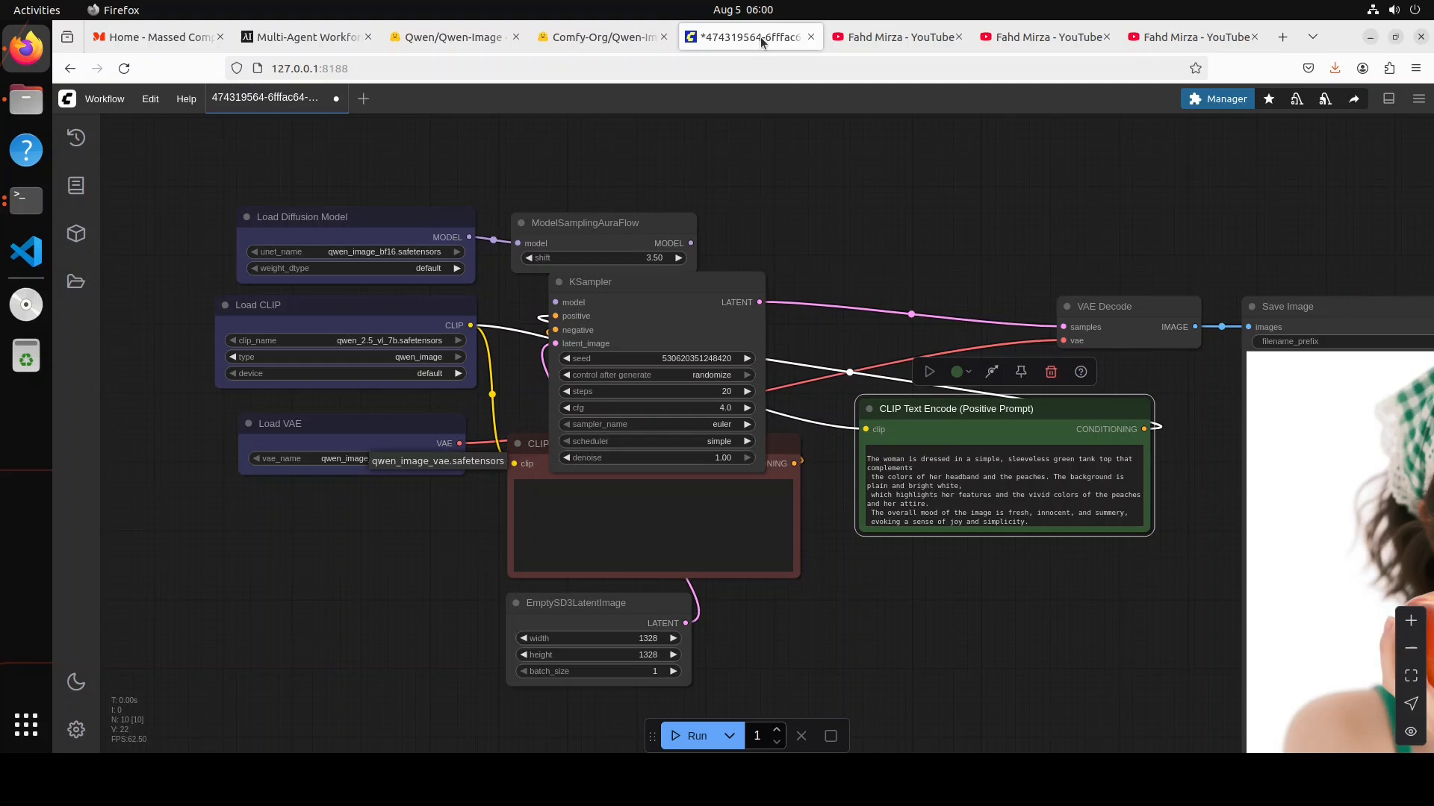
{"action": "left_click_drag", "start_coordinate": [796, 581], "coordinate": [763, 571]}
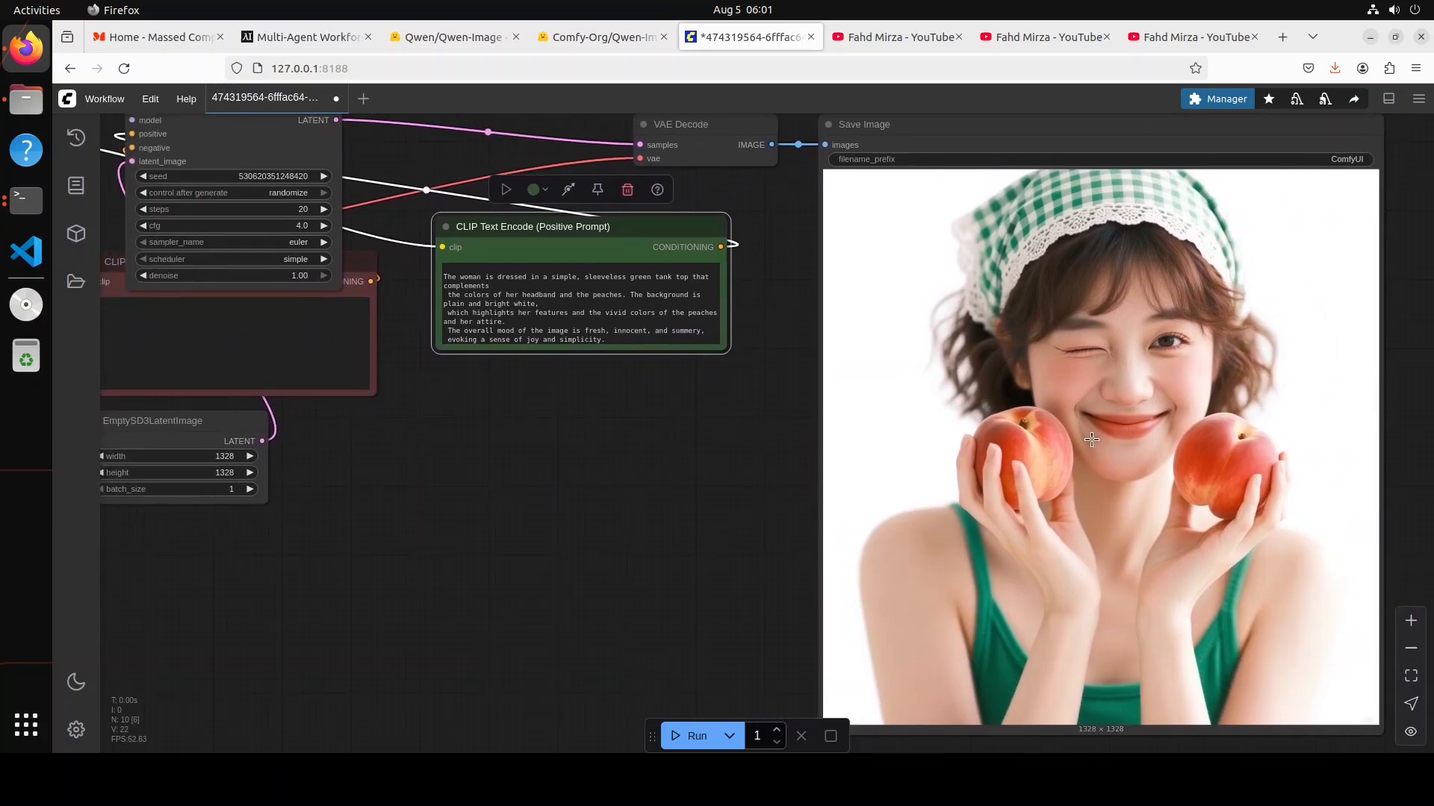
{"action": "mouse_move", "coordinate": [831, 600]}
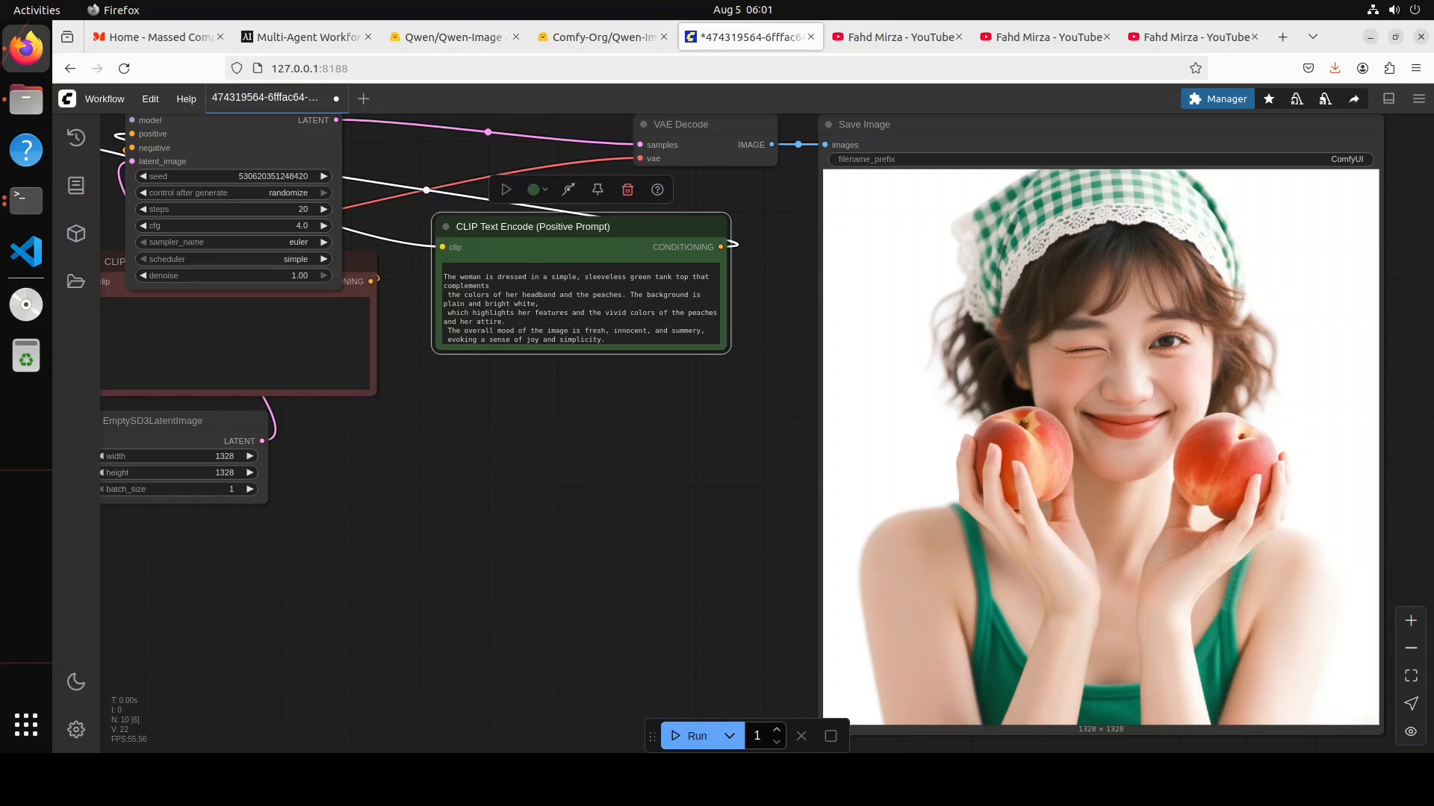
- Switch to VS Code to view the Christmas two-panel illustration prompt in Untitled-1
{"action": "left_click", "coordinate": [25, 252]}
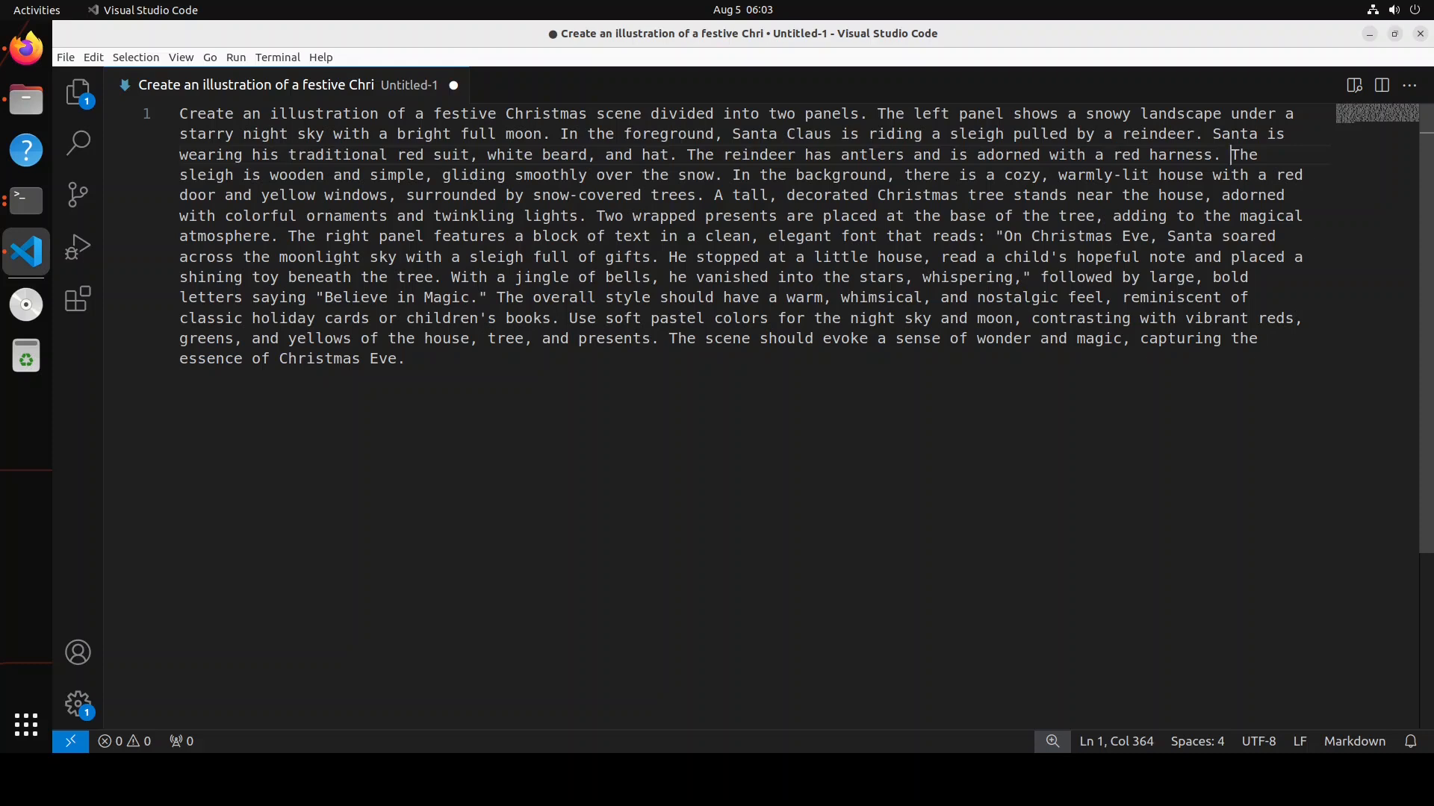
{"action": "mouse_move", "coordinate": [25, 48]}
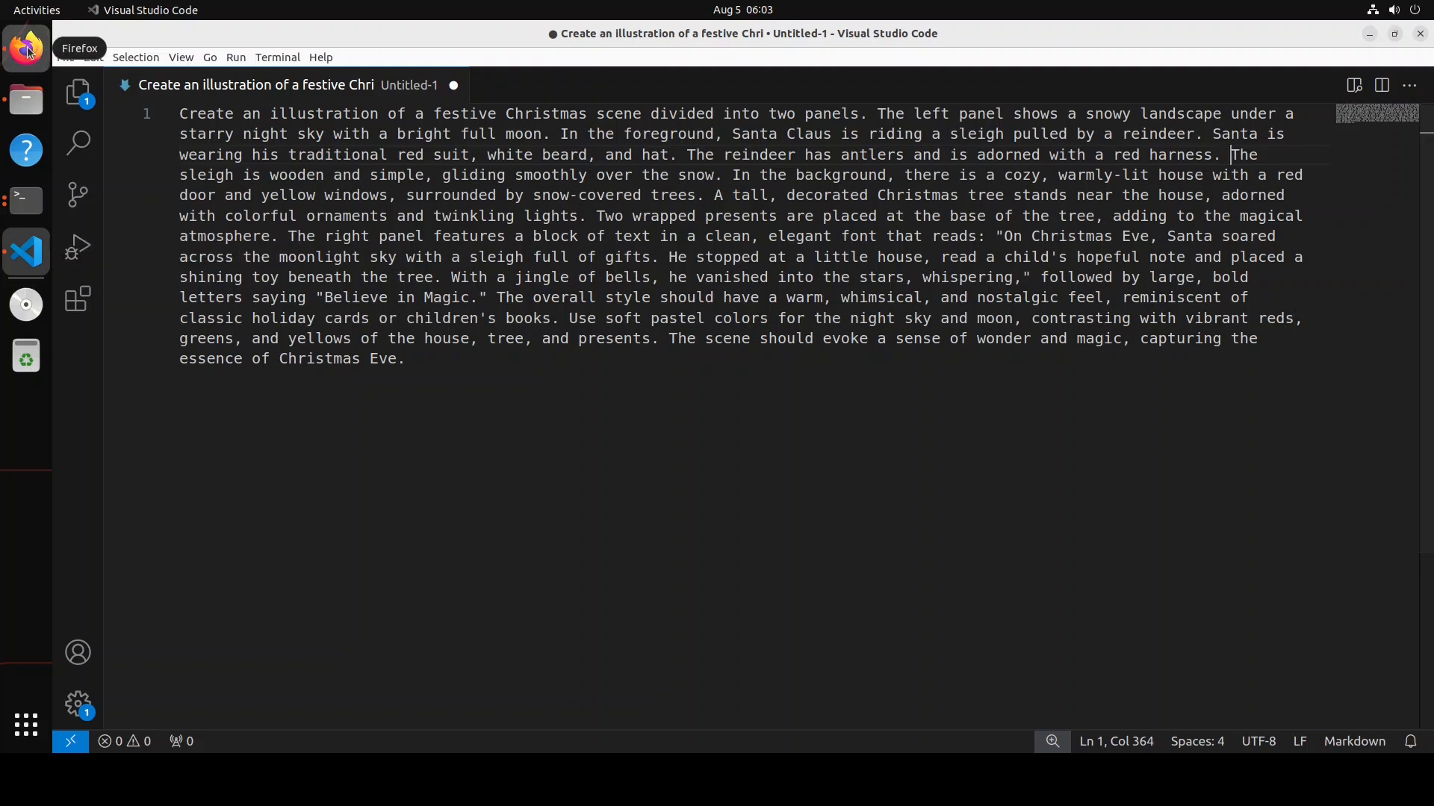
- Back in the browser, run the workflow with the Christmas two-panel prompt
{"action": "left_click", "coordinate": [25, 48]}
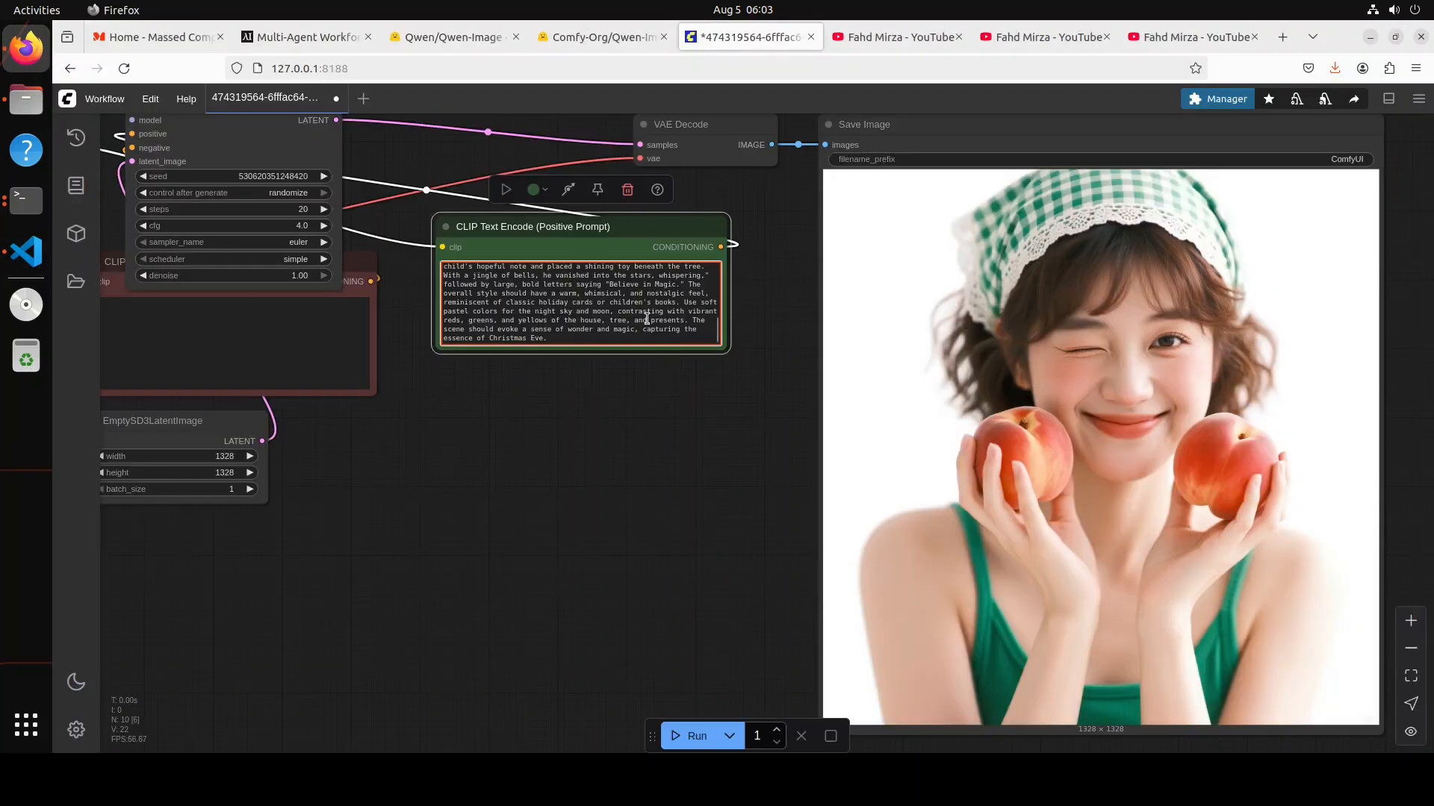
{"action": "left_click", "coordinate": [696, 736]}
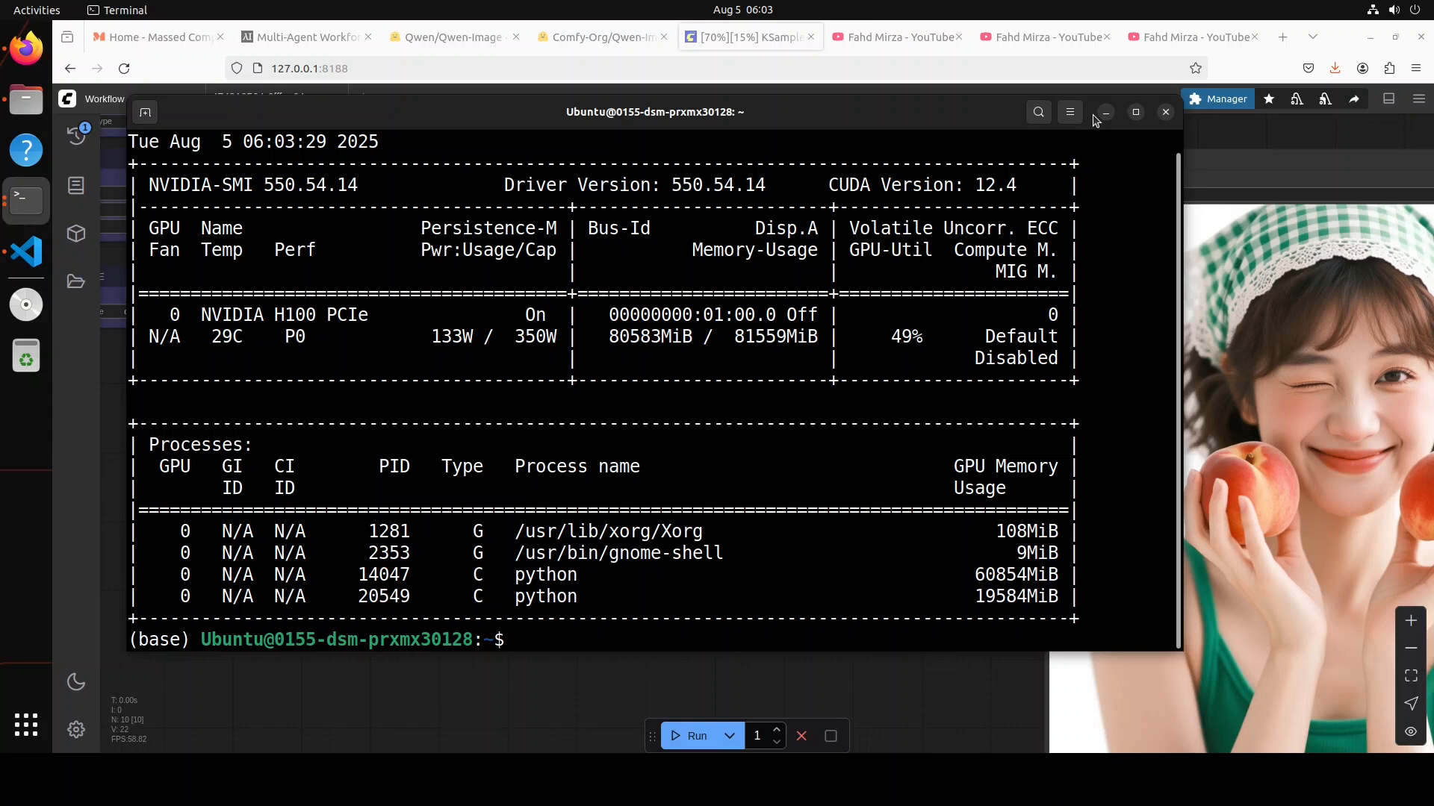
{"action": "mouse_move", "coordinate": [891, 33]}
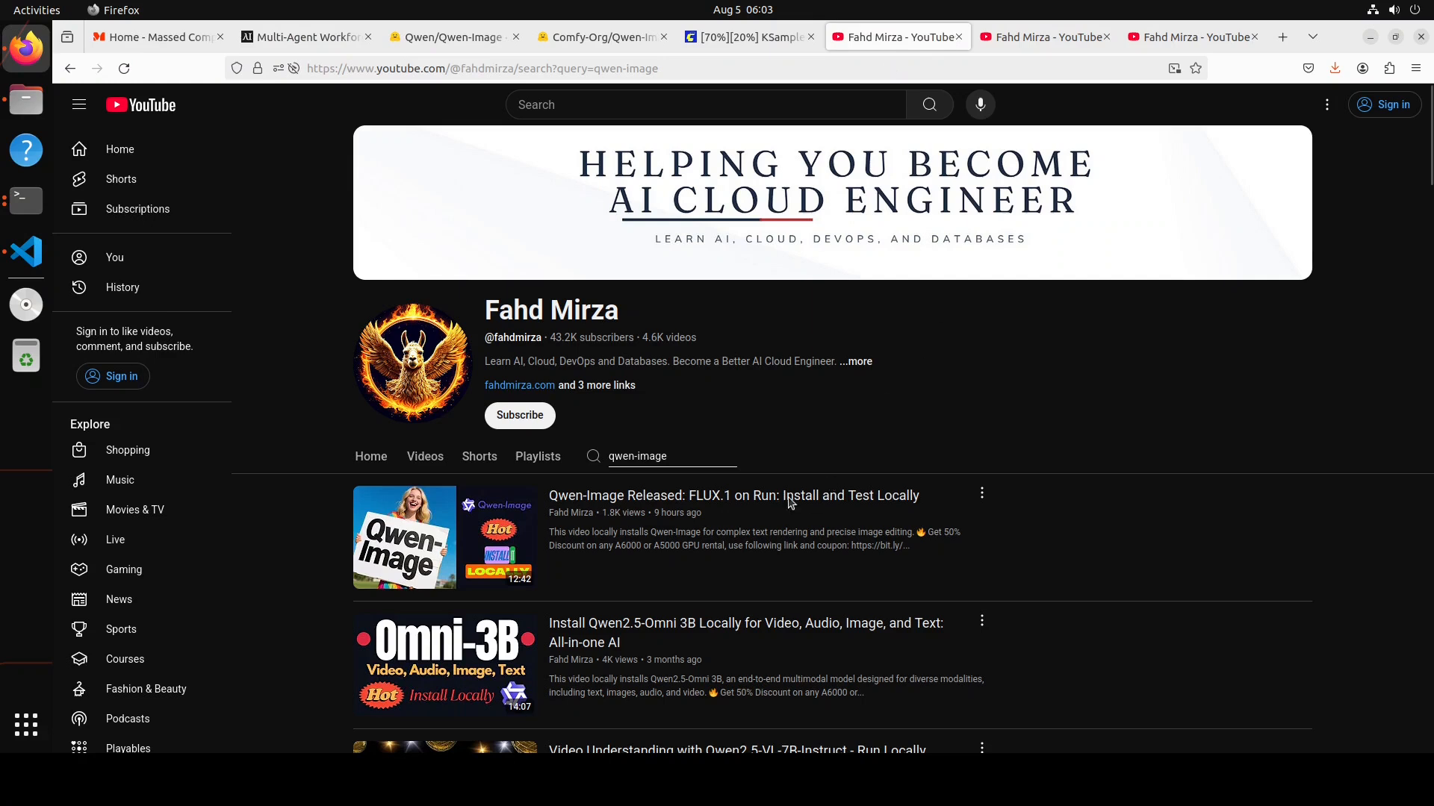
{"action": "mouse_move", "coordinate": [1120, 65]}
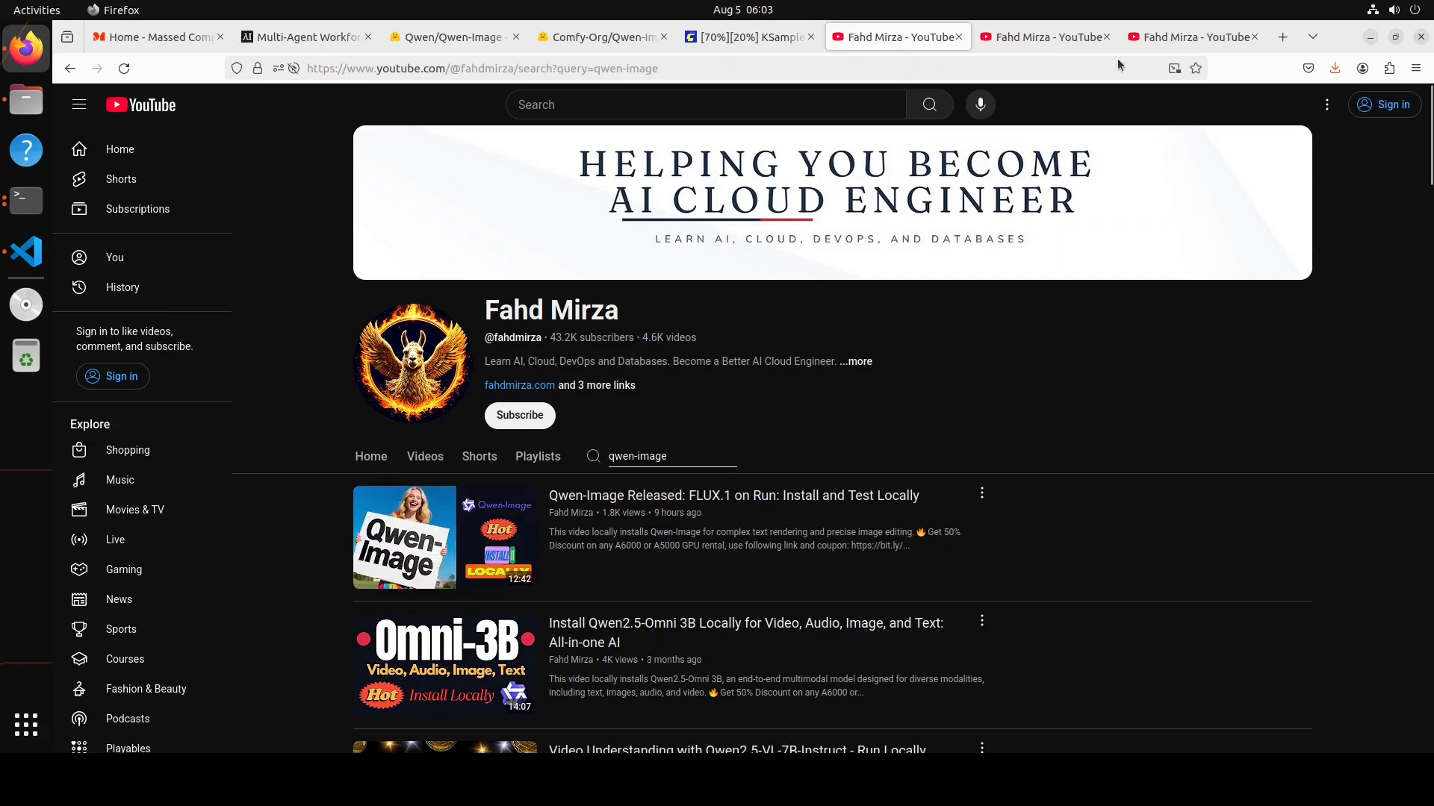
- Return to ComfyUI, swap in the detective raccoon prompt, and run generation
{"action": "left_click", "coordinate": [745, 36]}
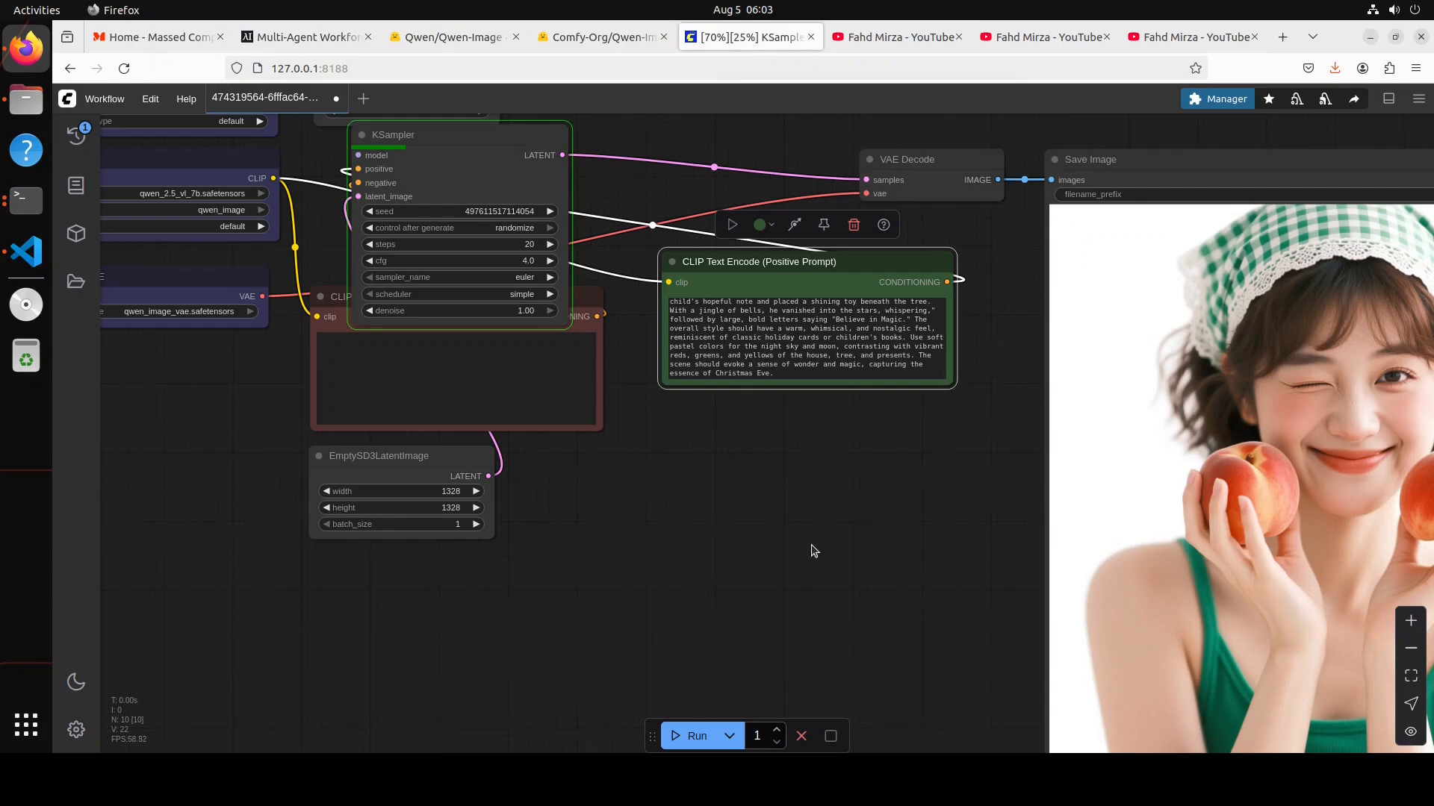
{"action": "mouse_move", "coordinate": [421, 314]}
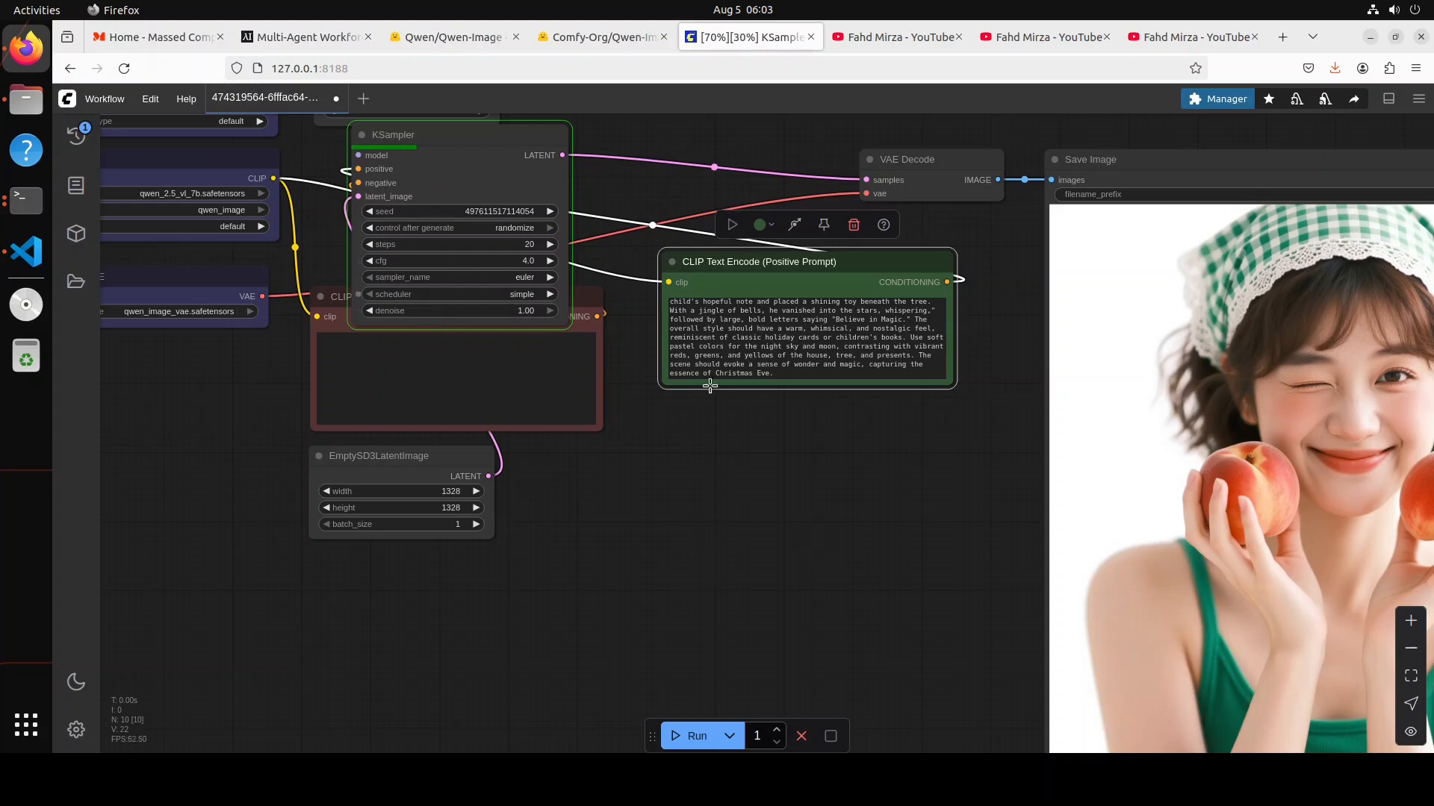
{"action": "mouse_move", "coordinate": [767, 573]}
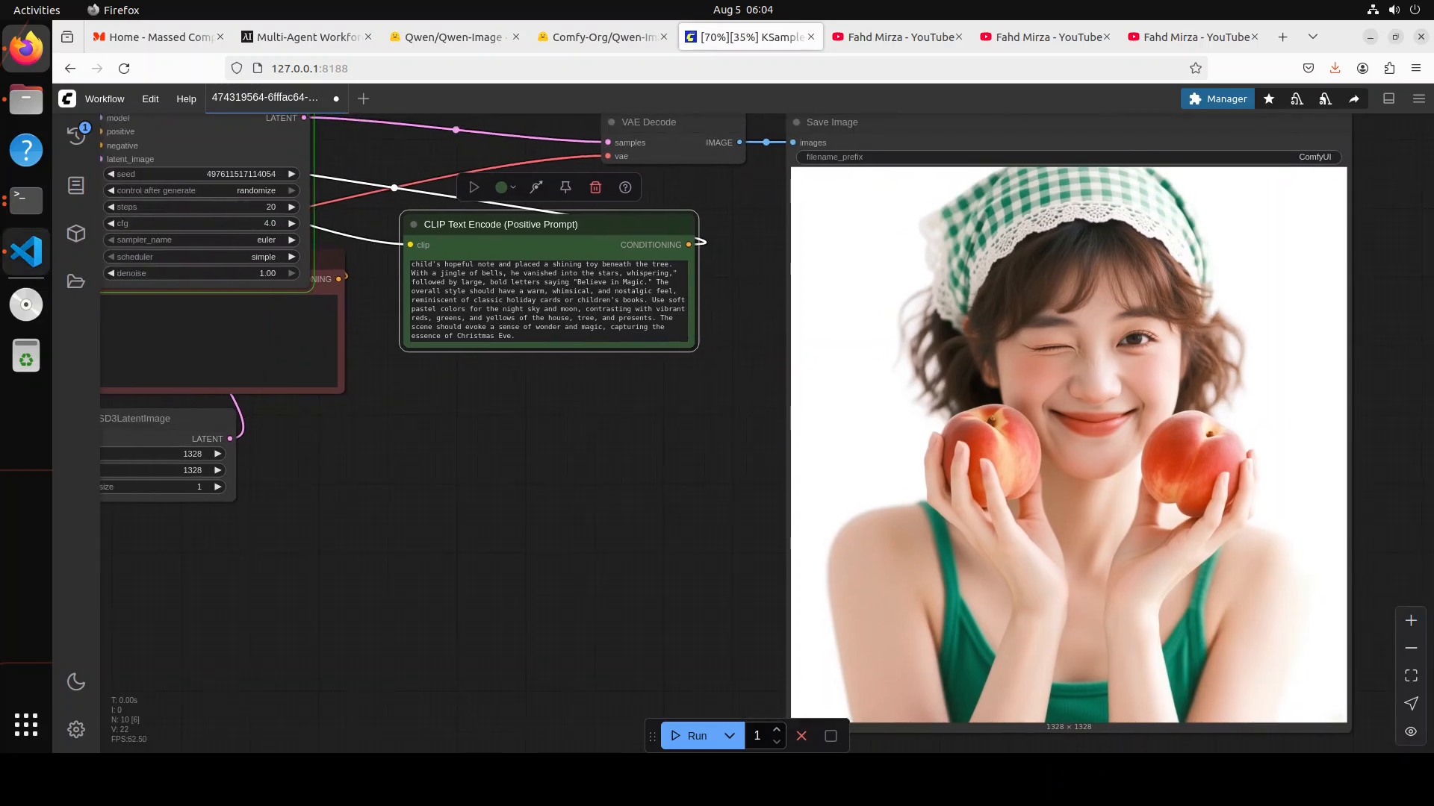
{"action": "mouse_move", "coordinate": [25, 251]}
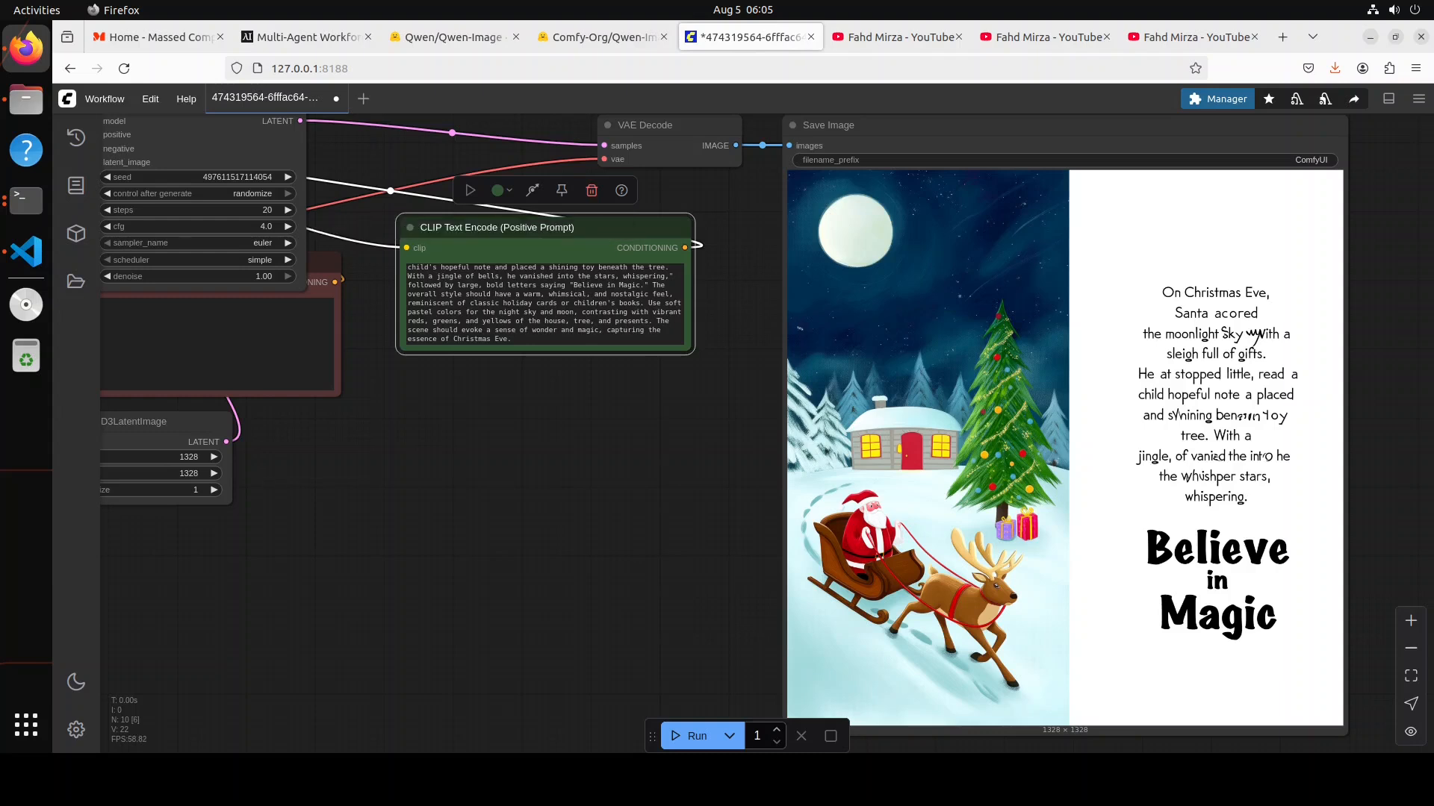
{"action": "left_click", "coordinate": [545, 308]}
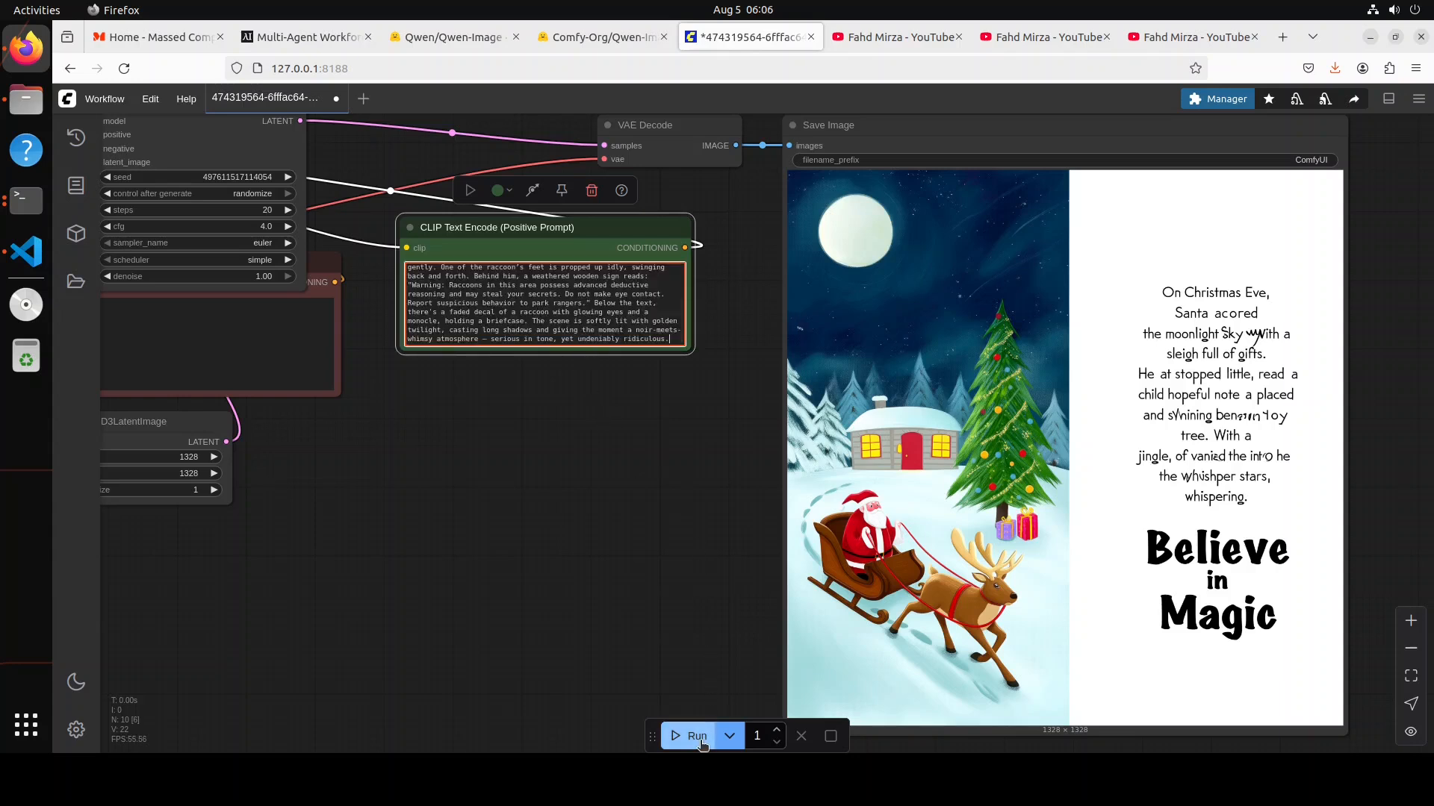
{"action": "left_click", "coordinate": [696, 736]}
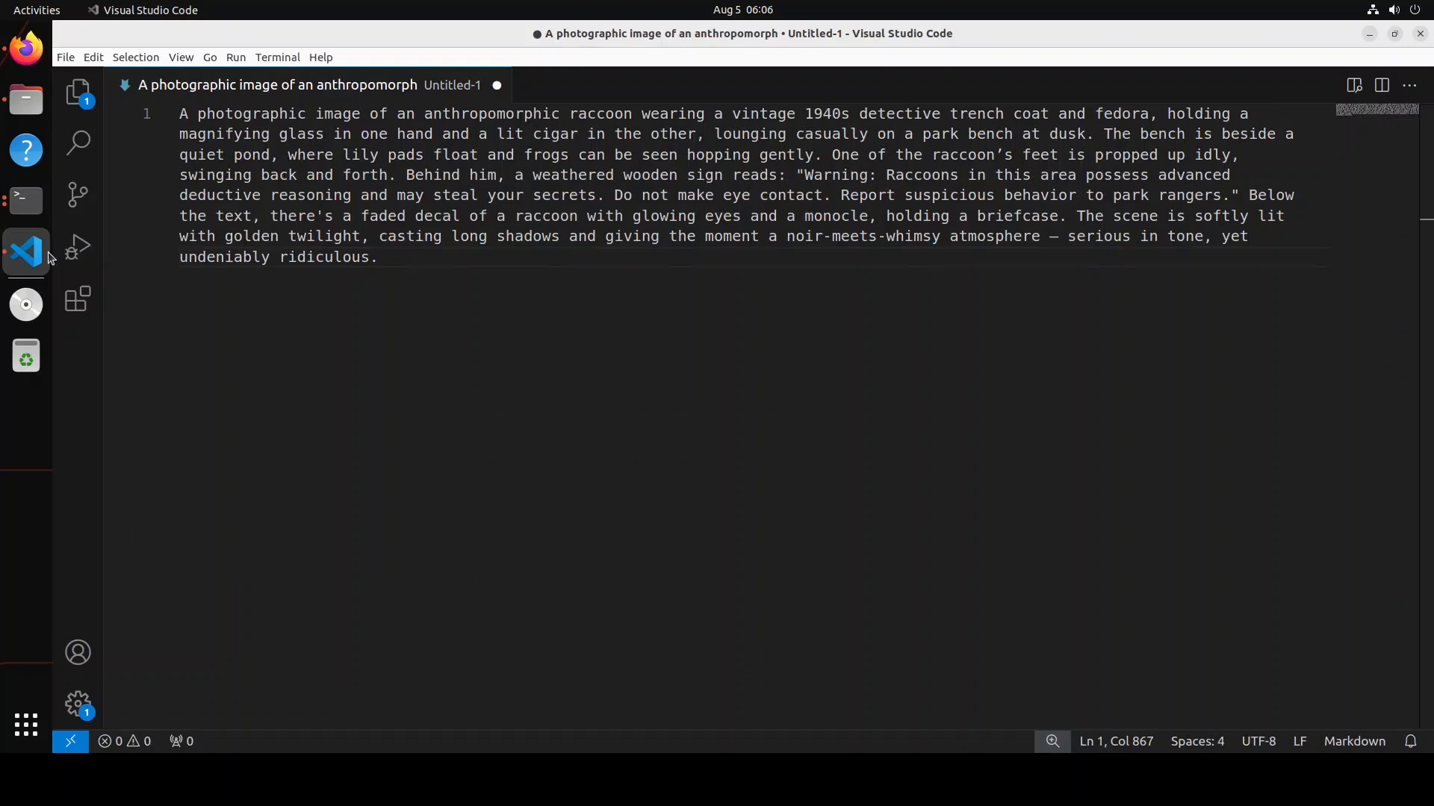
{"action": "mouse_move", "coordinate": [672, 300]}
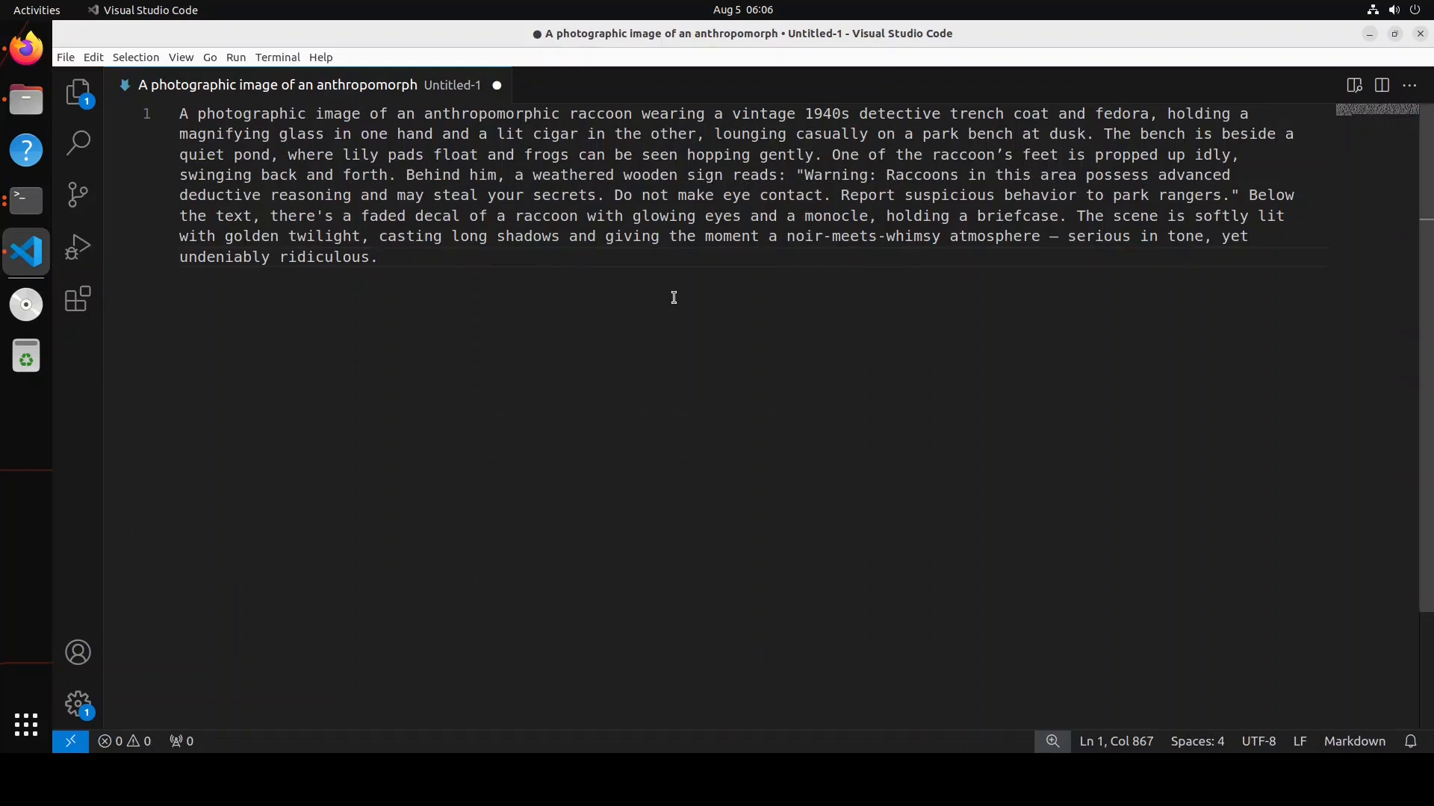
{"action": "mouse_move", "coordinate": [720, 286]}
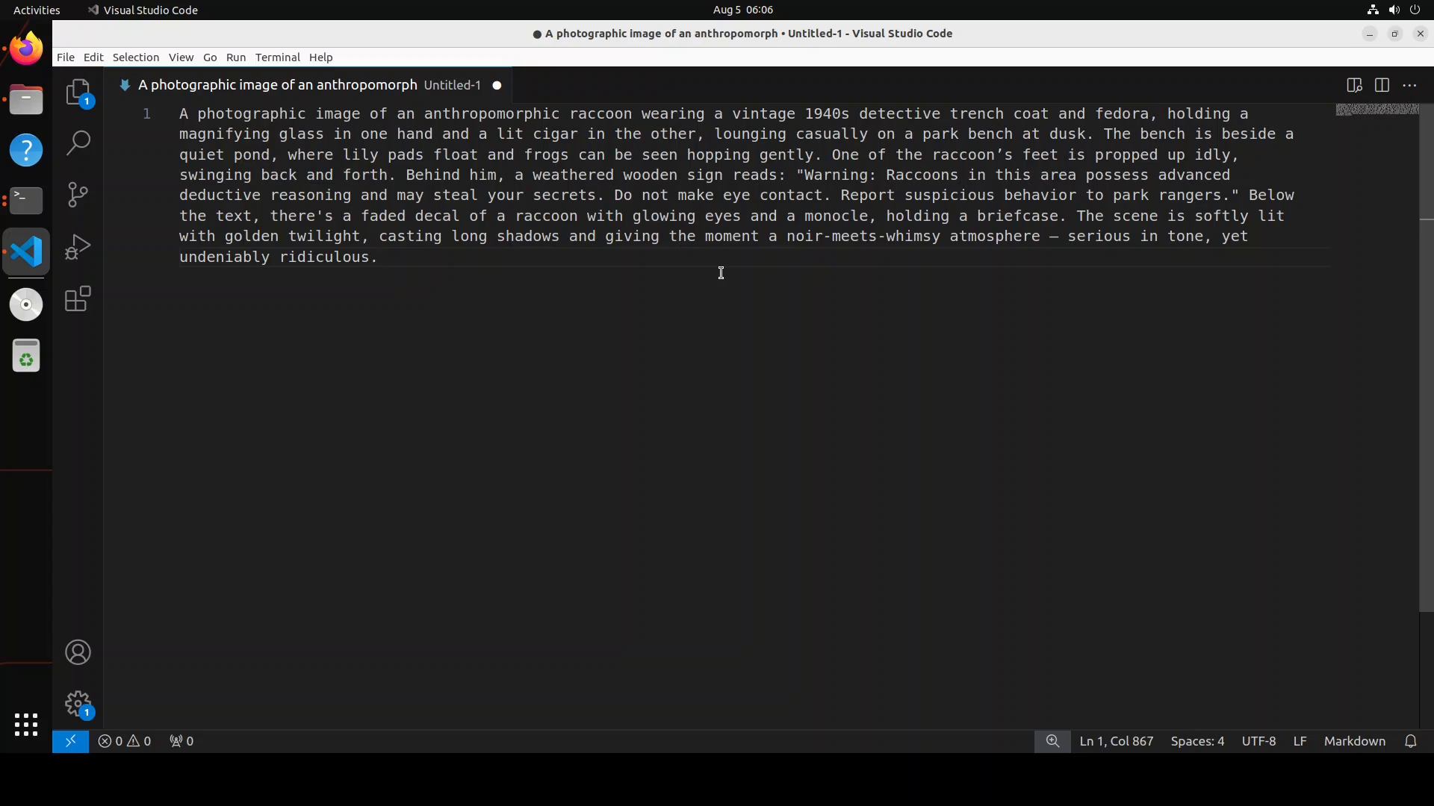
{"action": "mouse_move", "coordinate": [926, 215]}
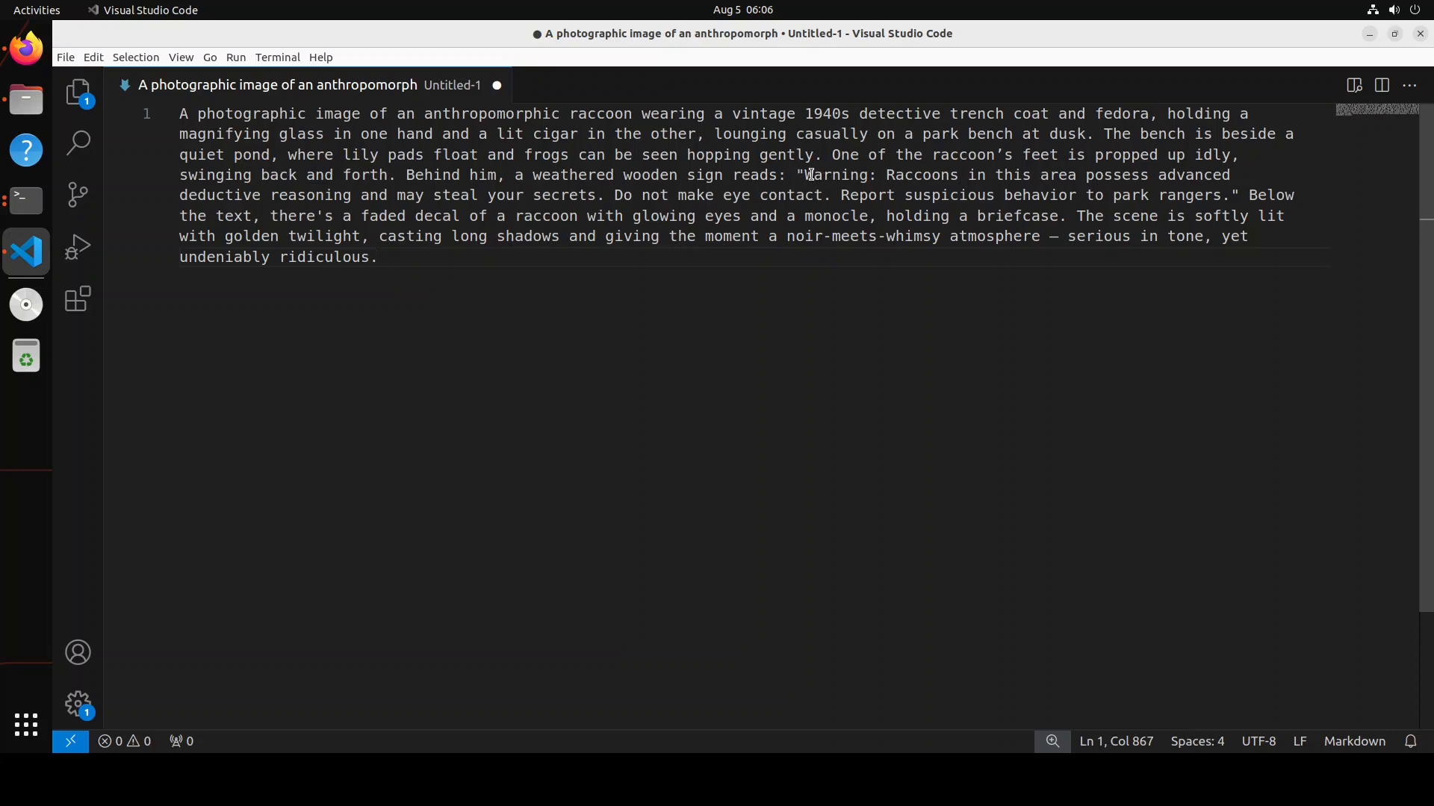
{"action": "mouse_move", "coordinate": [1256, 189]}
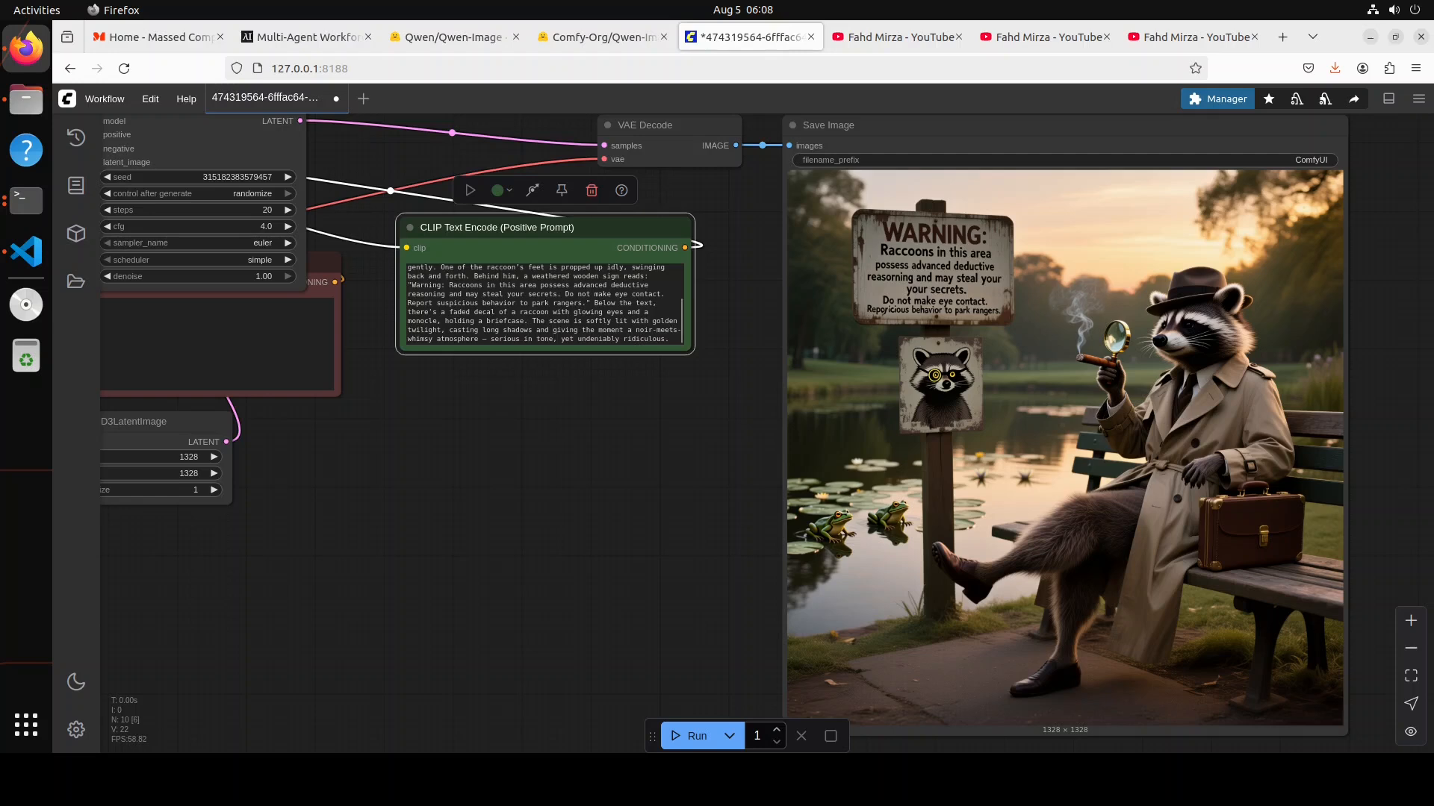
- Replace the raccoon prompt with the four-cats prompt from the VS Code draft
{"action": "left_click", "coordinate": [696, 736]}
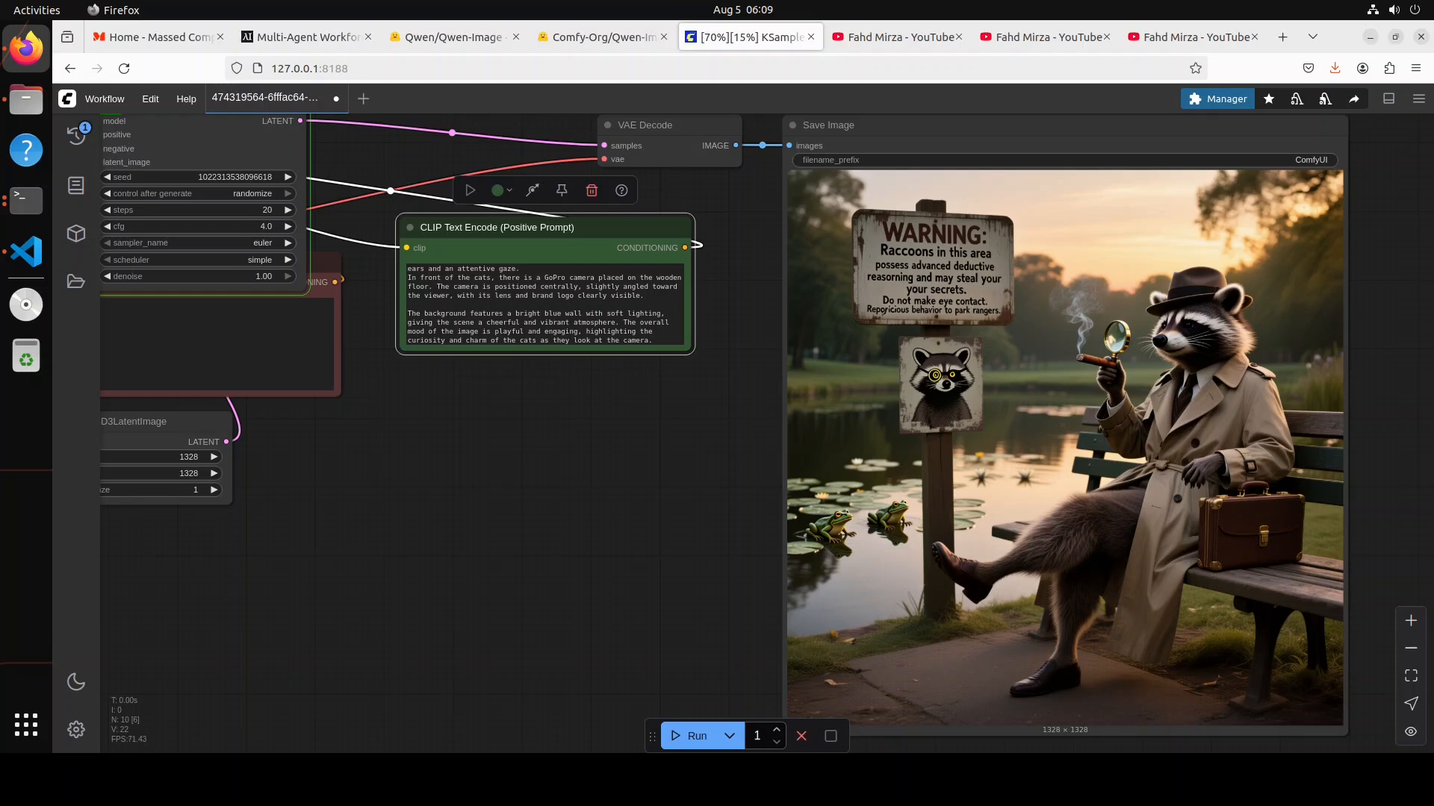
{"action": "left_click", "coordinate": [25, 253]}
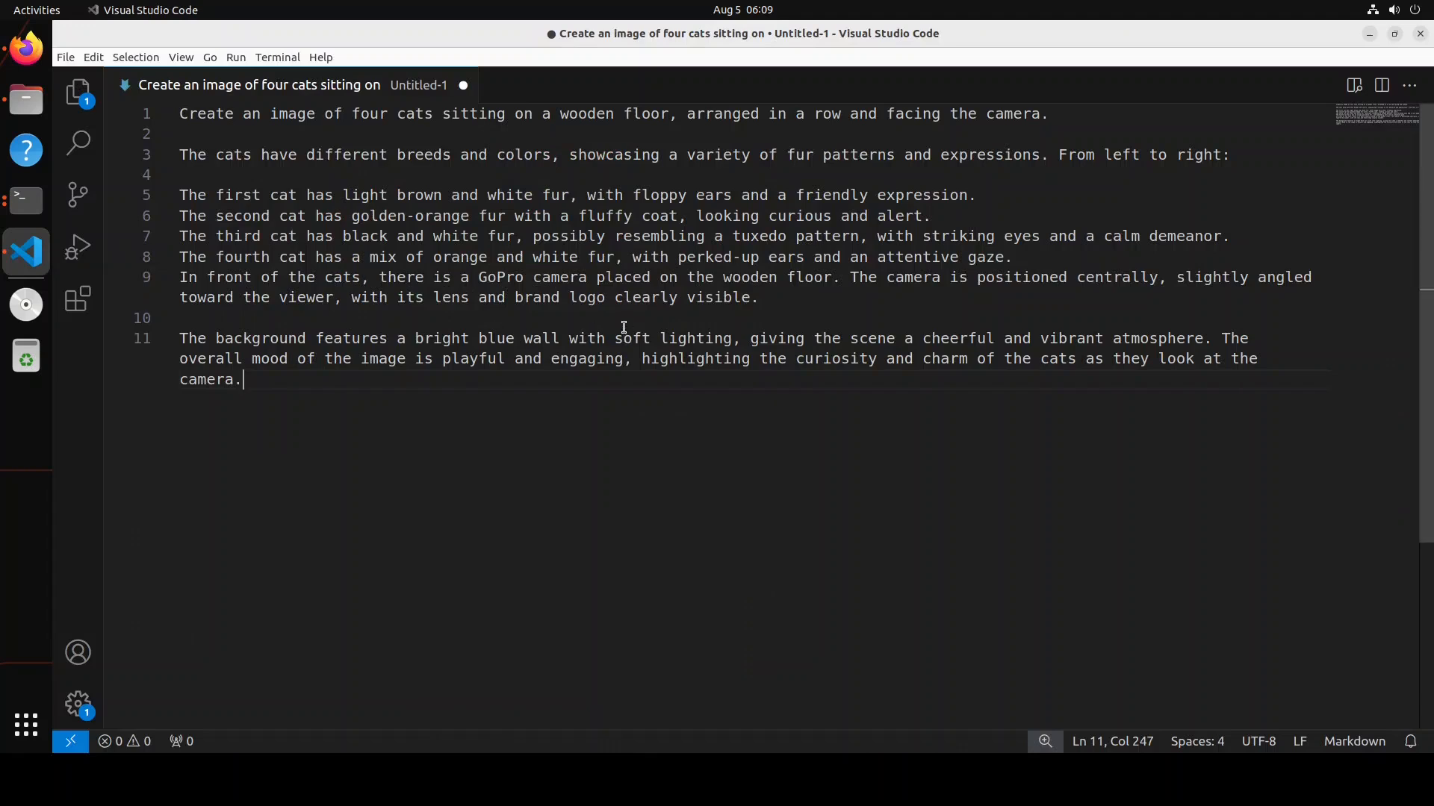
{"action": "mouse_move", "coordinate": [721, 146]}
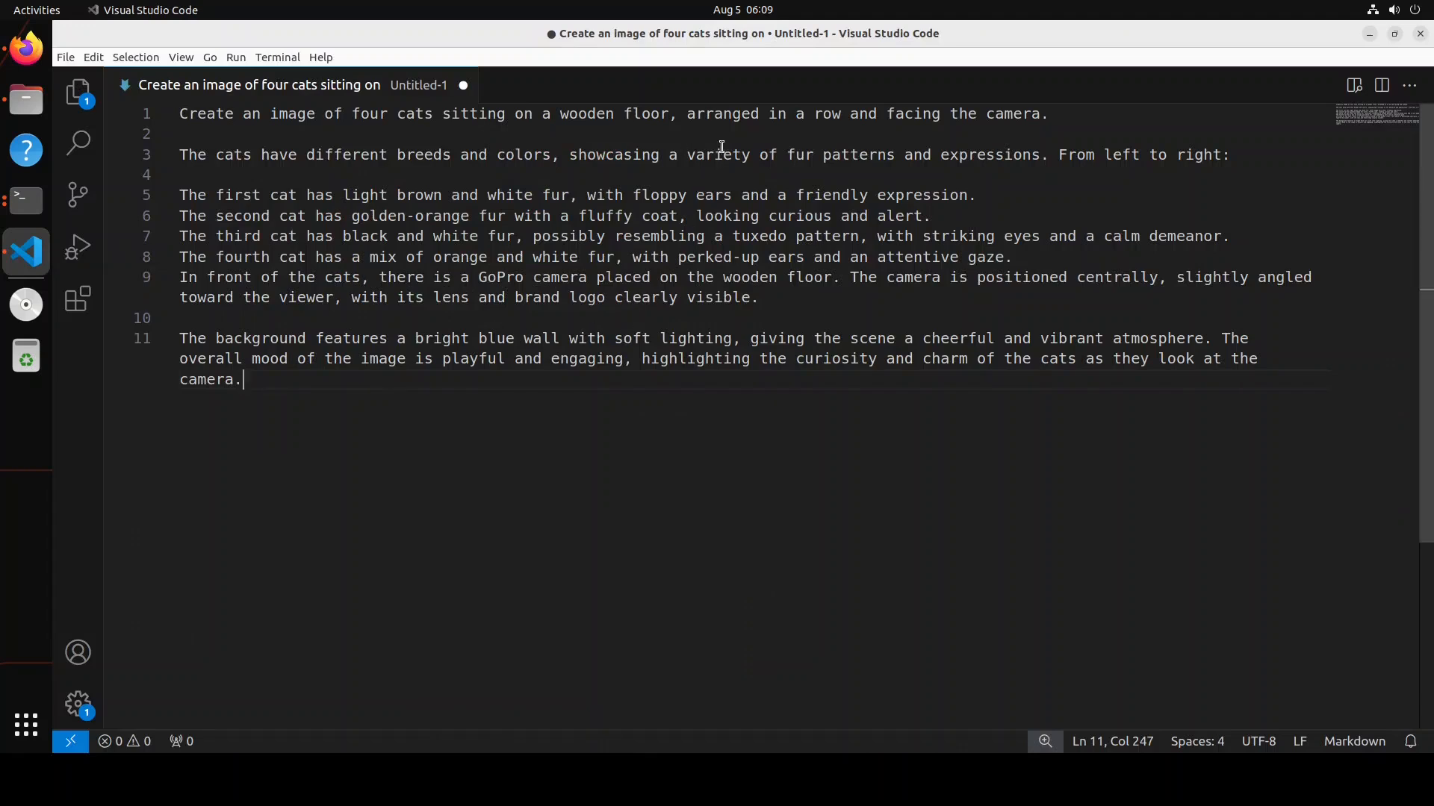
{"action": "mouse_move", "coordinate": [1034, 134]}
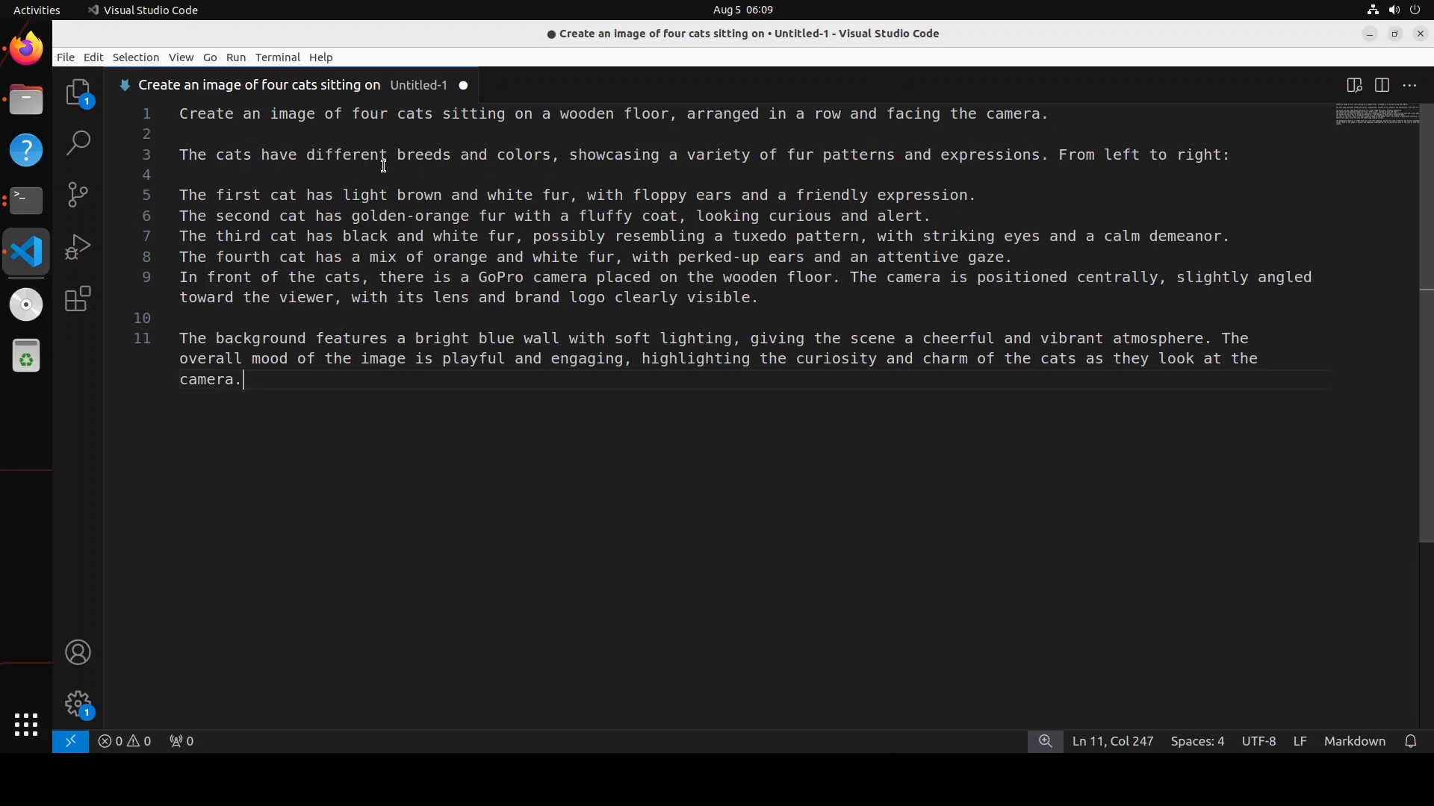
{"action": "mouse_move", "coordinate": [420, 216]}
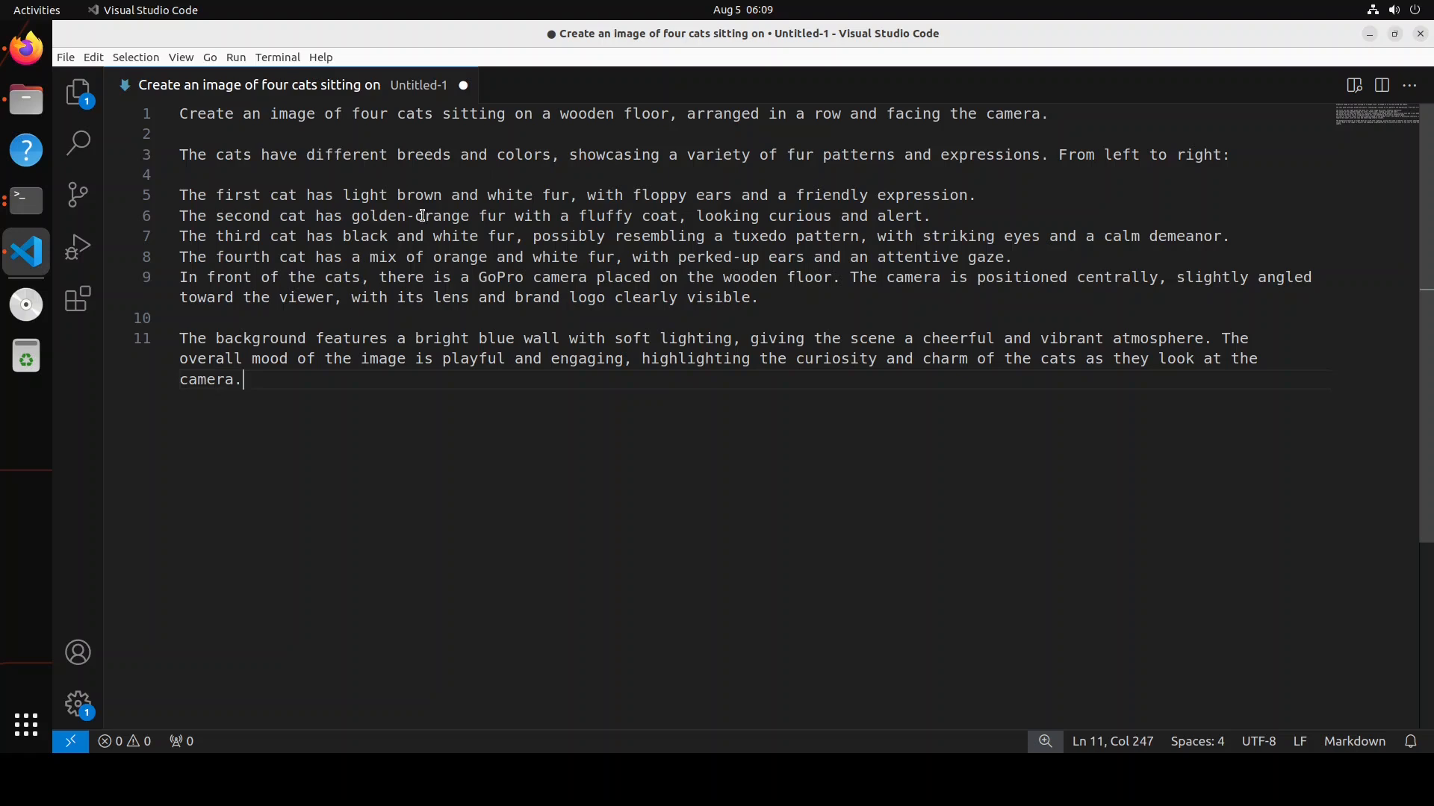
{"action": "mouse_move", "coordinate": [684, 337]}
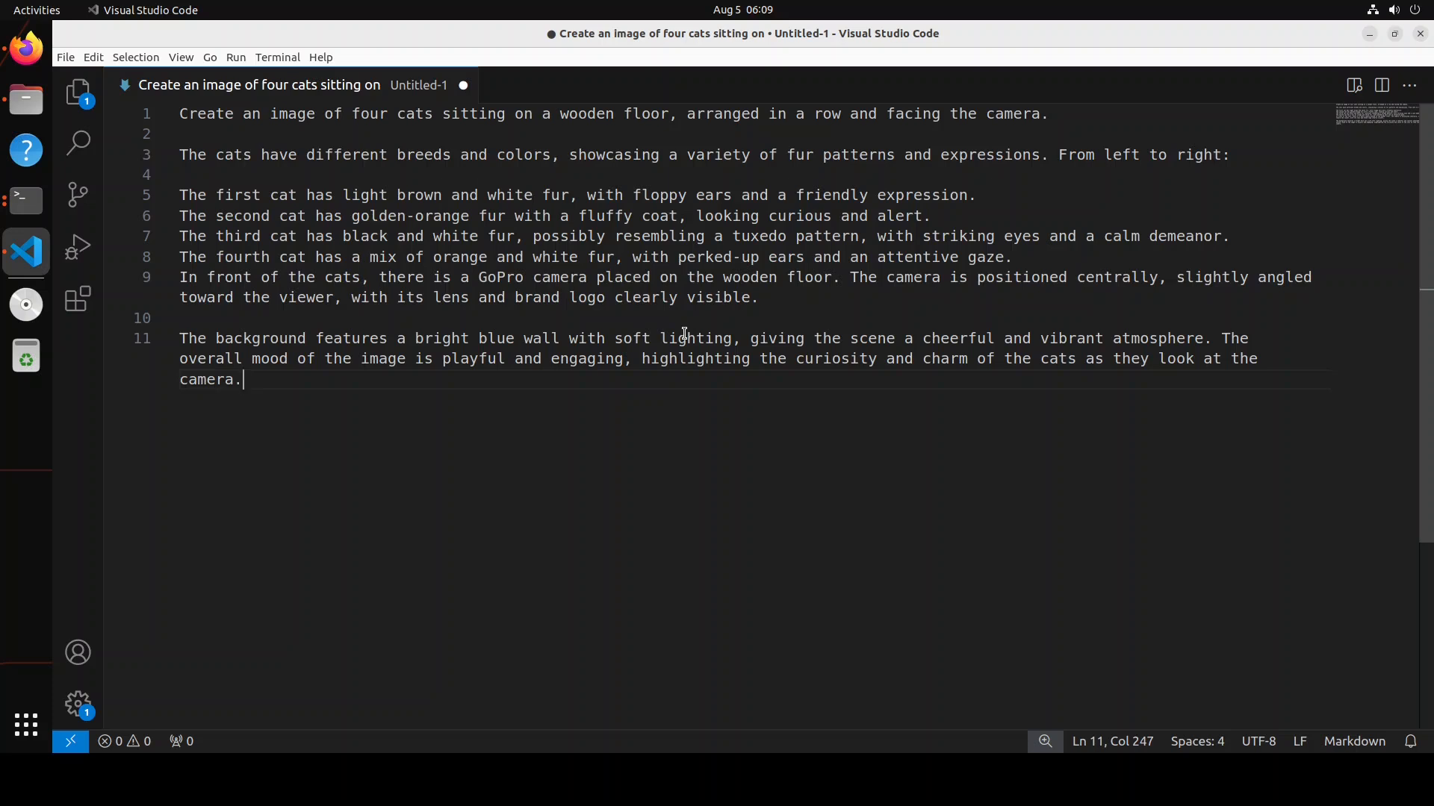
{"action": "mouse_move", "coordinate": [26, 48]}
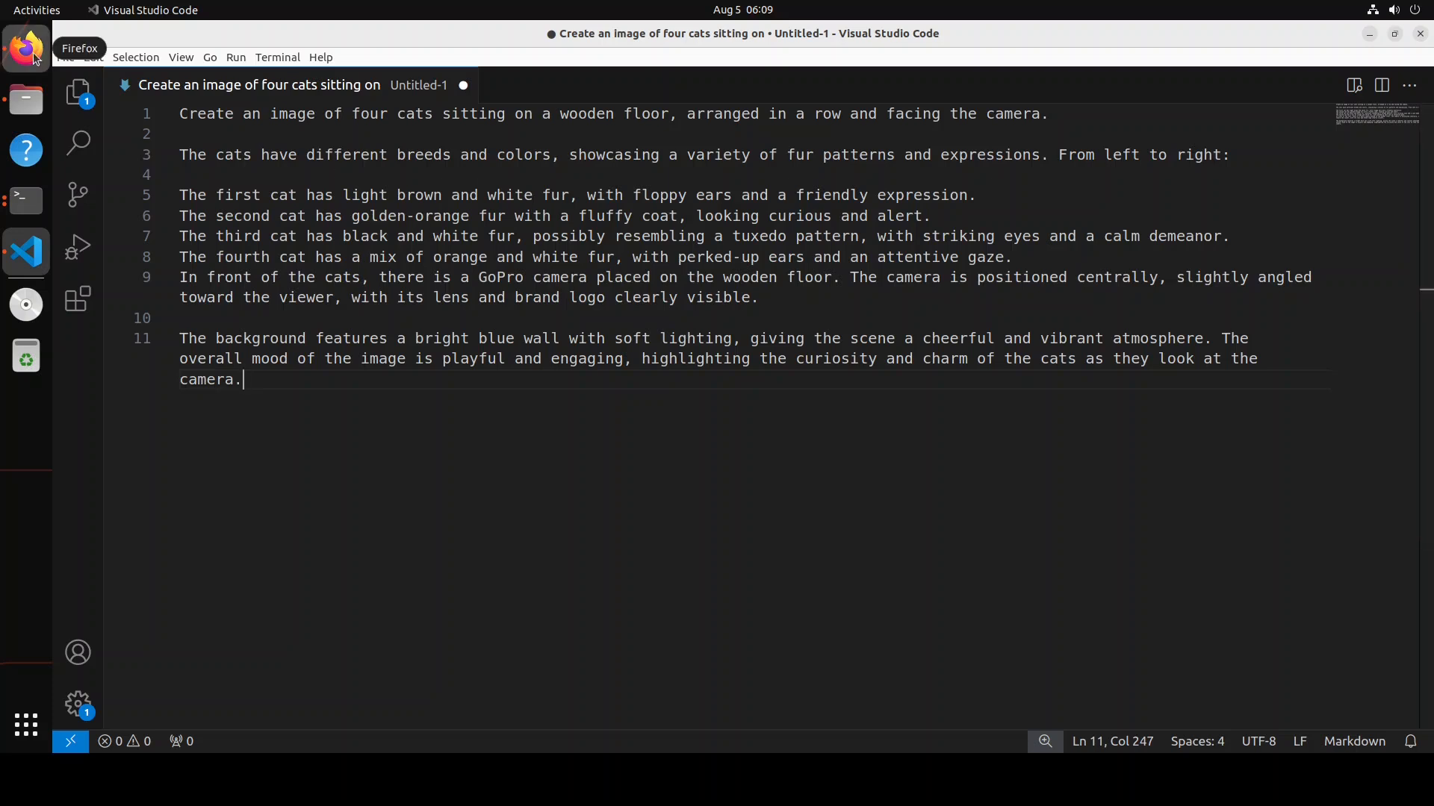
- Review the four-cats-and-GoPro prompt in VS Code, then return to Firefox
{"action": "left_click", "coordinate": [25, 48]}
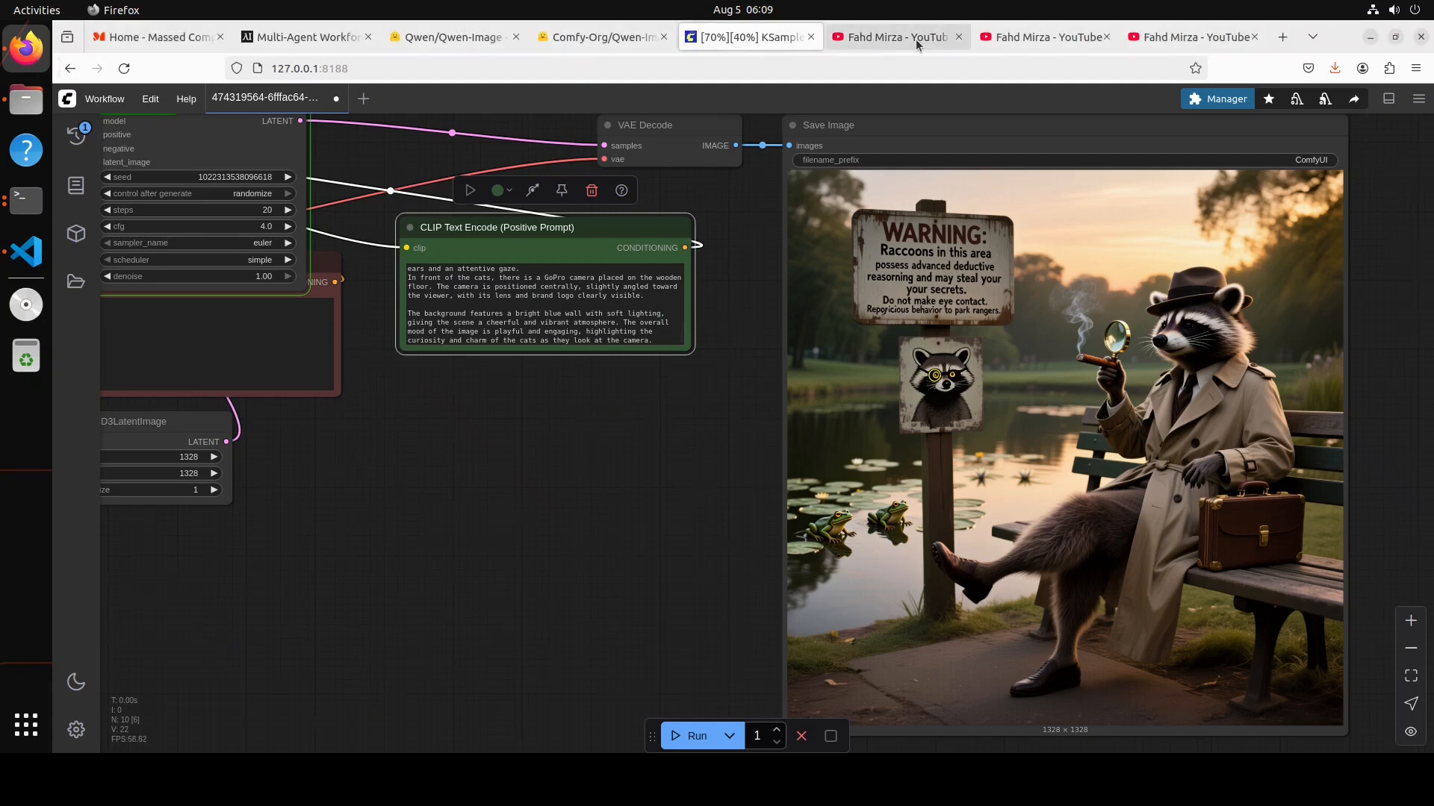
{"action": "left_click", "coordinate": [896, 36]}
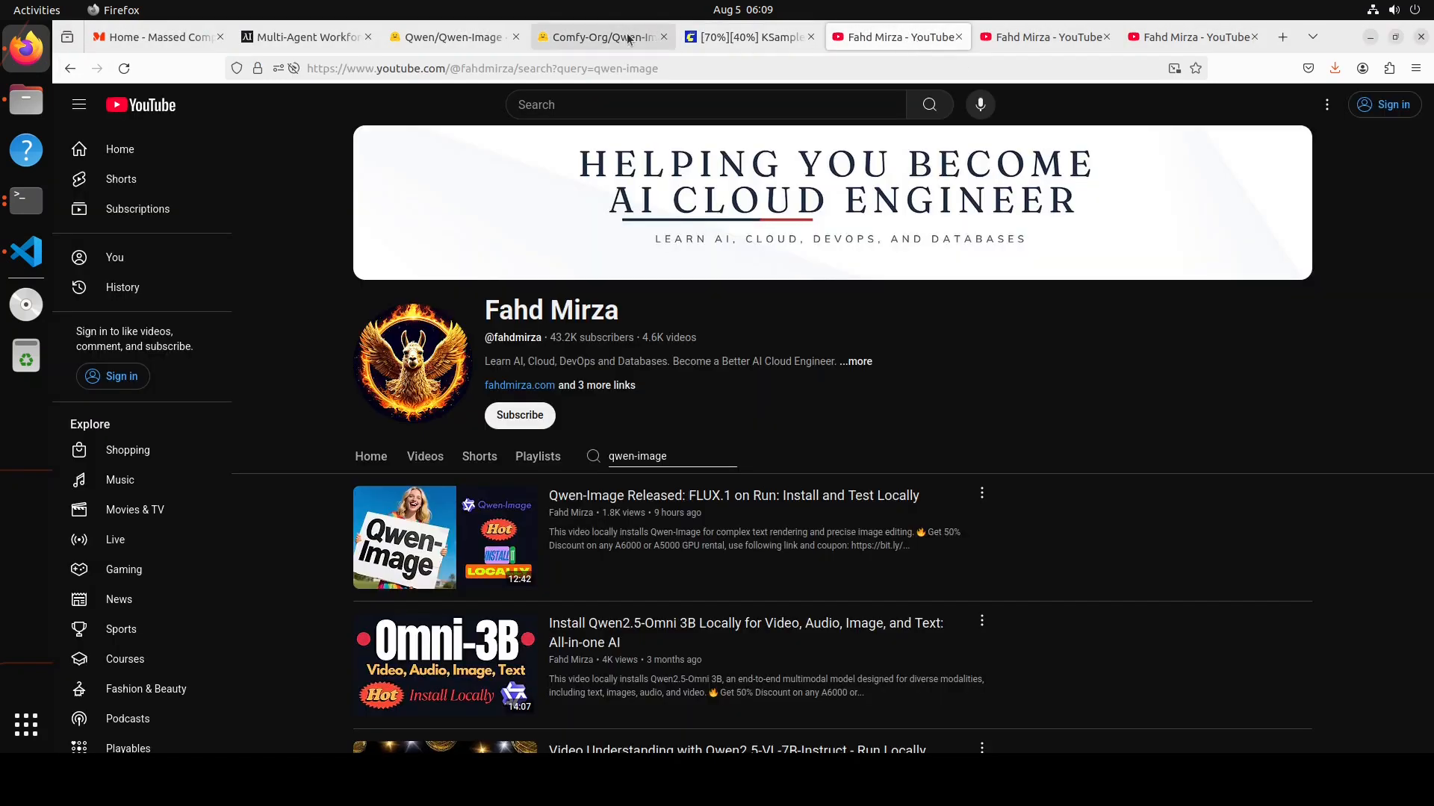
{"action": "left_click", "coordinate": [602, 36]}
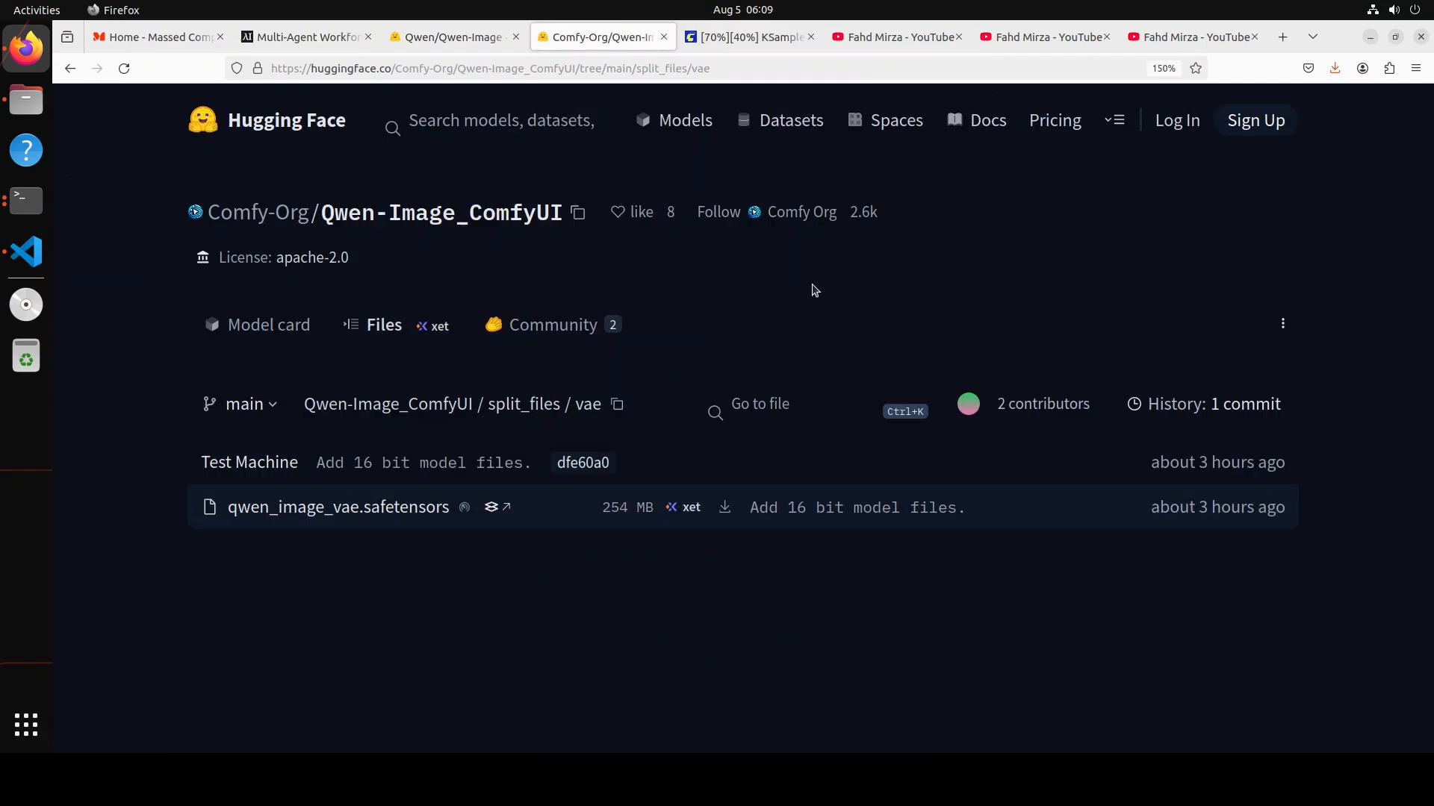
{"action": "left_click", "coordinate": [742, 36]}
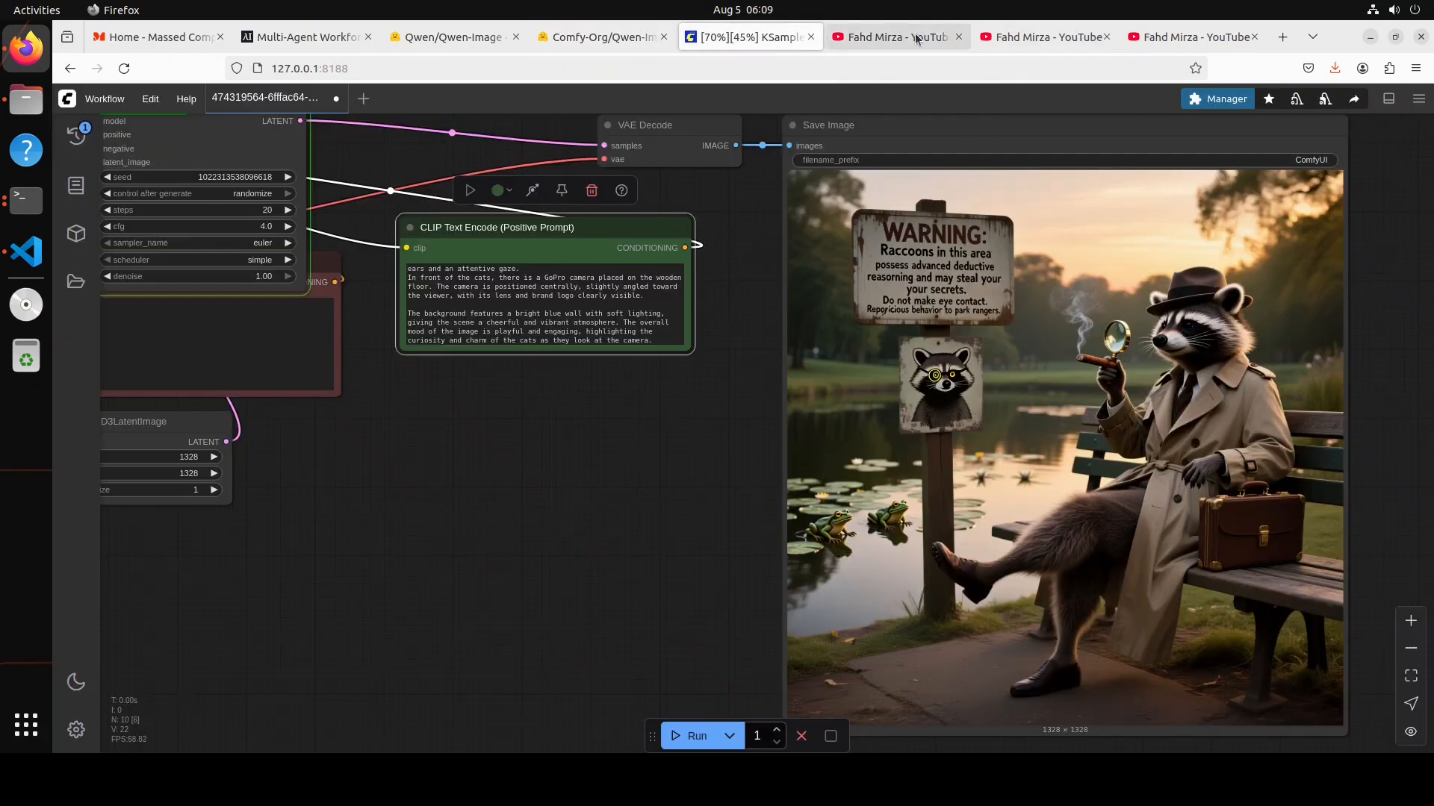
{"action": "left_click", "coordinate": [892, 37]}
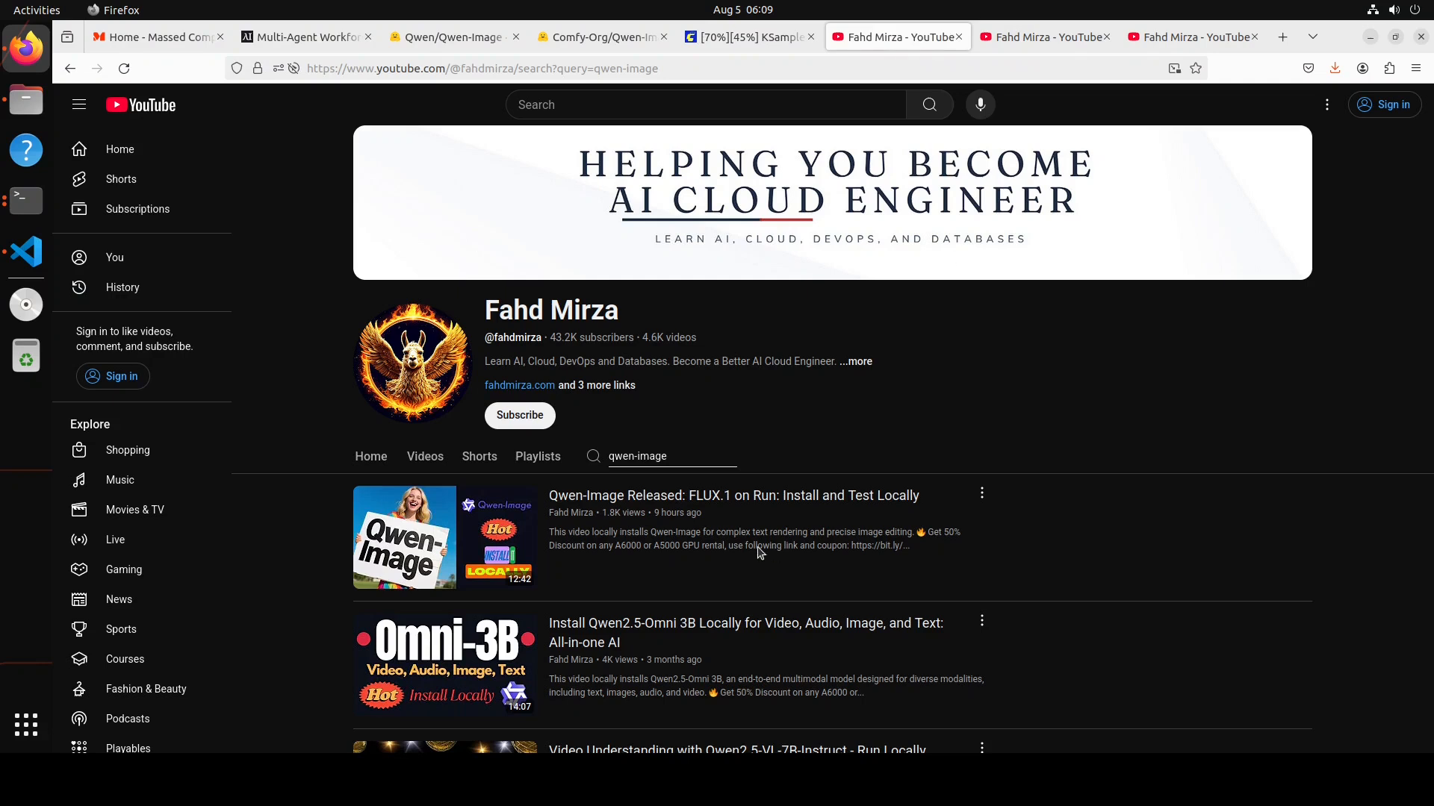
{"action": "mouse_move", "coordinate": [1069, 550]}
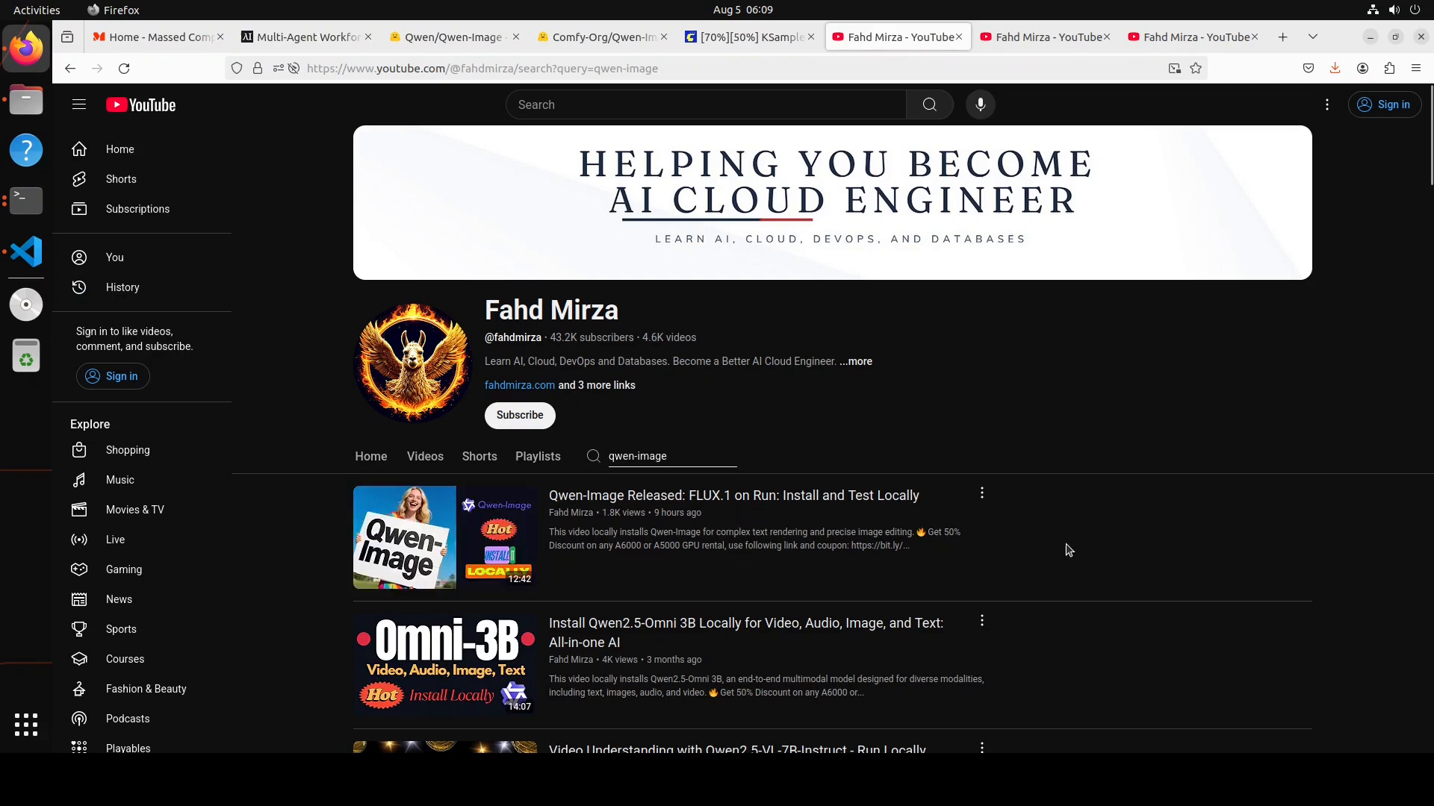
{"action": "left_click", "coordinate": [746, 36]}
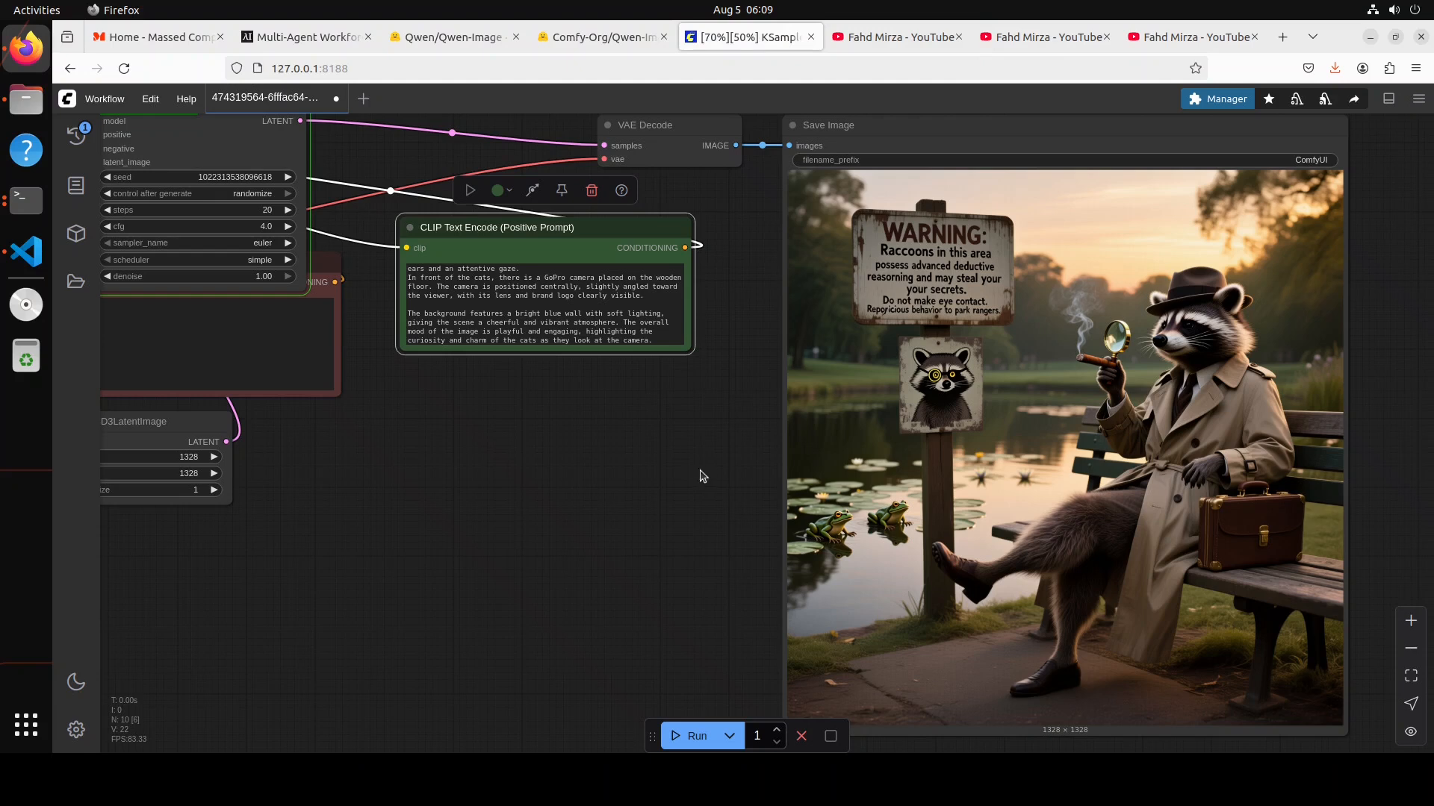
{"action": "mouse_move", "coordinate": [576, 497]}
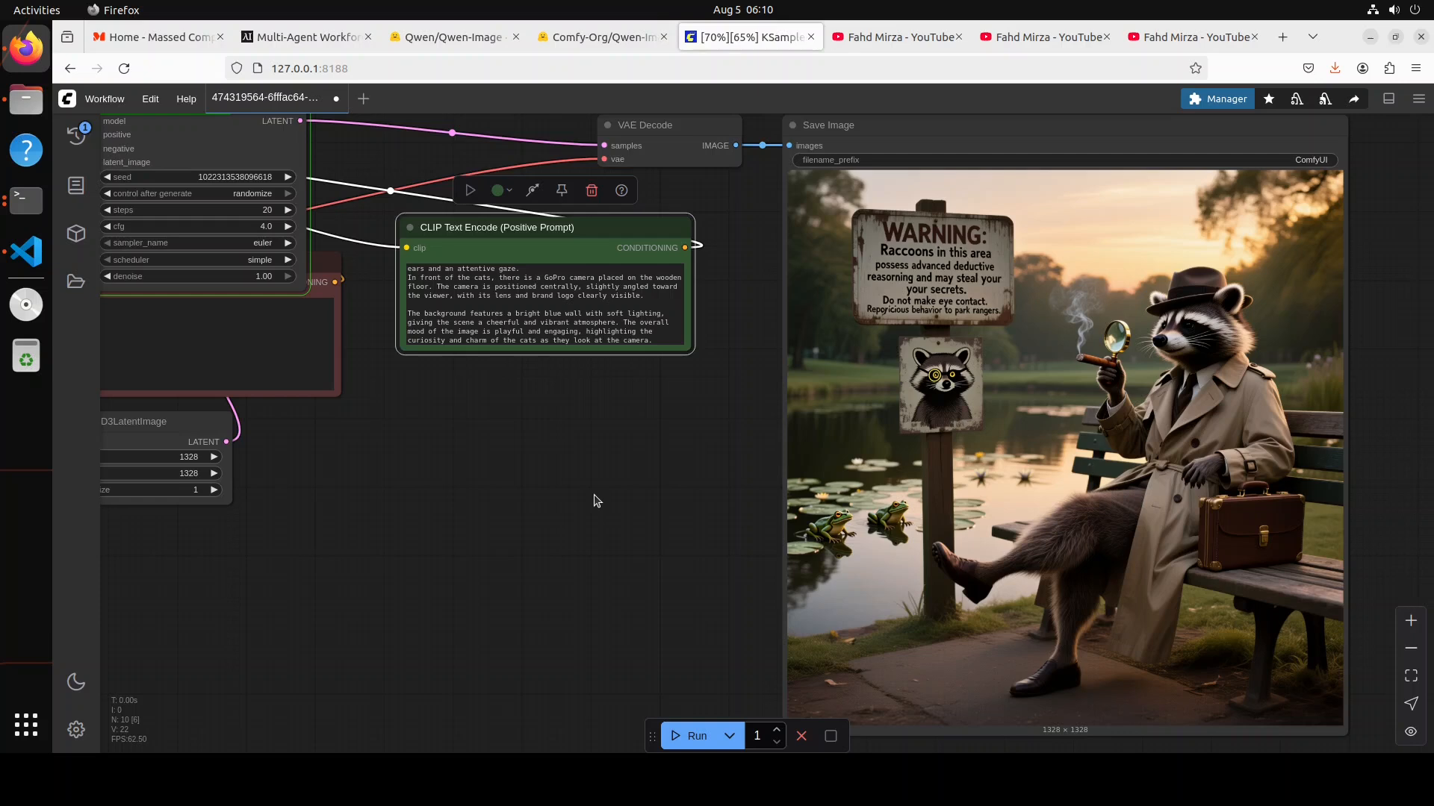
{"action": "mouse_move", "coordinate": [722, 457]}
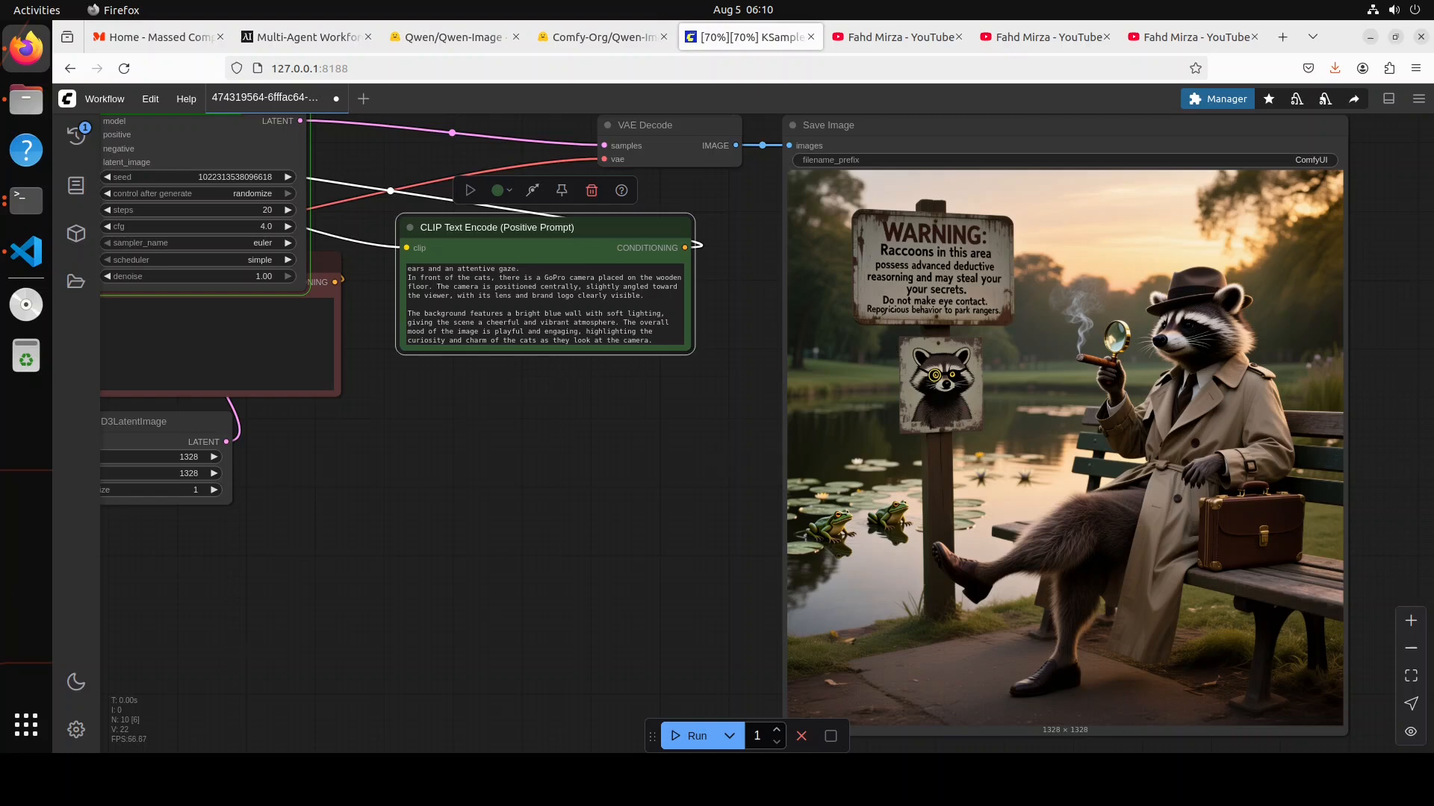
- Let KSampler finish the four cats with a GoPro image, then view the channel's results
{"action": "left_click", "coordinate": [696, 737]}
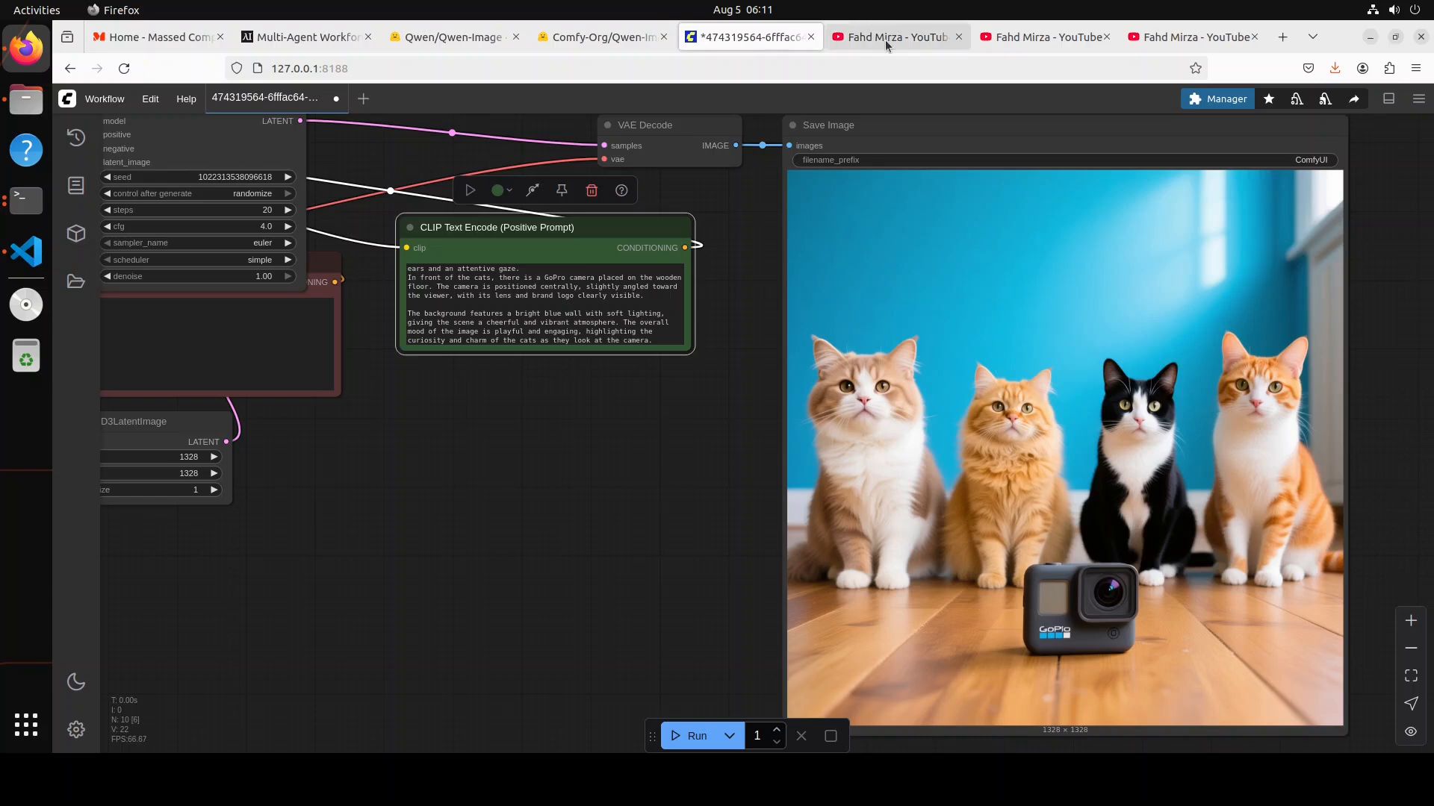
{"action": "left_click", "coordinate": [896, 37]}
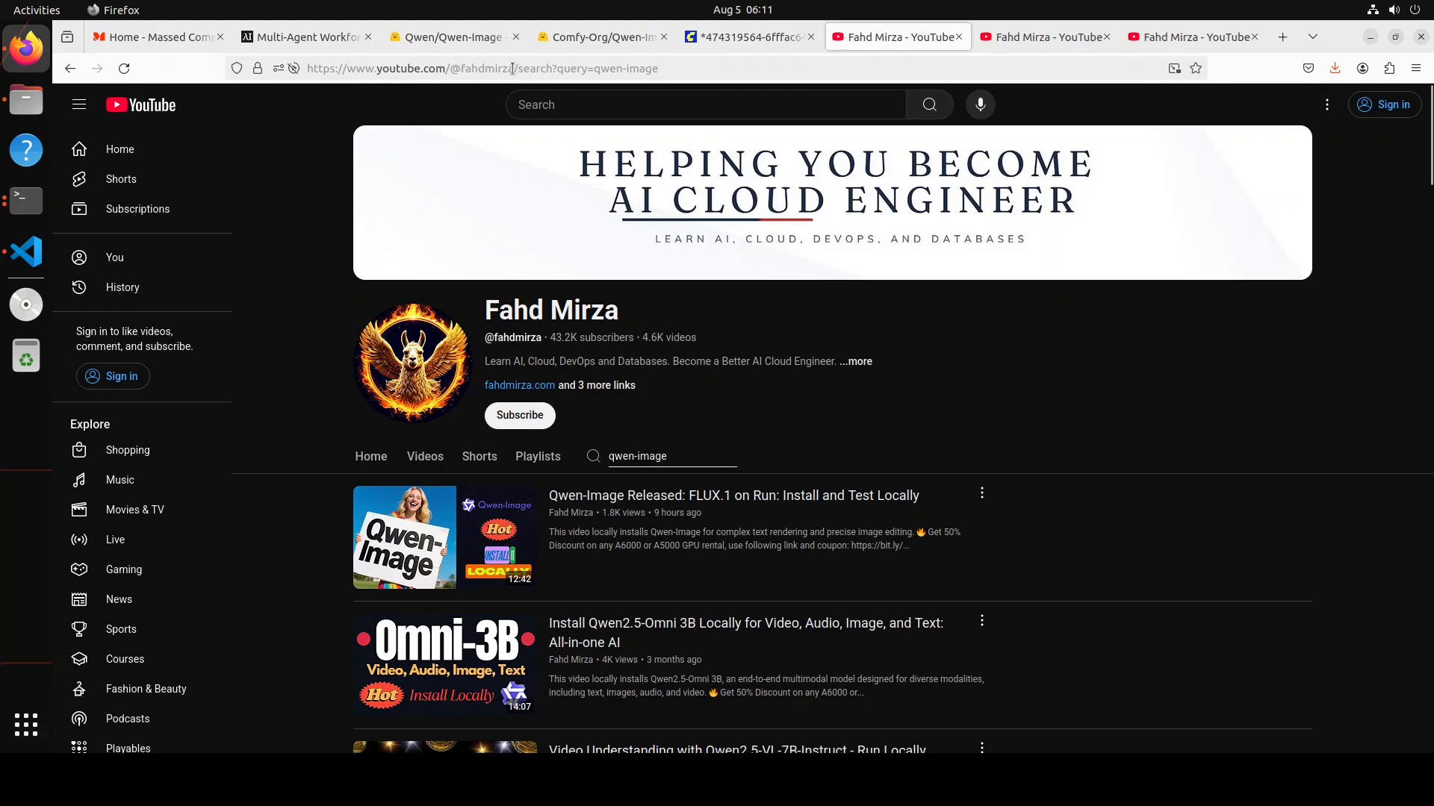
- Remove the qwen-image search from the channel URL to reach its Home page
{"action": "left_click", "coordinate": [483, 68]}
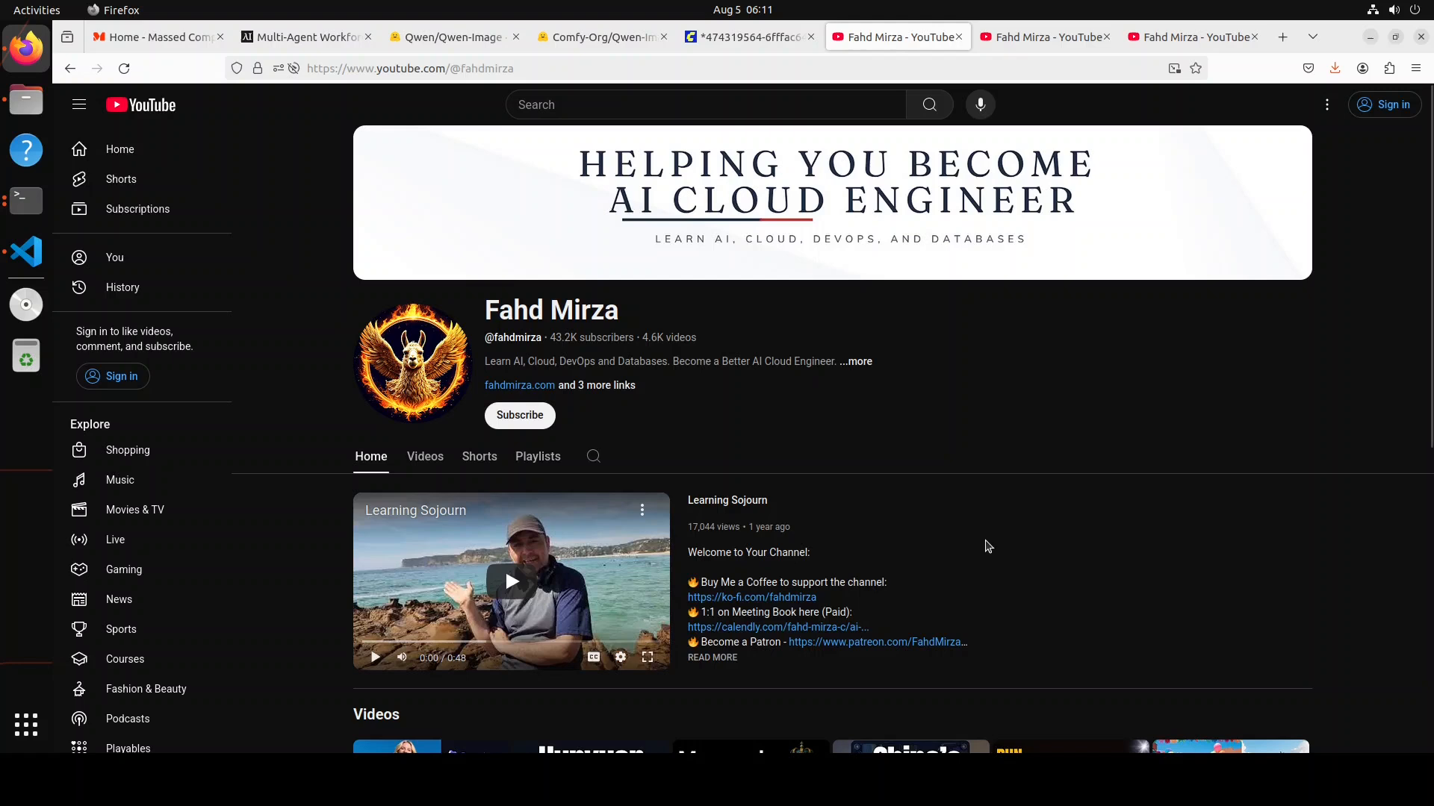
{"action": "mouse_move", "coordinate": [794, 612]}
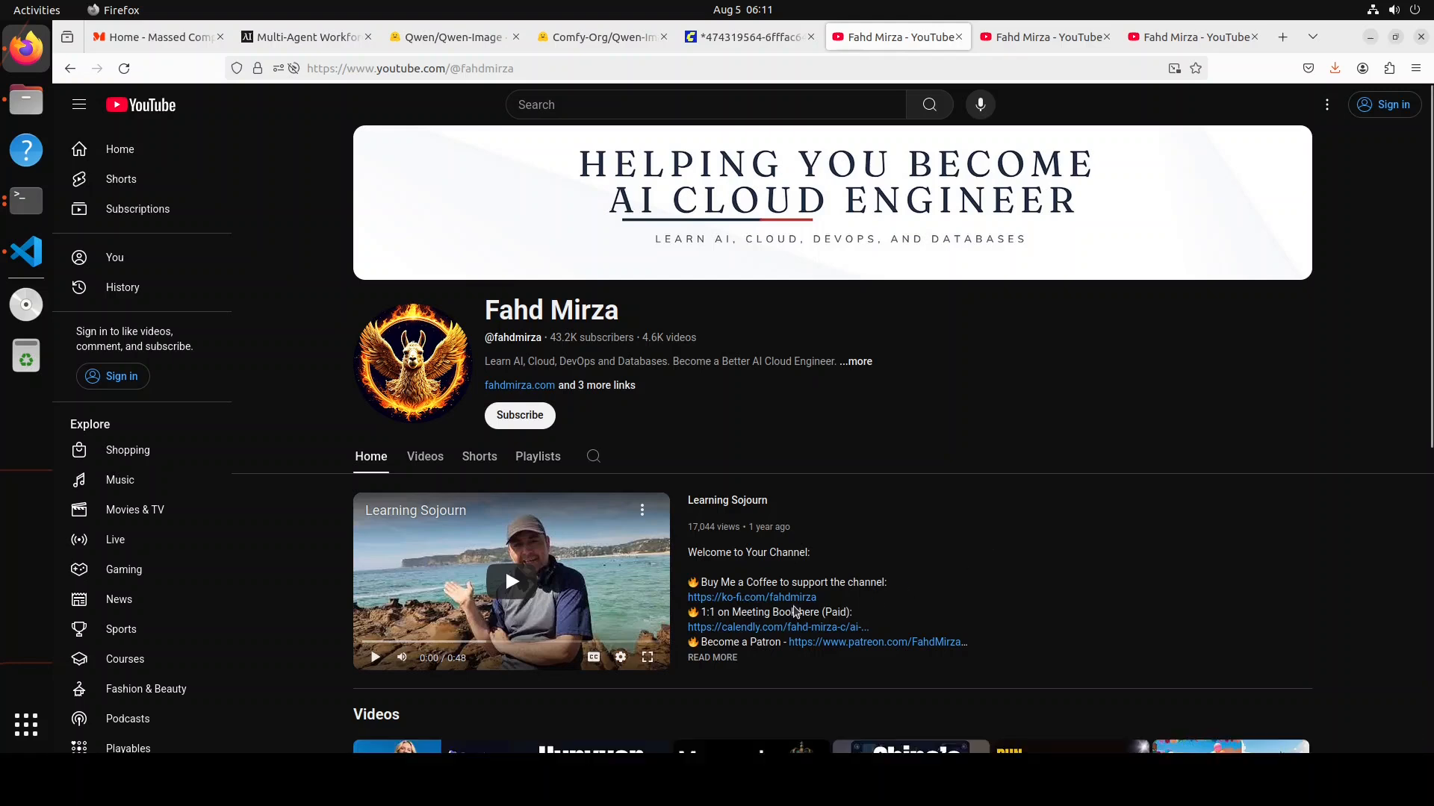
{"action": "mouse_move", "coordinate": [887, 604]}
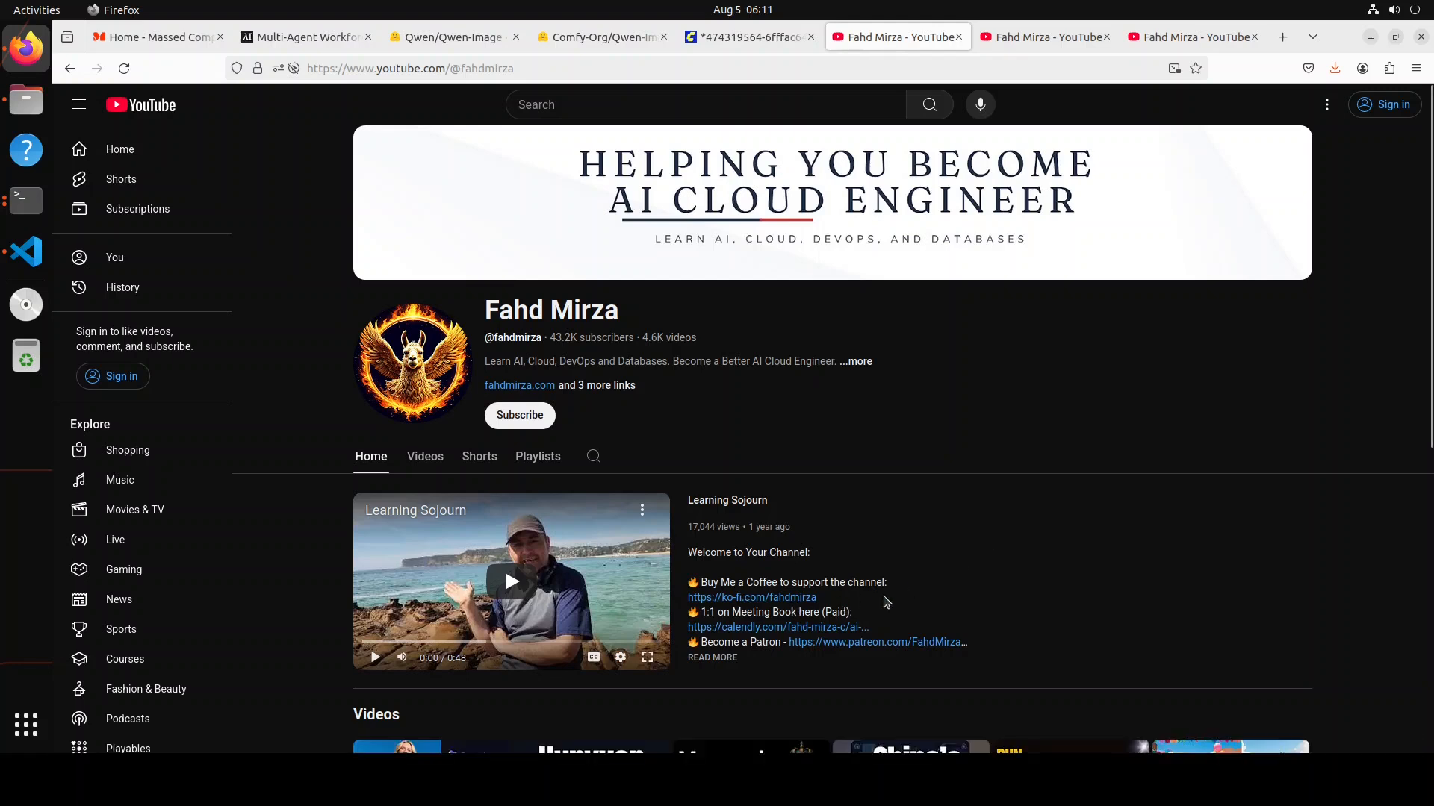
{"action": "mouse_move", "coordinate": [115, 539]}
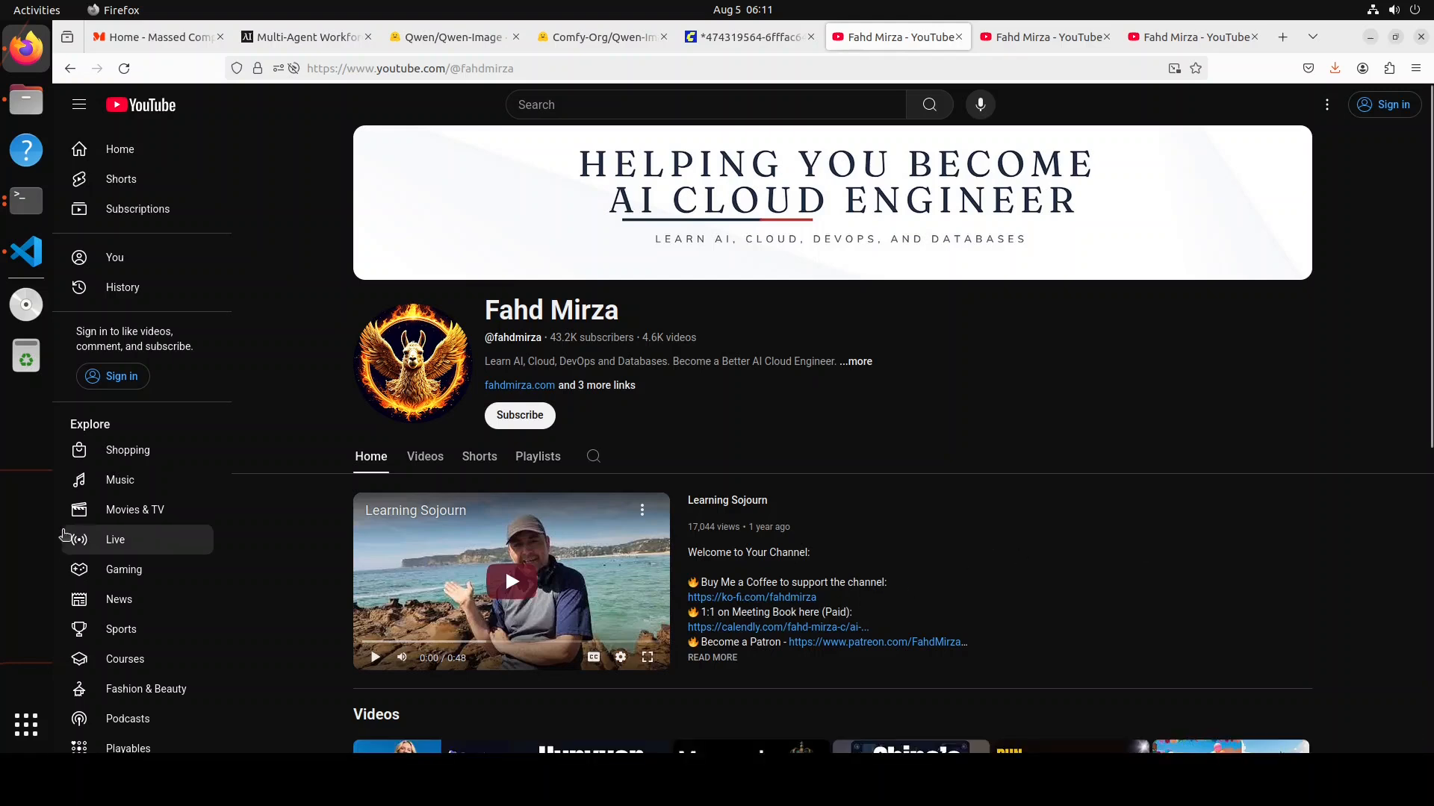